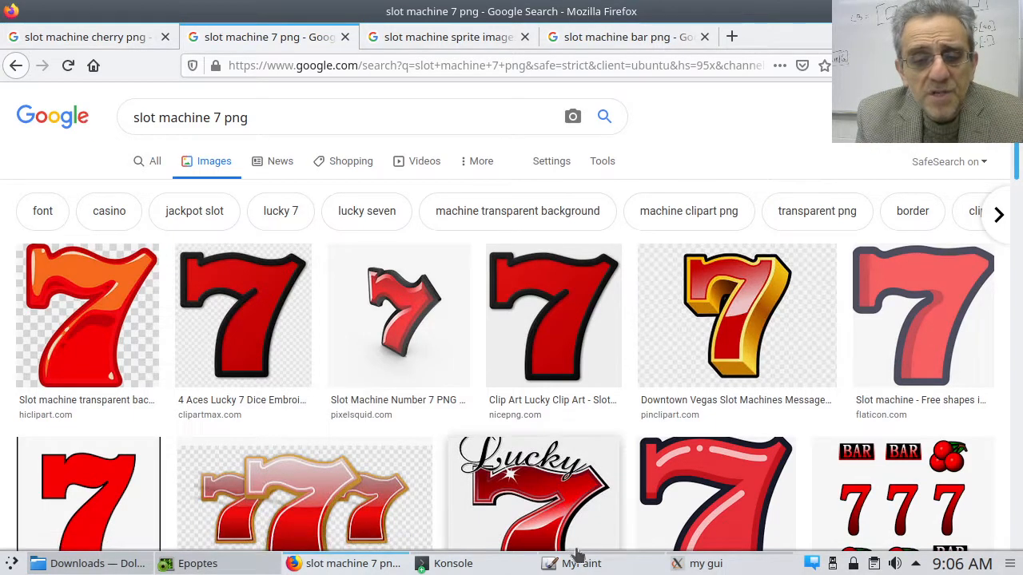
- Switch from Firefox's slot machine 7 results to the blank MyPaint canvas
click(581, 563)
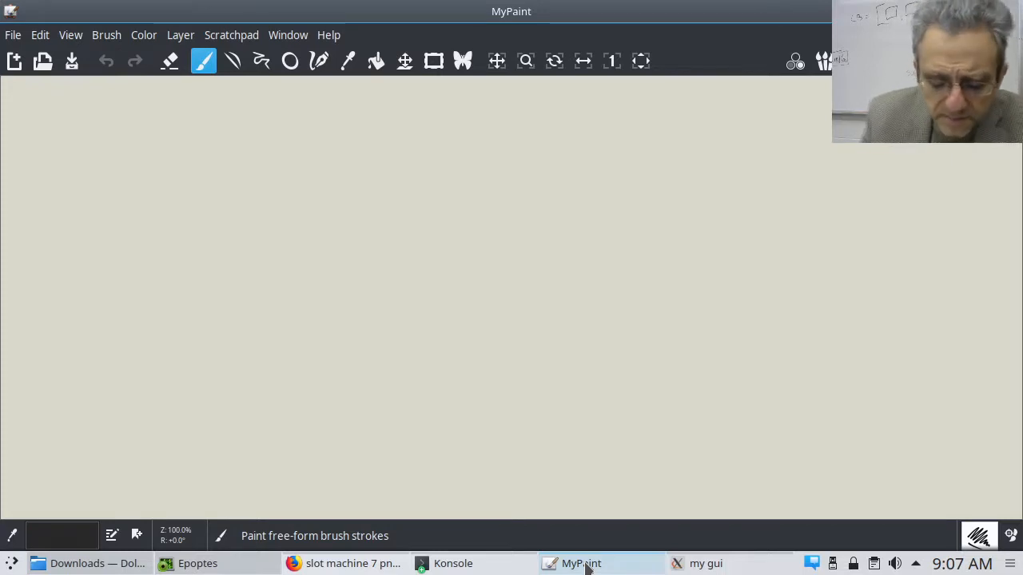
- Sketch a window outline rectangle labelled 600 wide and 400 high
drag(295, 186, 301, 379)
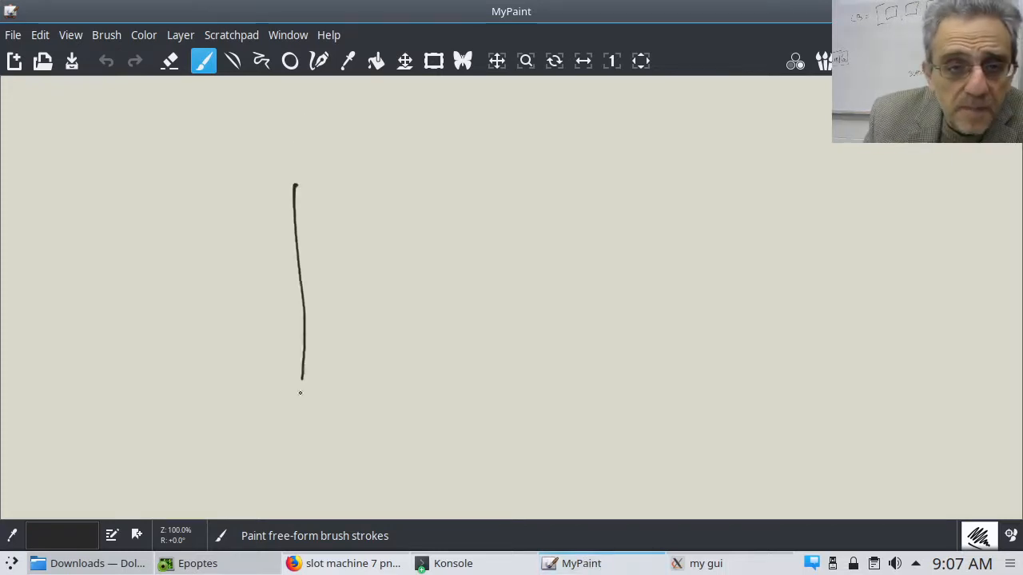
drag(296, 185, 574, 168)
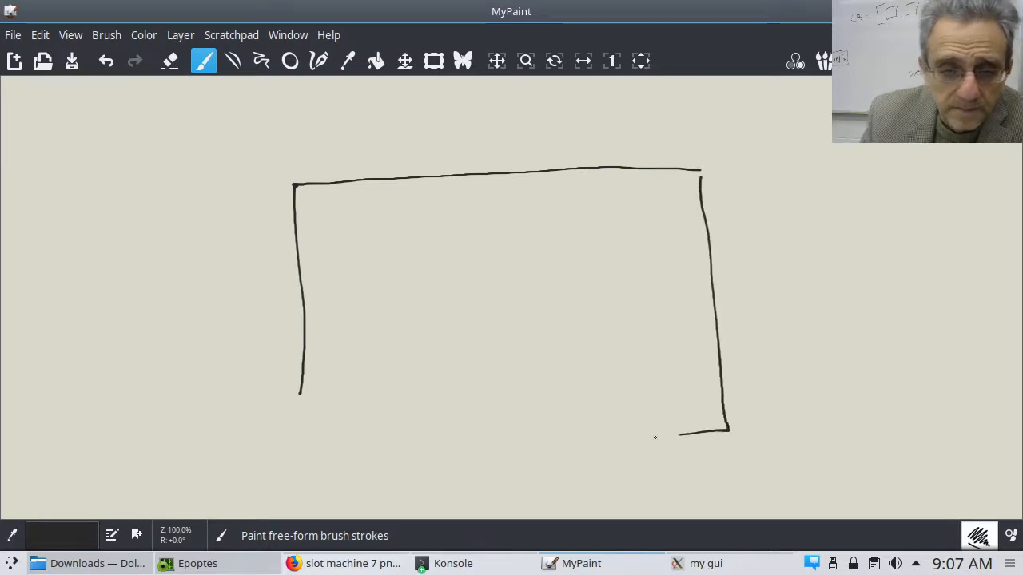
drag(301, 392, 727, 430)
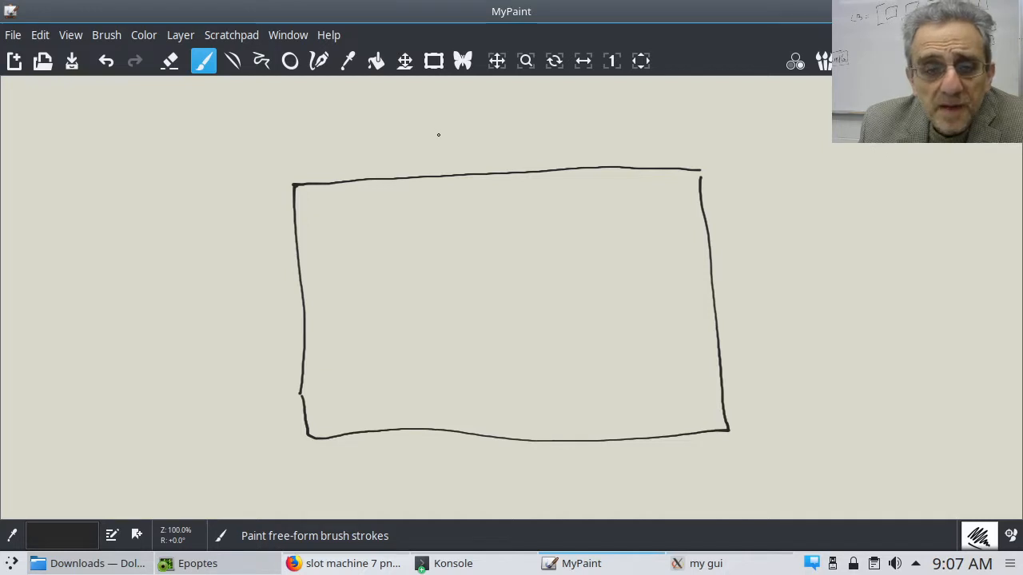
mouse_move(439, 133)
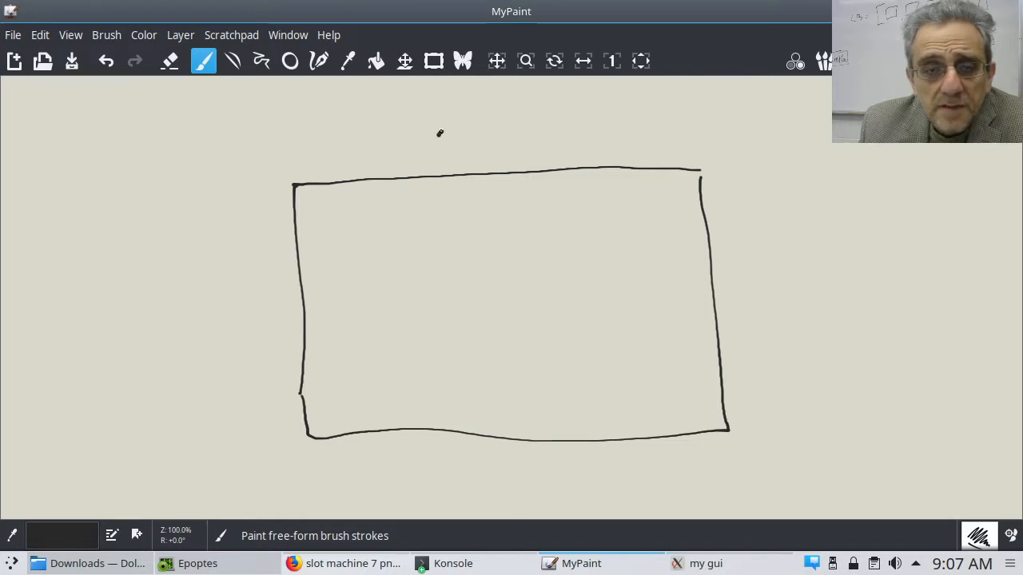
drag(436, 140, 492, 144)
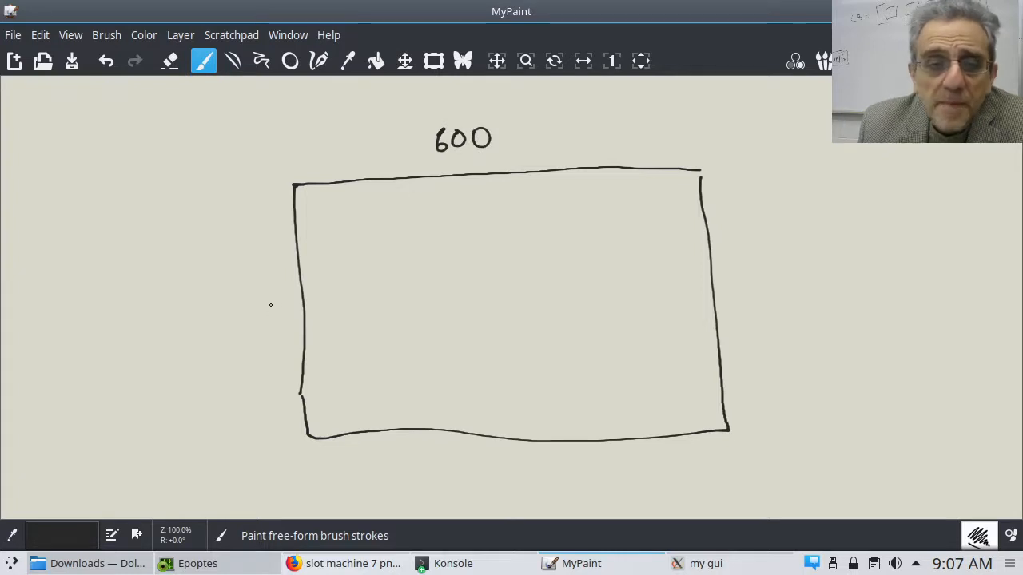
drag(246, 302, 254, 328)
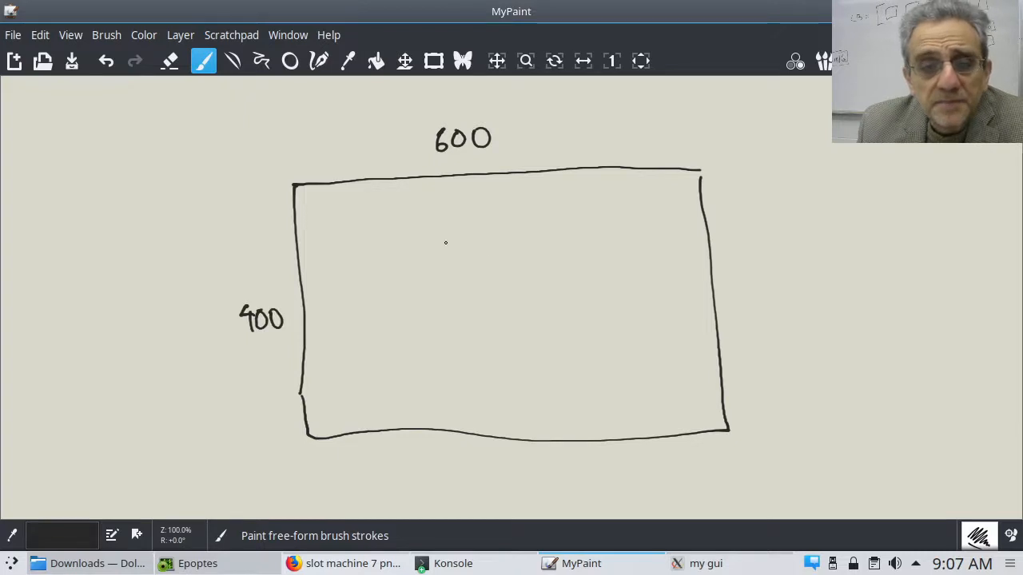
mouse_move(405, 187)
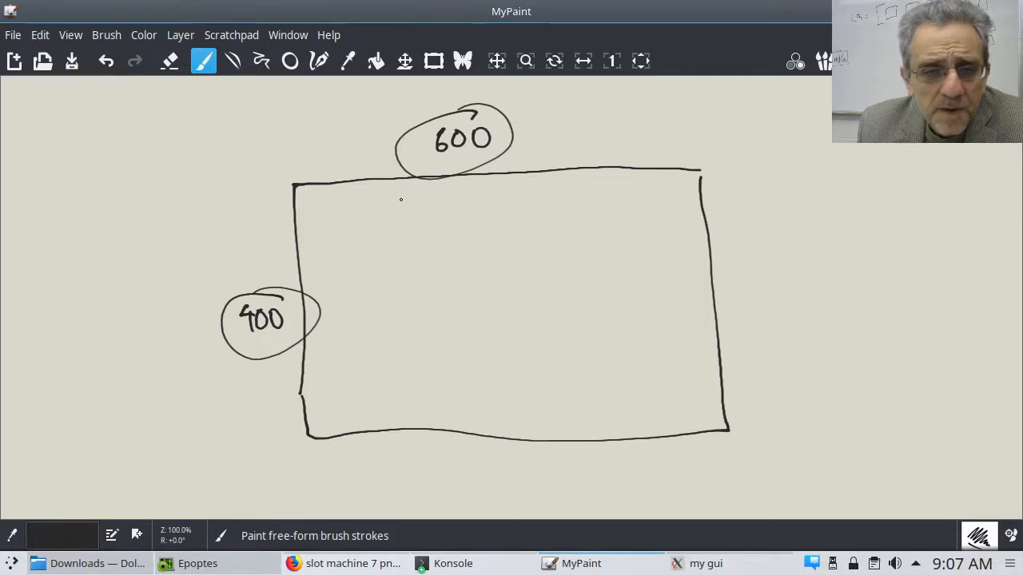
- Draw column dividers inside the rectangle, then strike it with a diagonal to start over
drag(386, 186, 423, 409)
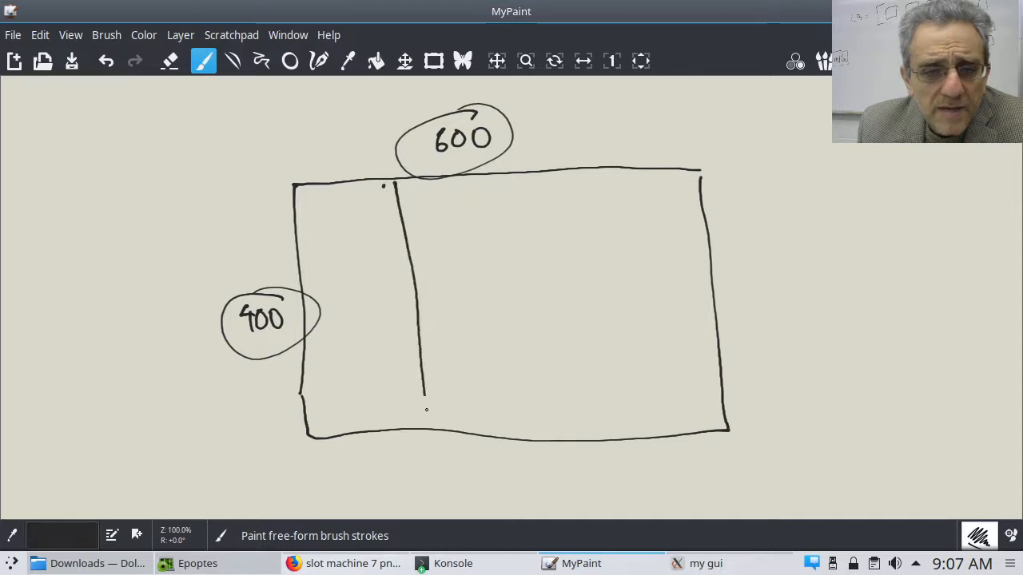
drag(494, 174, 528, 368)
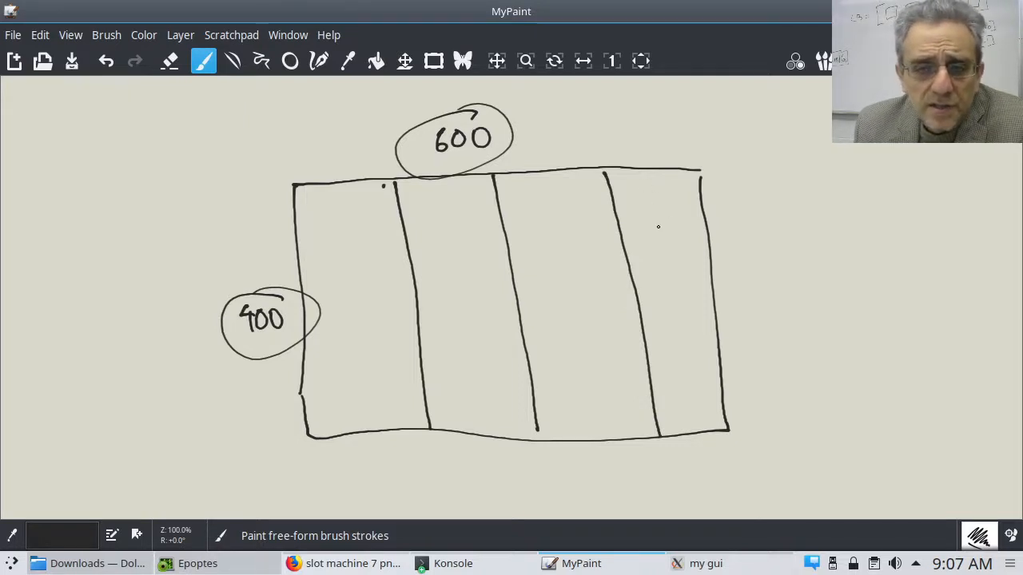
drag(303, 519, 595, 188)
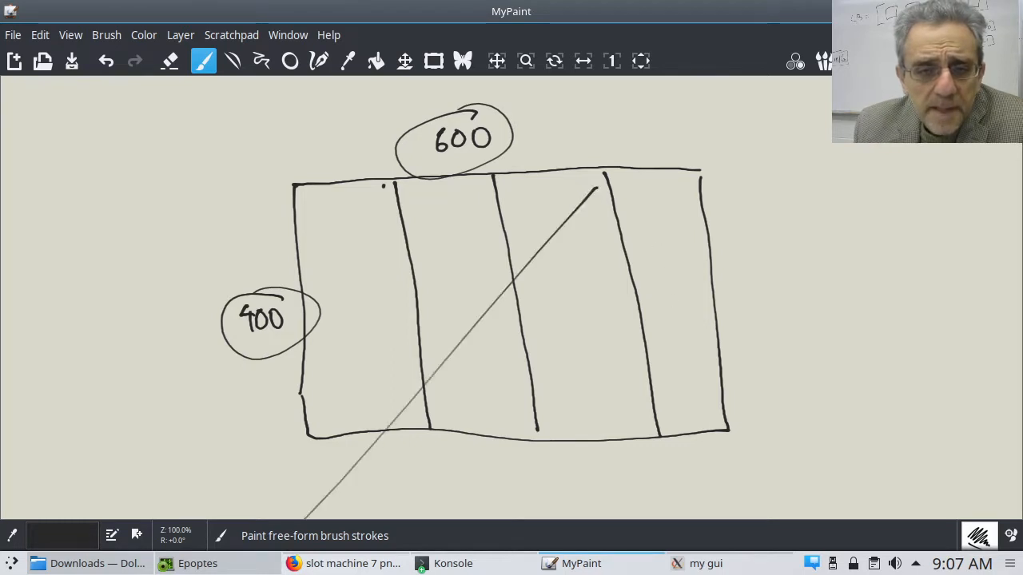
drag(303, 519, 367, 459)
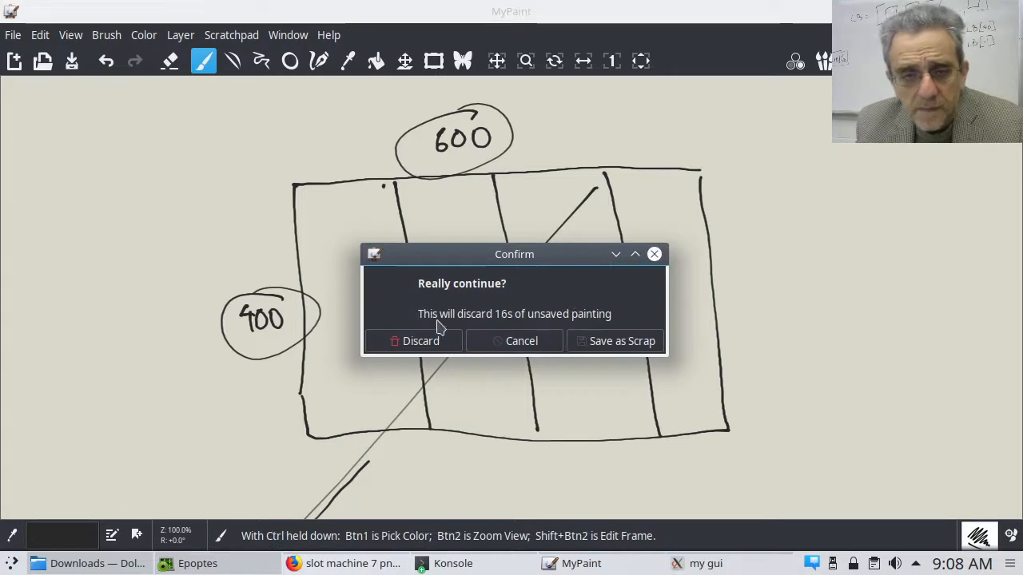
- Discard the unsaved painting and clear the popup over the blank canvas
click(420, 340)
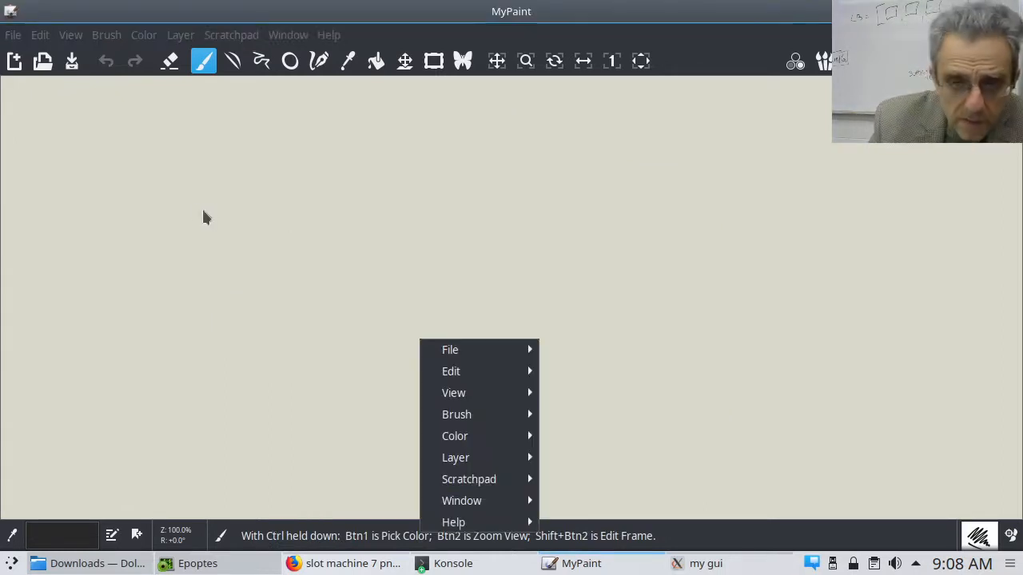
click(233, 227)
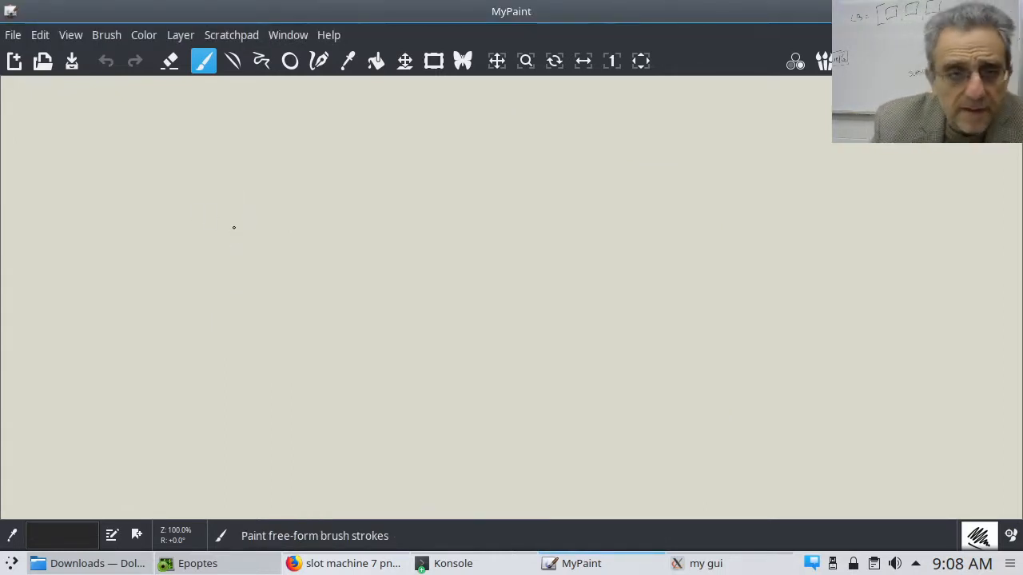
- Redraw the window rectangle and split it into four columns with vertical dividers
drag(228, 168, 245, 395)
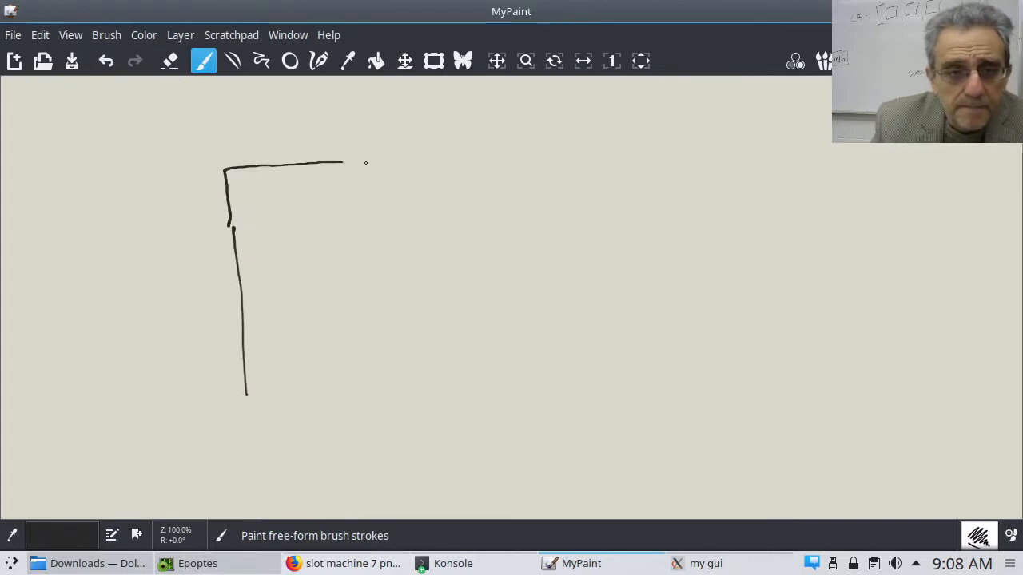
drag(340, 163, 601, 356)
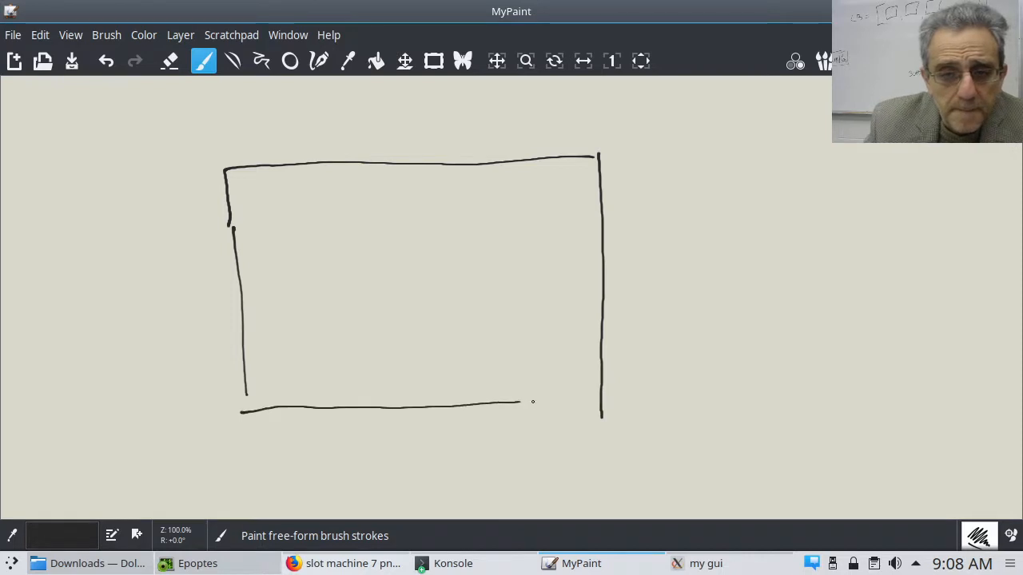
drag(520, 402, 601, 412)
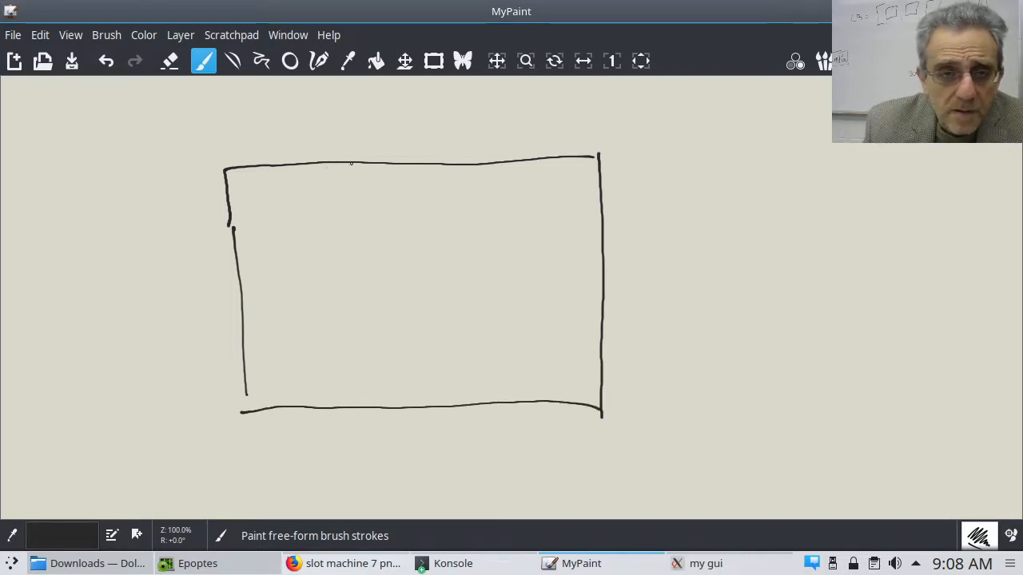
drag(350, 164, 365, 405)
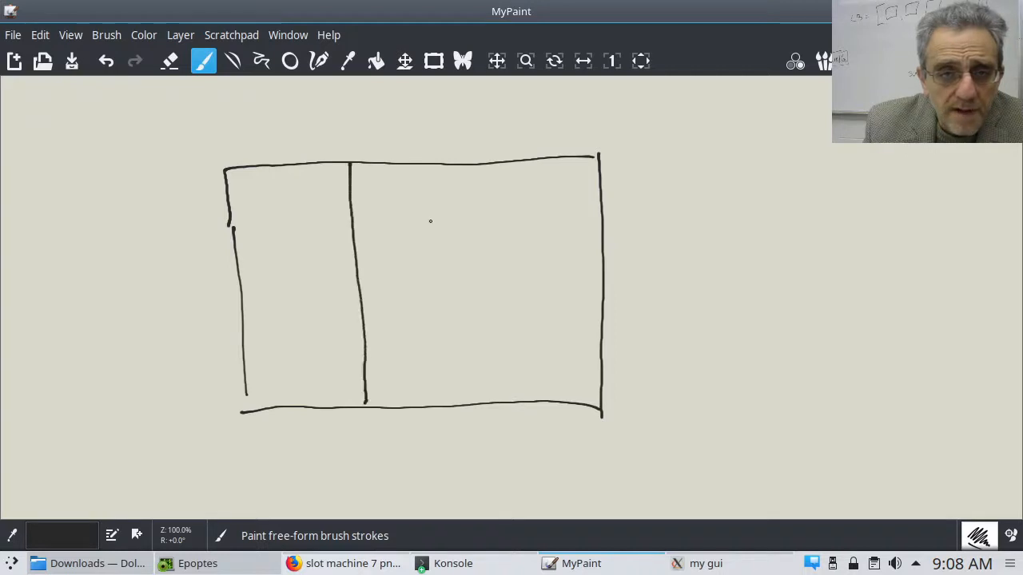
drag(451, 166, 471, 403)
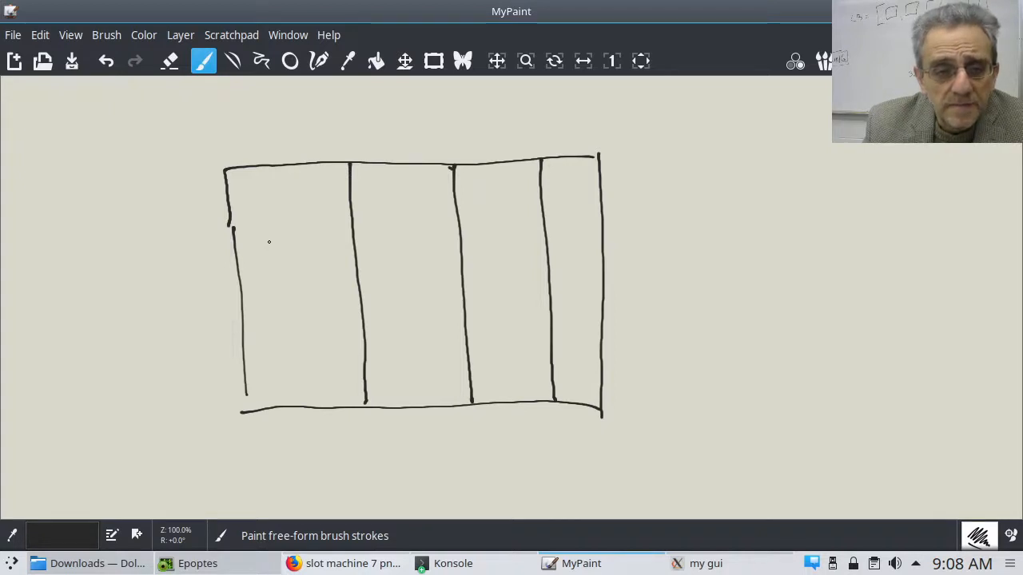
mouse_move(358, 137)
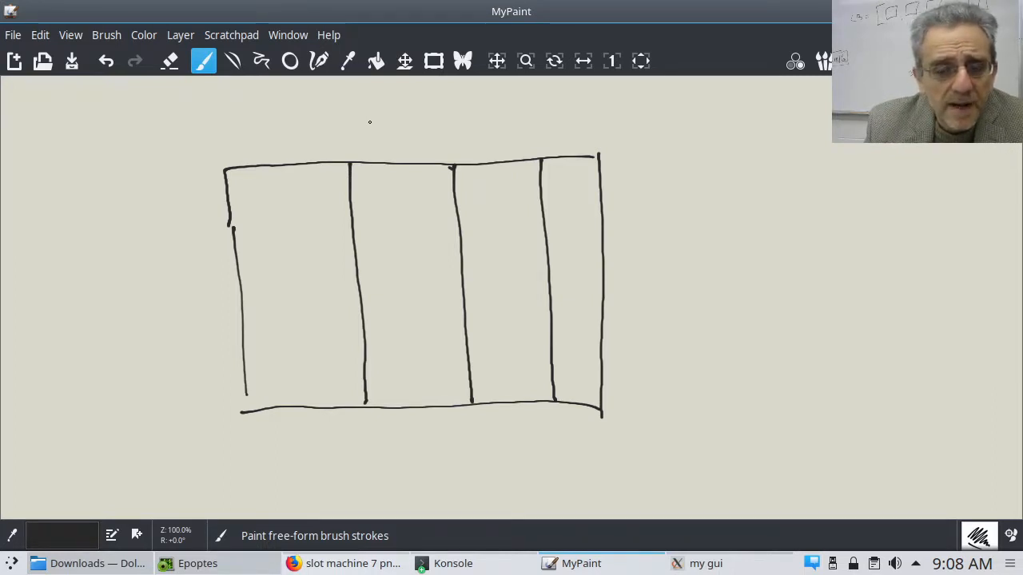
mouse_move(365, 182)
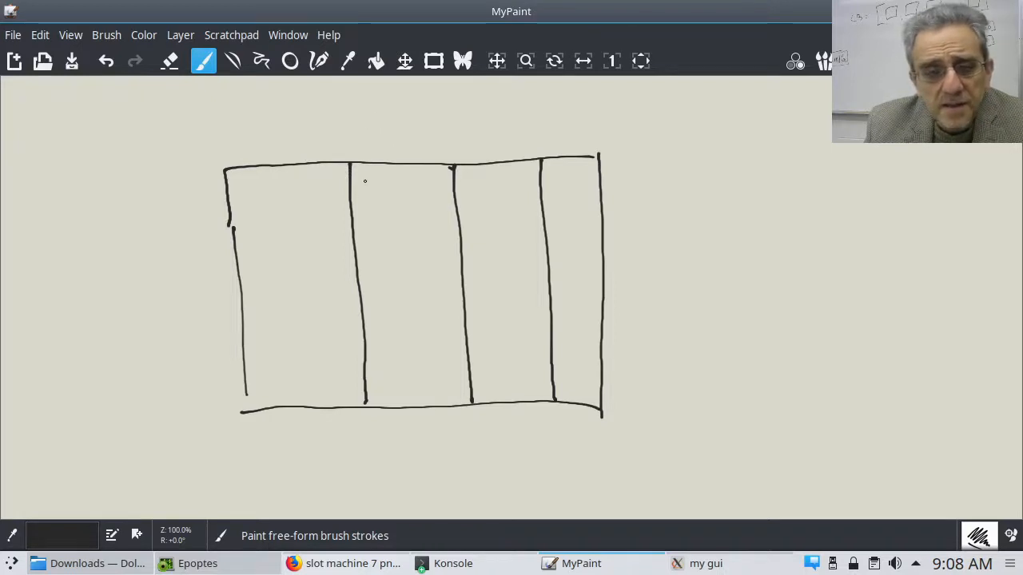
mouse_move(381, 117)
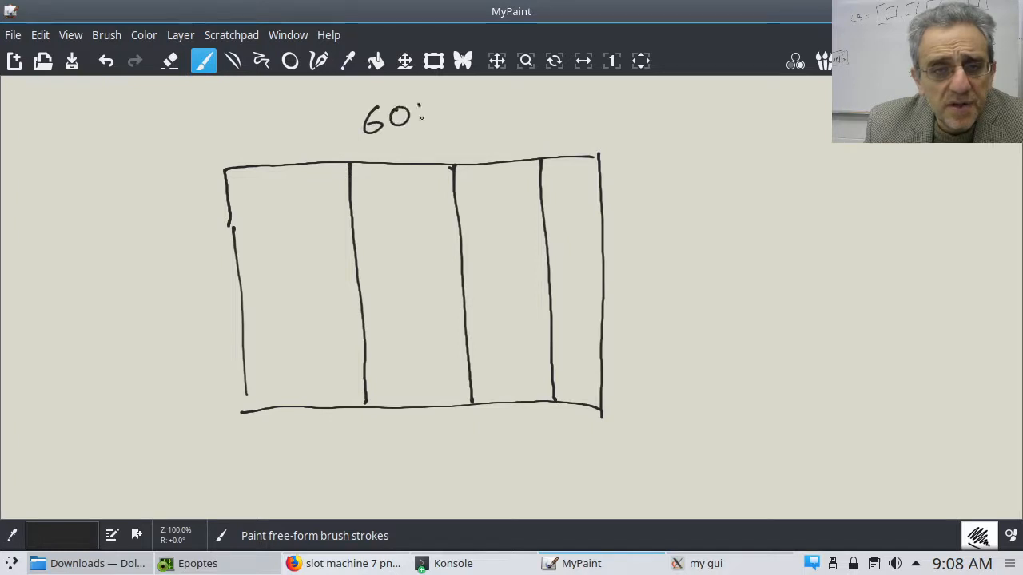
- Finish the 600 label, add a side box, and mark columns 7 and BAR
drag(416, 112, 436, 128)
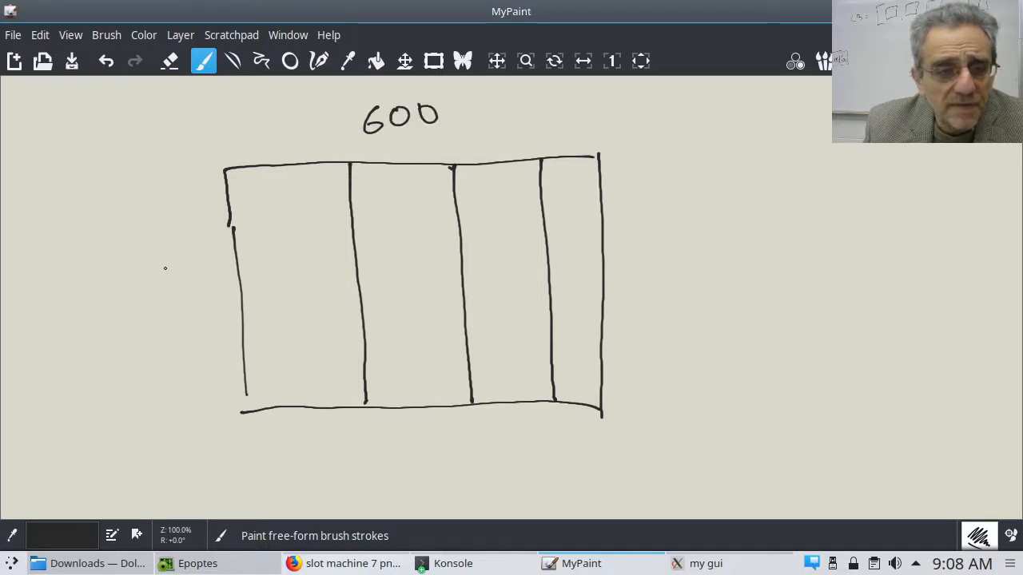
drag(167, 264, 208, 312)
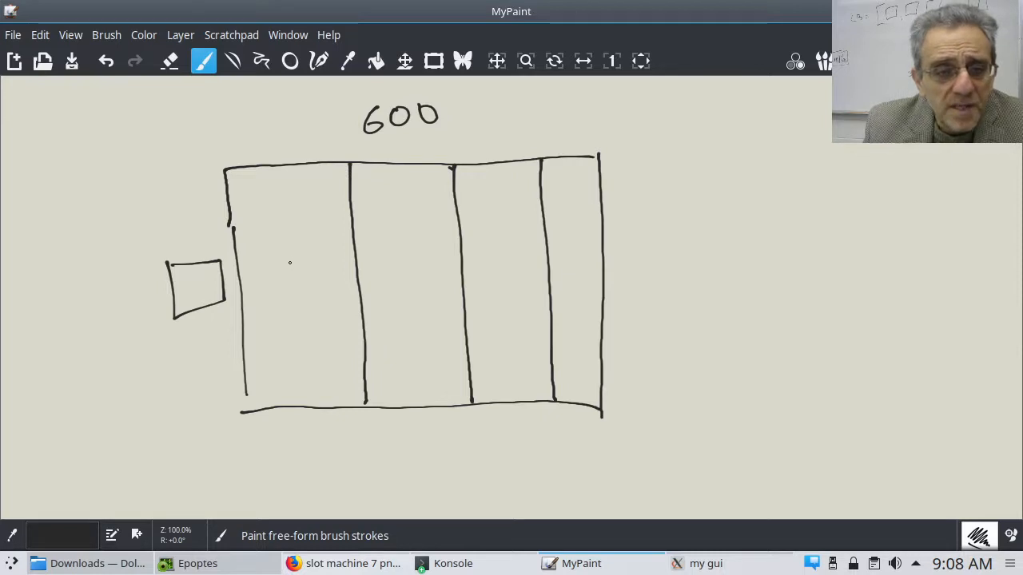
drag(280, 242, 314, 239)
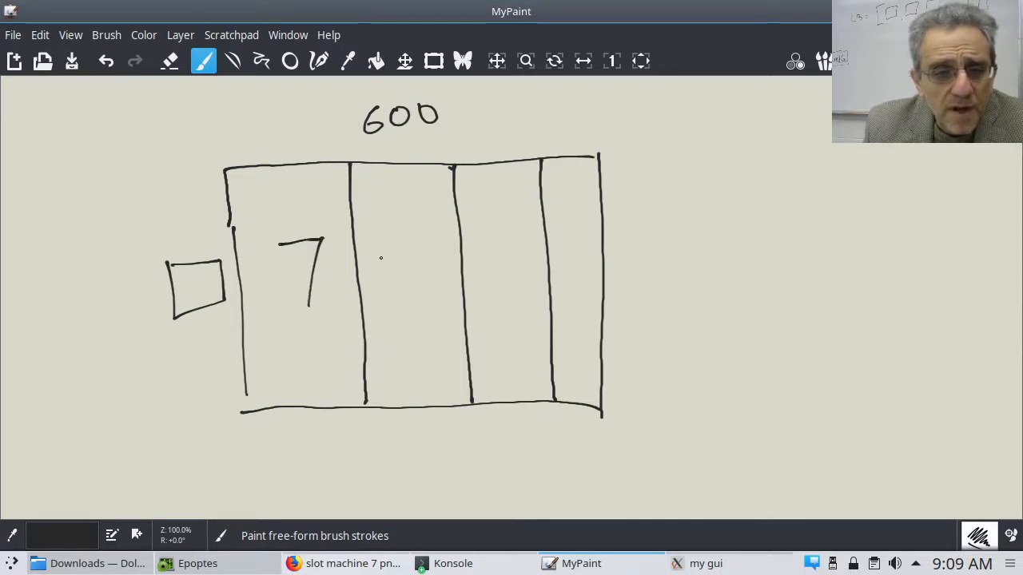
drag(372, 264, 432, 264)
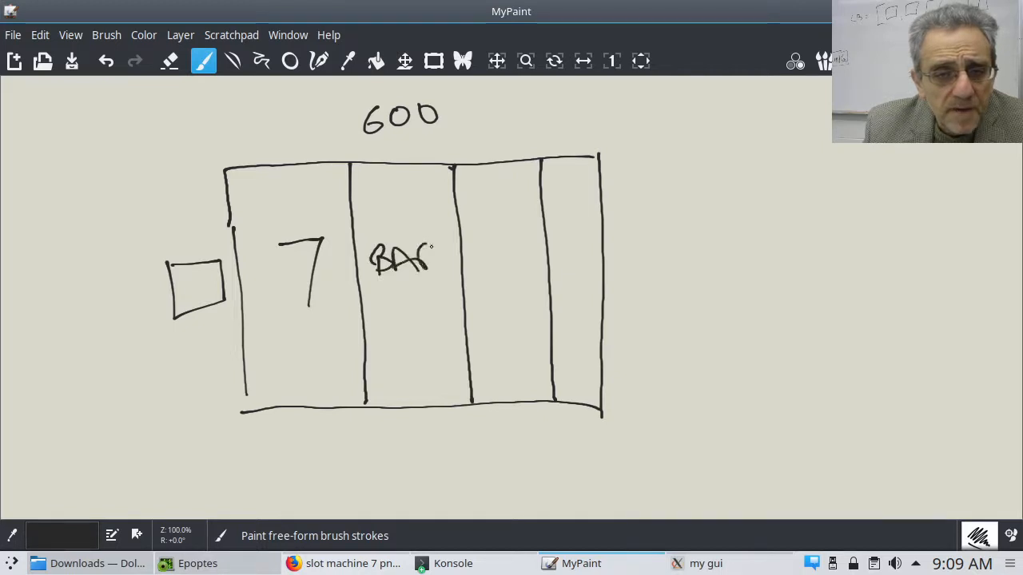
- Draw a cherry symbol in the third column and write PULL in the rightmost panel
drag(503, 239, 492, 264)
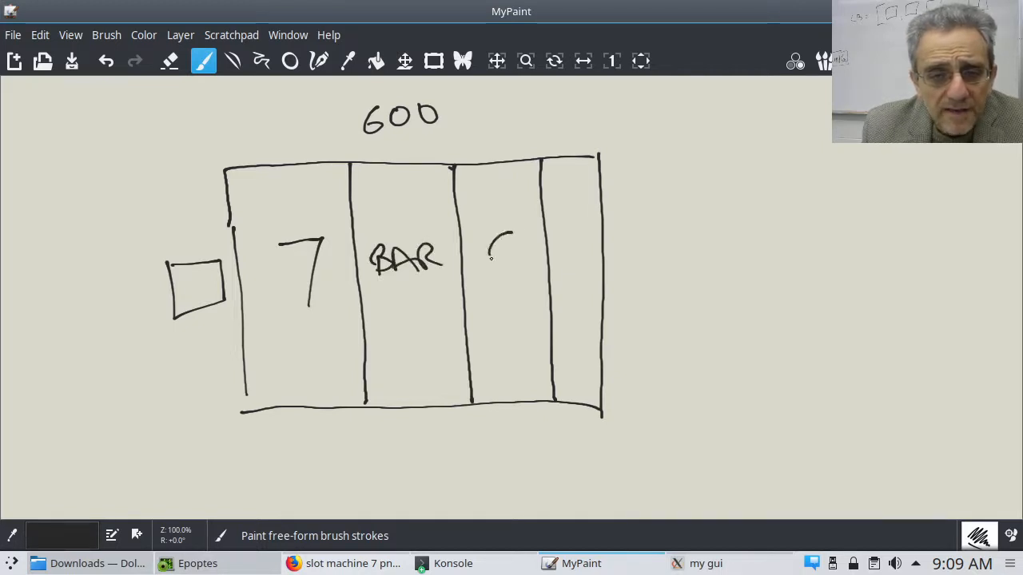
drag(507, 232, 499, 275)
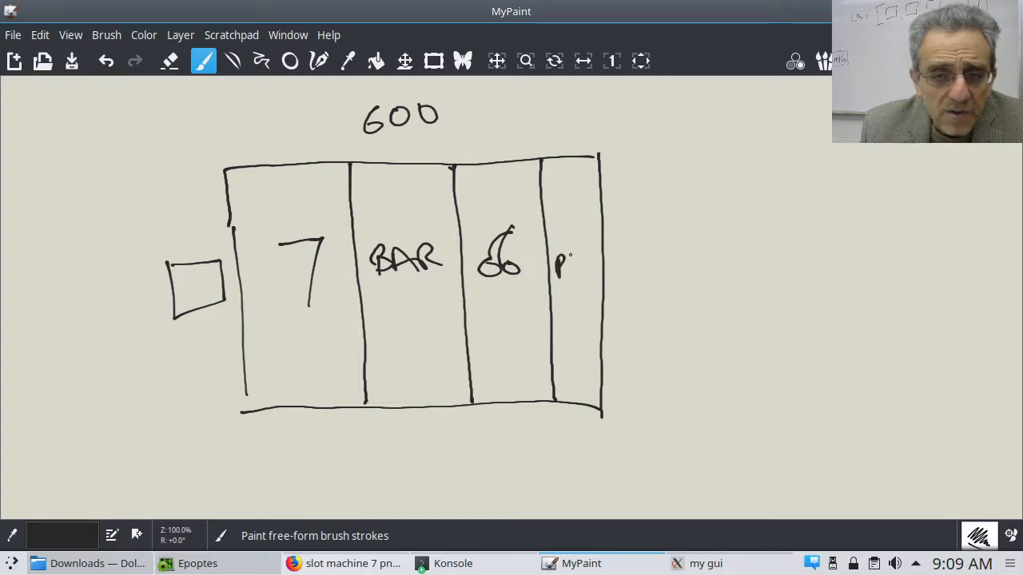
drag(555, 272, 599, 271)
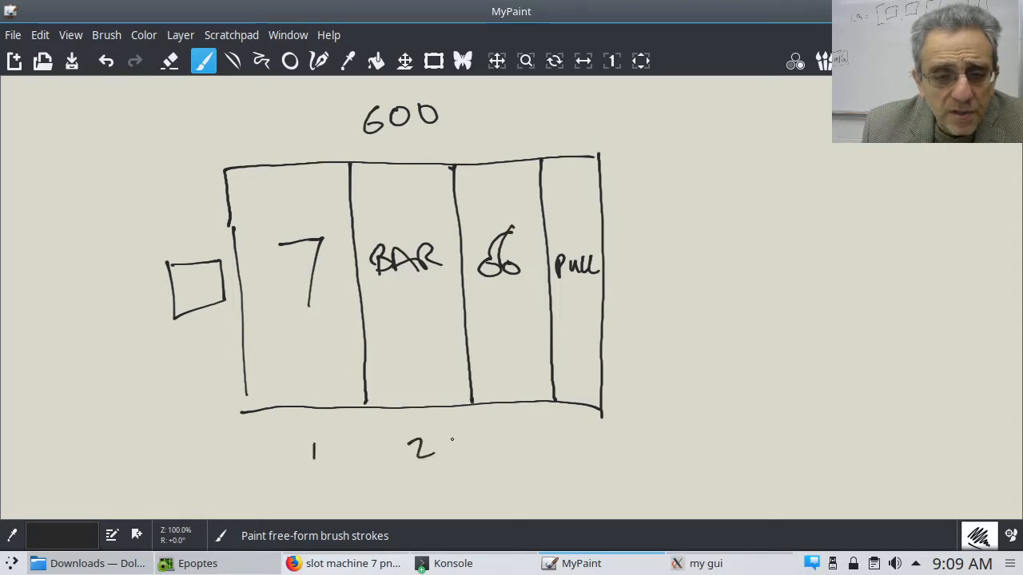
- Number the third panel 3 and write Fl widget labels to the right of the sketch
drag(499, 443, 527, 467)
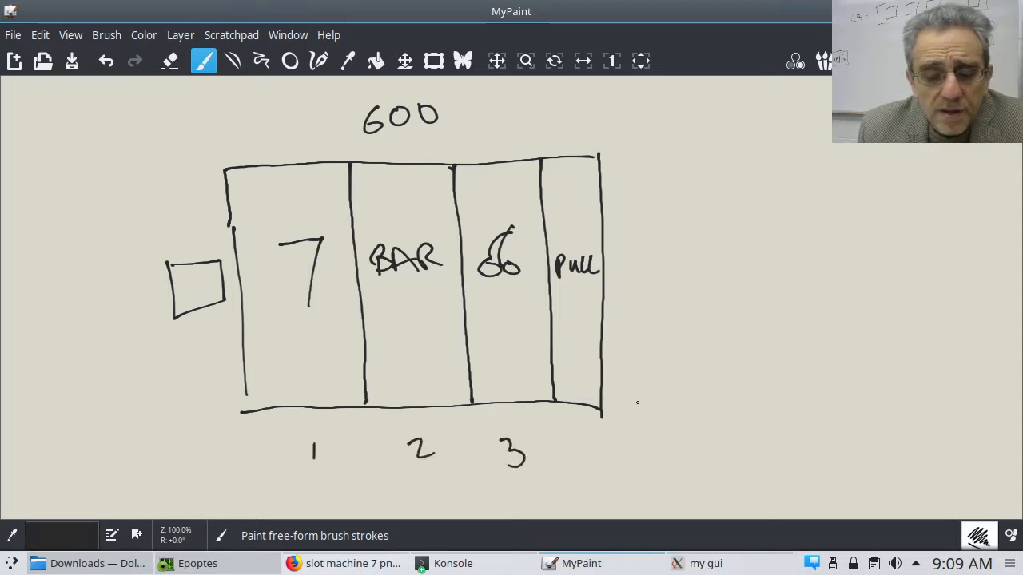
mouse_move(709, 233)
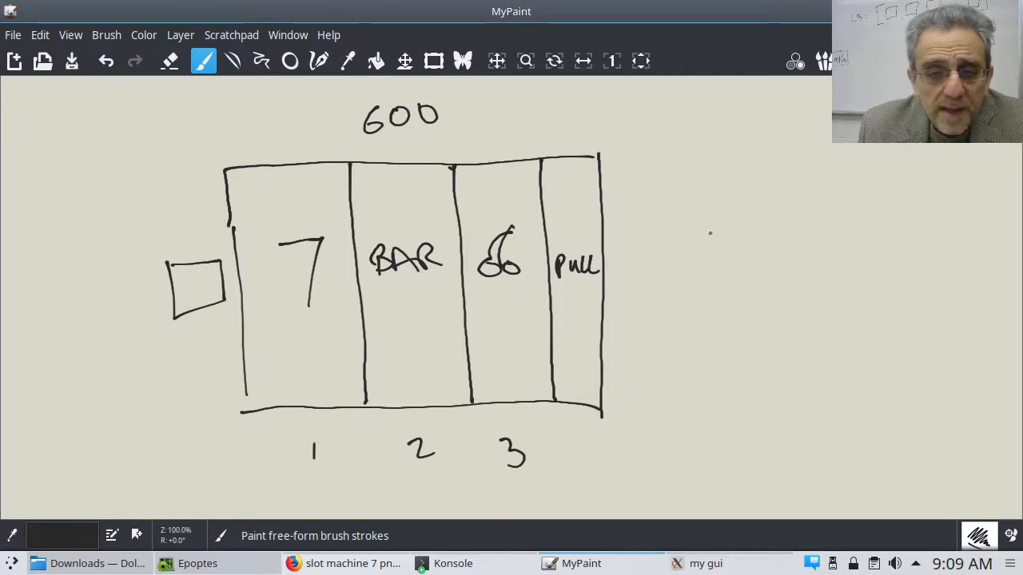
mouse_move(730, 177)
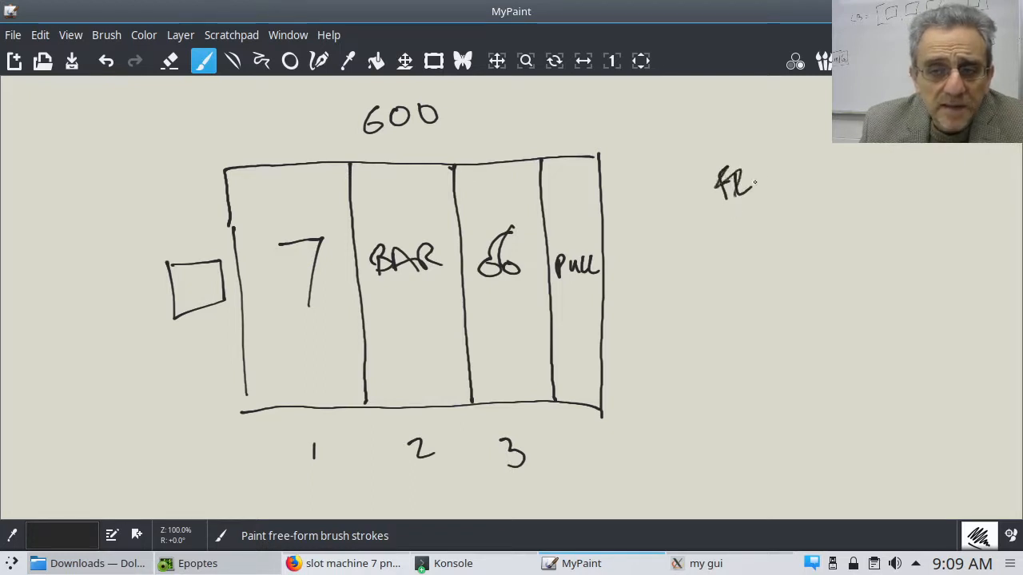
drag(723, 248, 795, 248)
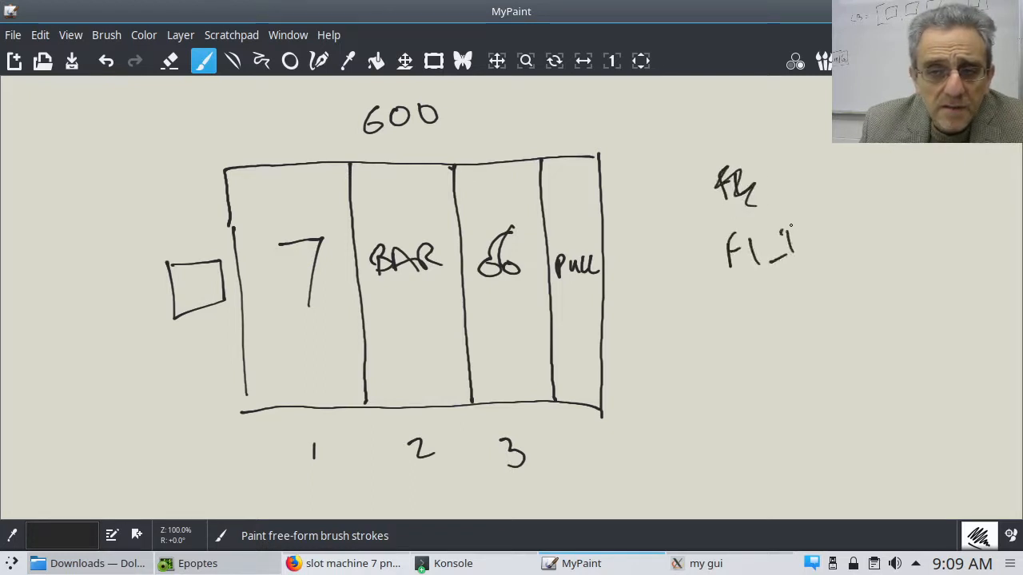
drag(799, 240, 831, 248)
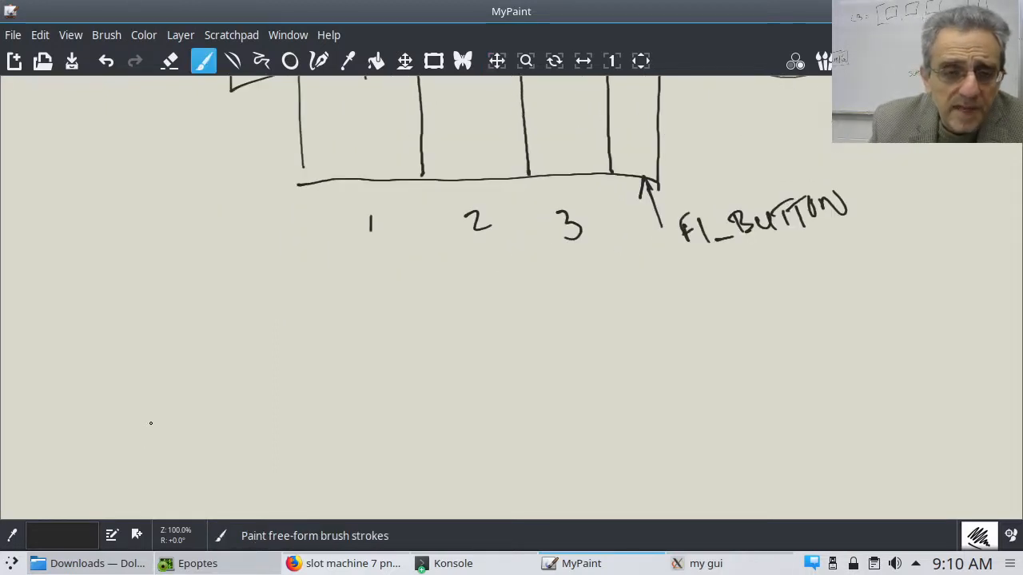
mouse_move(175, 302)
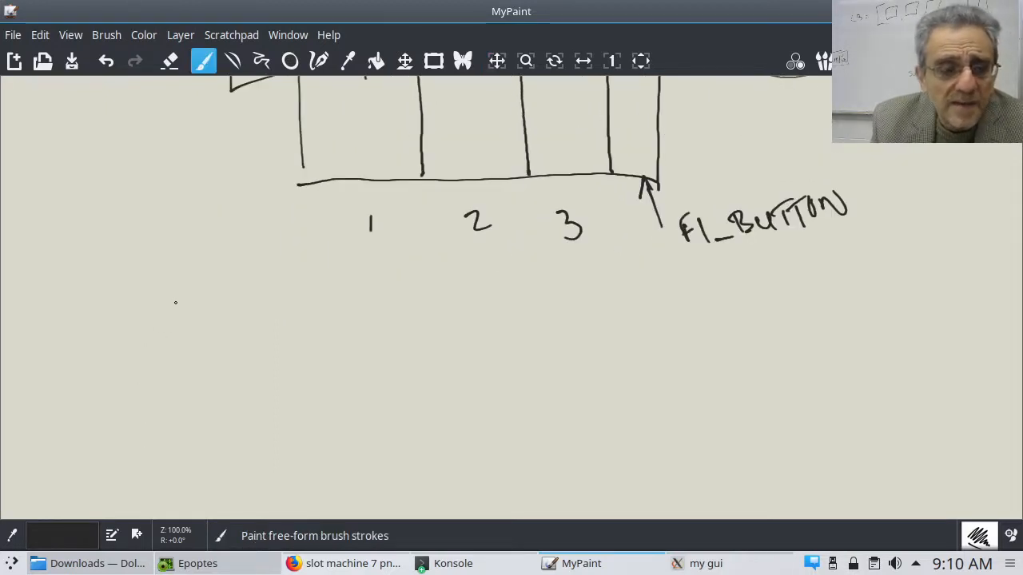
- Write the note 7 IMAGES below the sketch and return to Firefox
drag(140, 327, 164, 383)
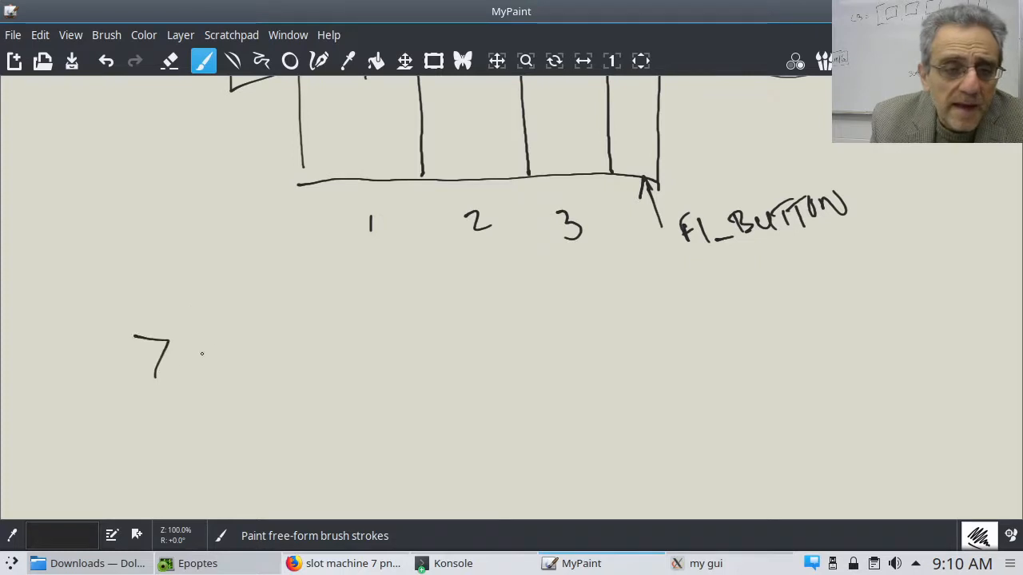
drag(218, 347, 217, 380)
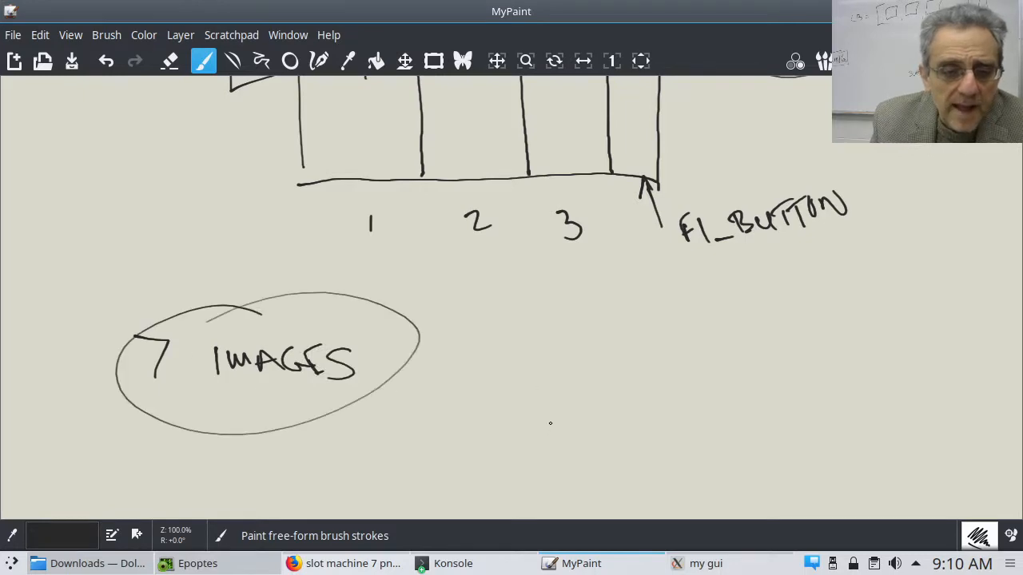
click(293, 563)
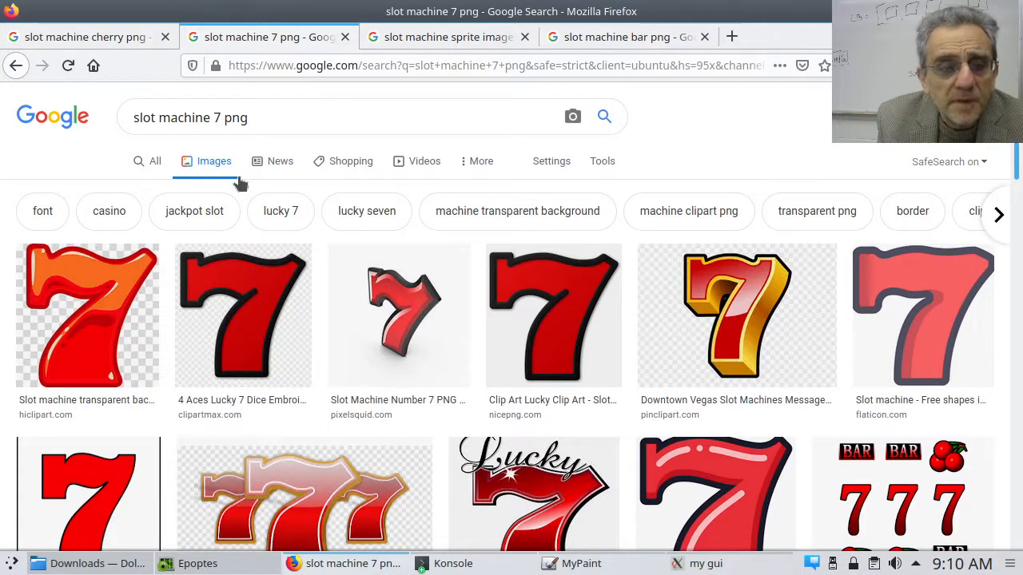
mouse_move(220, 198)
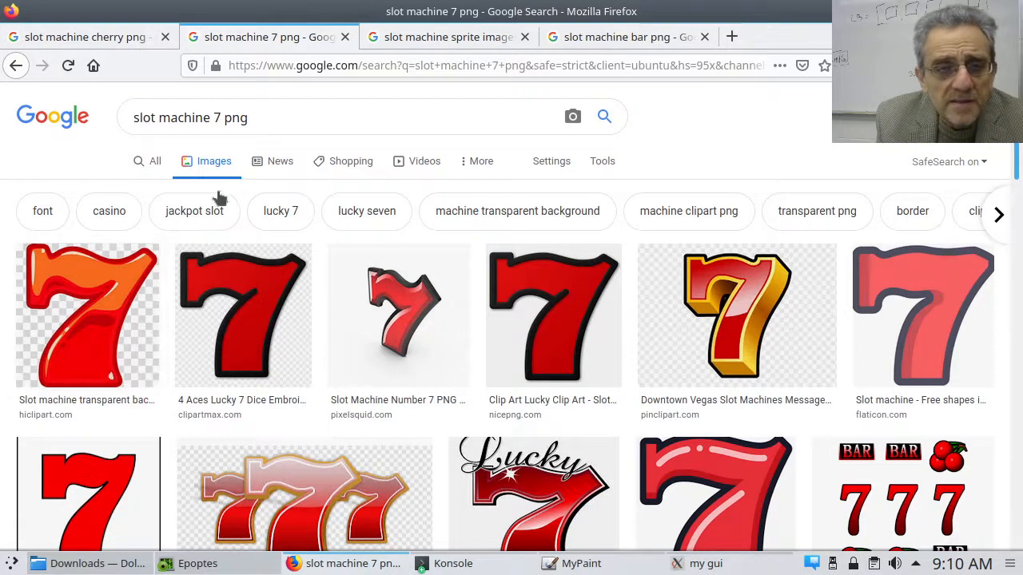
- Flip through the slot machine sprite, bar png and cherry image result tabs
click(447, 37)
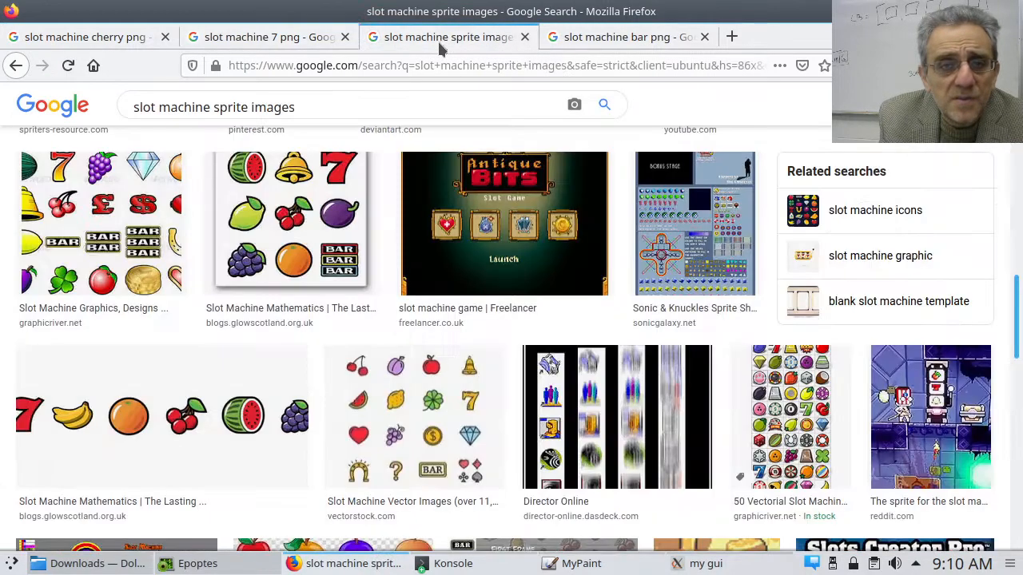
click(627, 36)
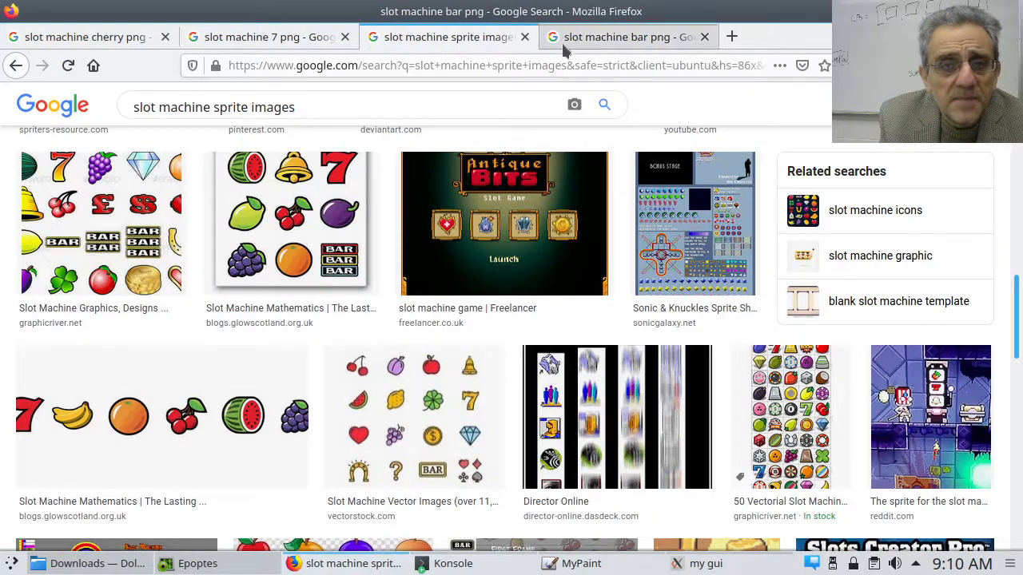
click(627, 37)
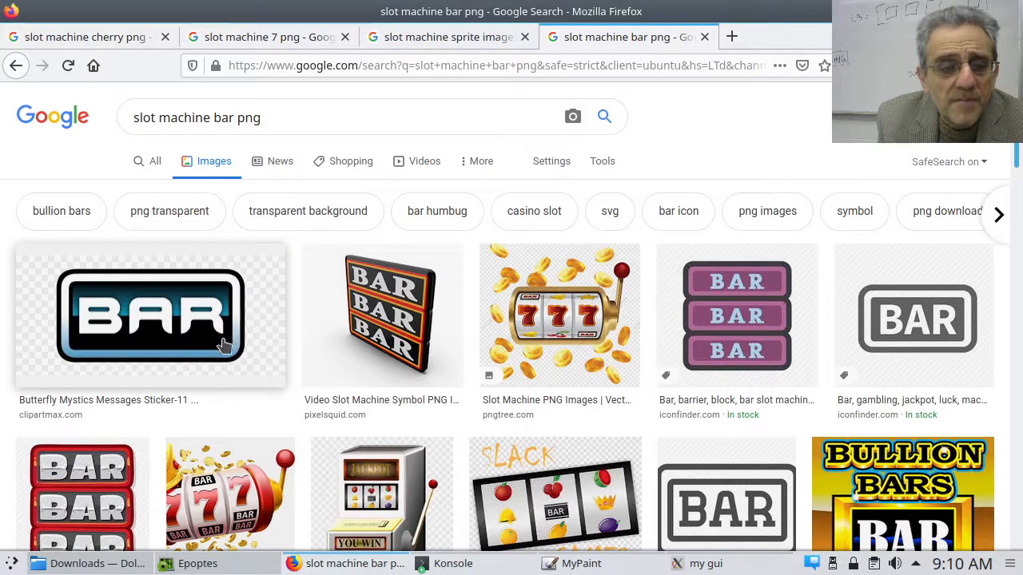
mouse_move(231, 353)
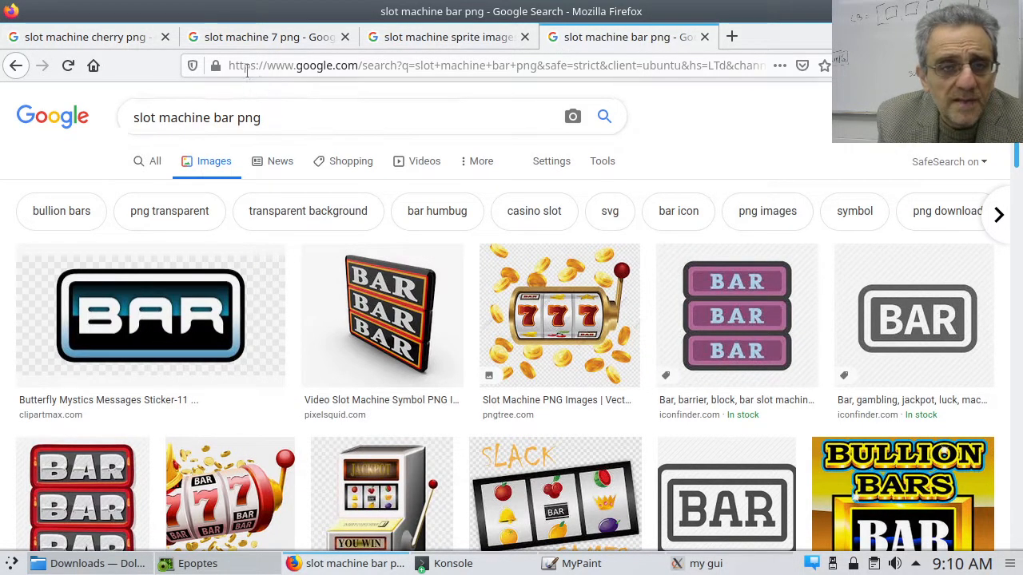
click(88, 37)
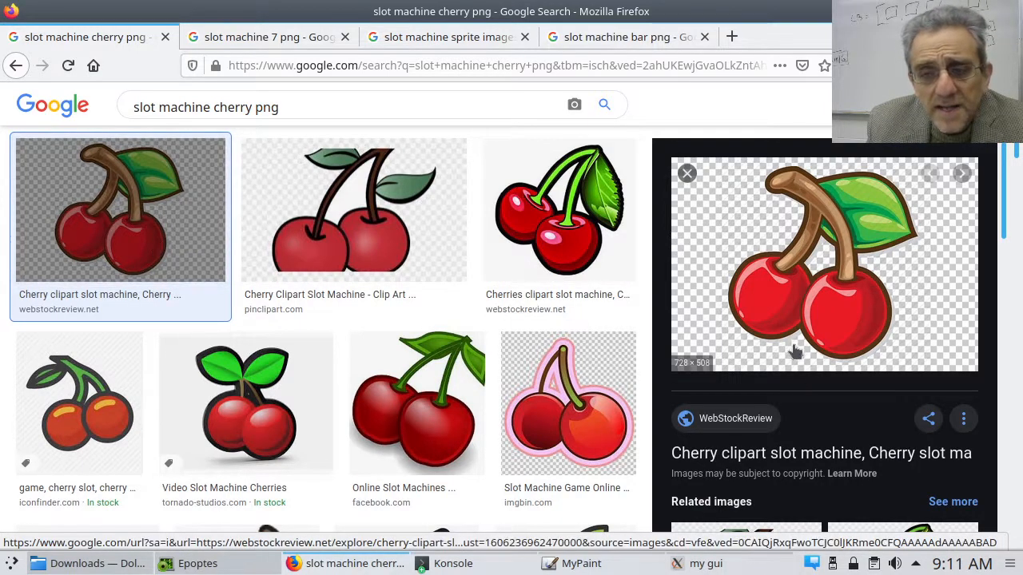
mouse_move(797, 283)
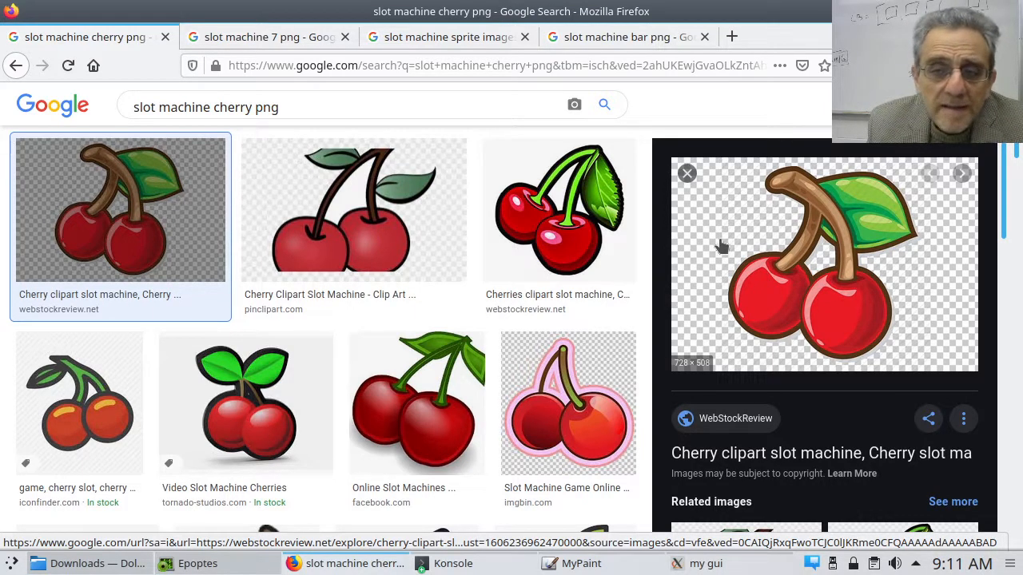
- Bring up the save options on the enlarged cherry clipart preview
right_click(719, 246)
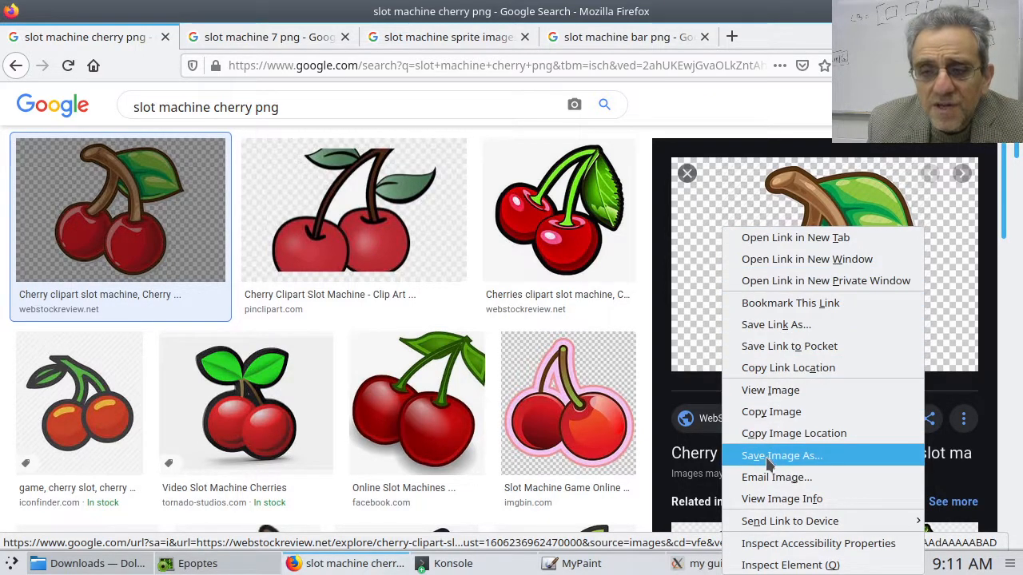
mouse_move(554, 80)
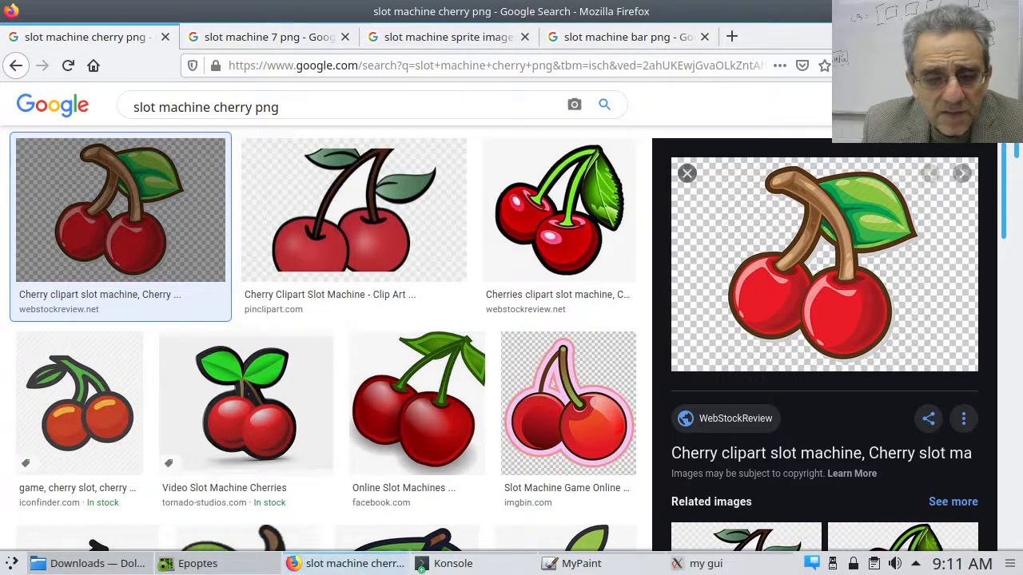
- Return to the MyPaint sketch and dot the PULL panel to mark the button
click(580, 563)
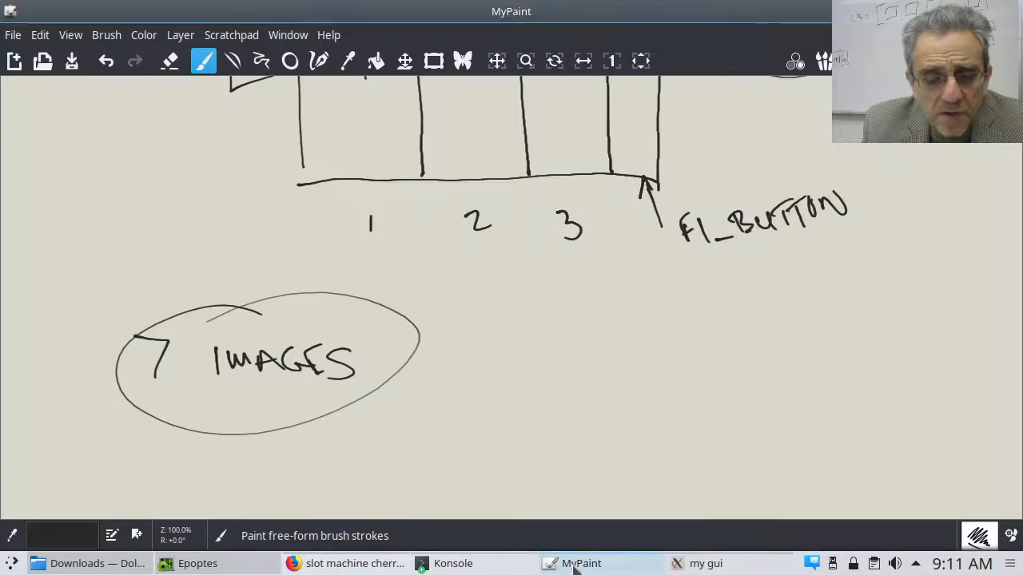
click(496, 61)
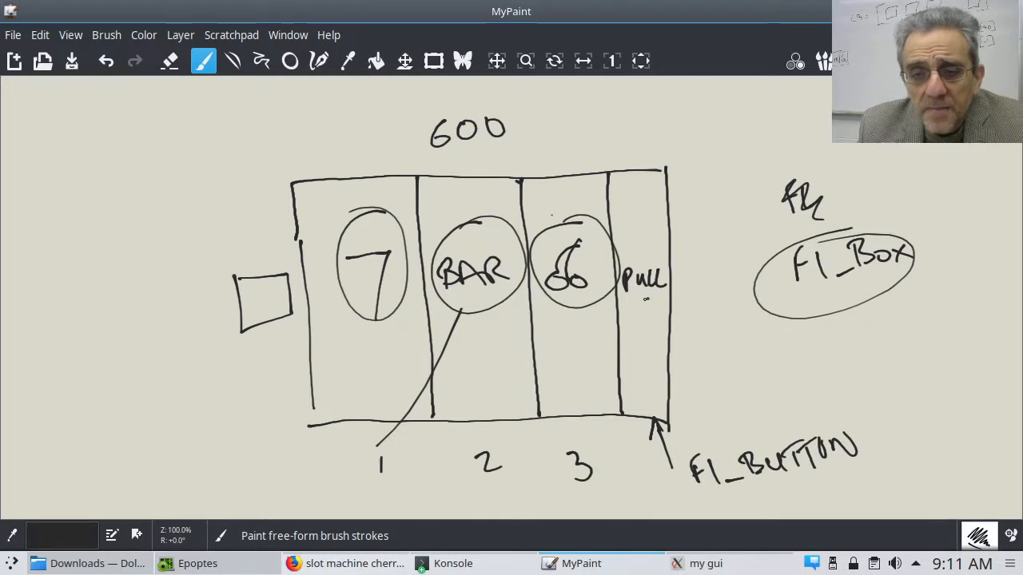
click(644, 301)
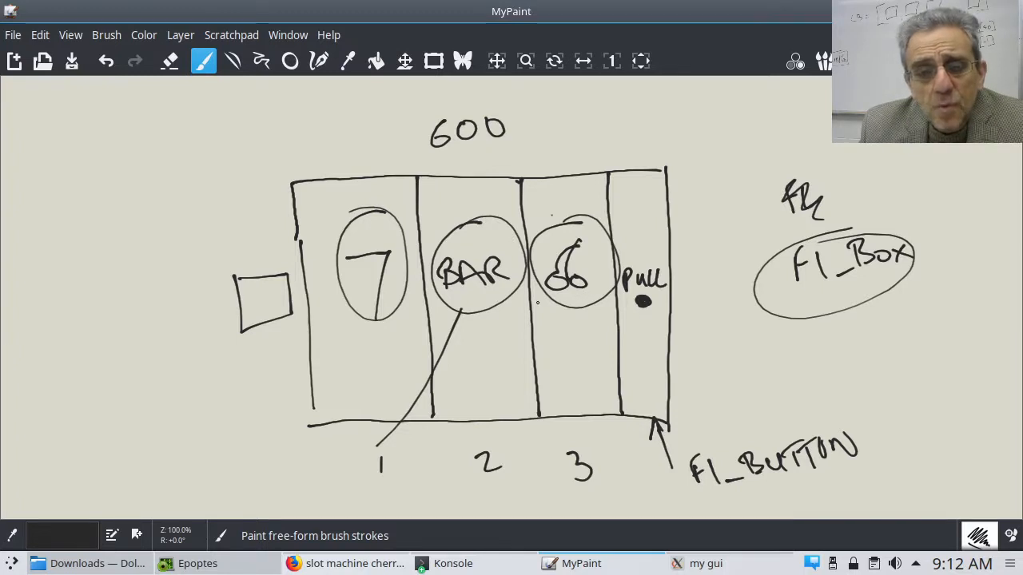
- Draw a line beneath the three circled symbols and return to the cherry image results
drag(364, 327, 508, 322)
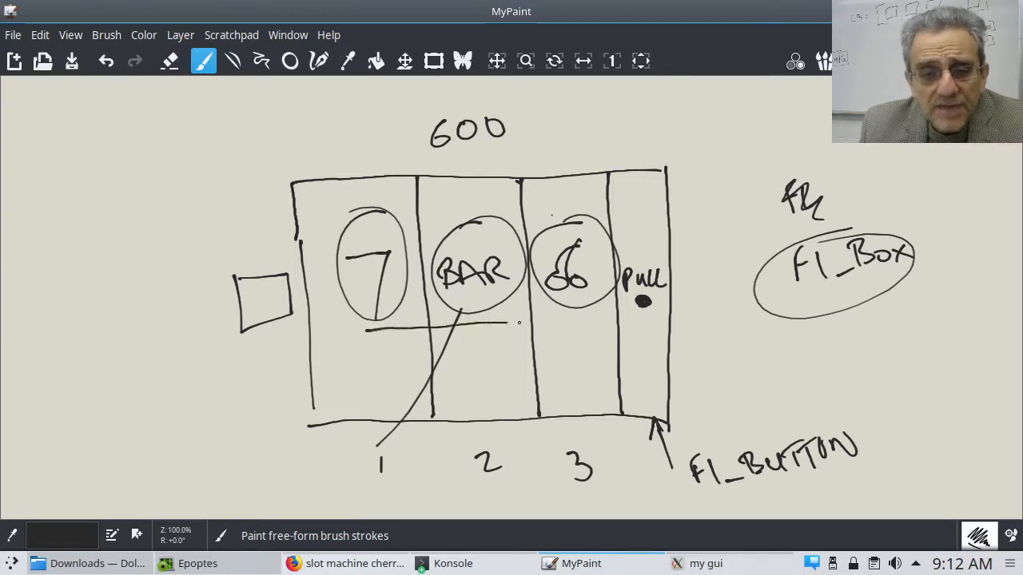
drag(516, 323, 571, 324)
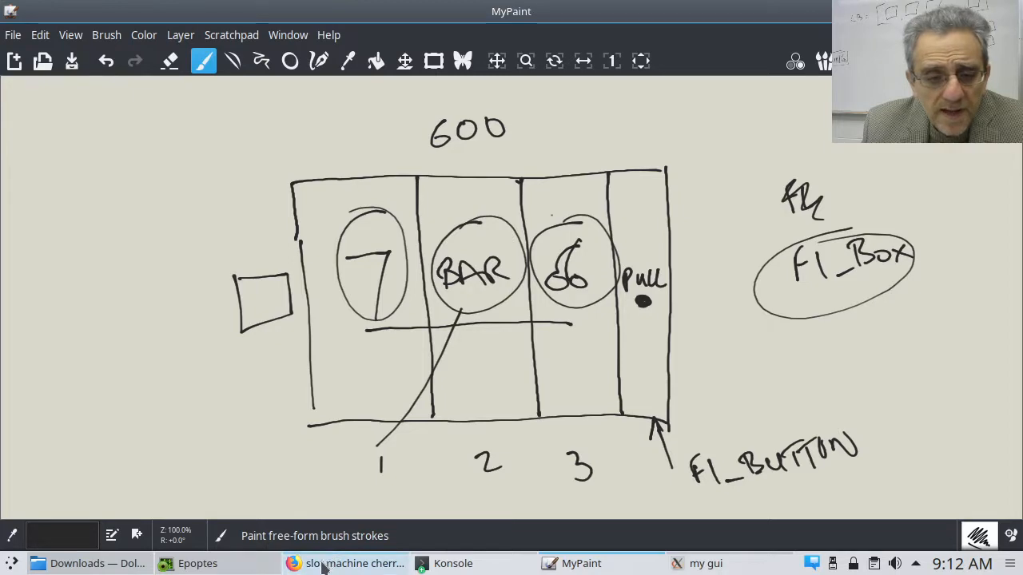
click(354, 563)
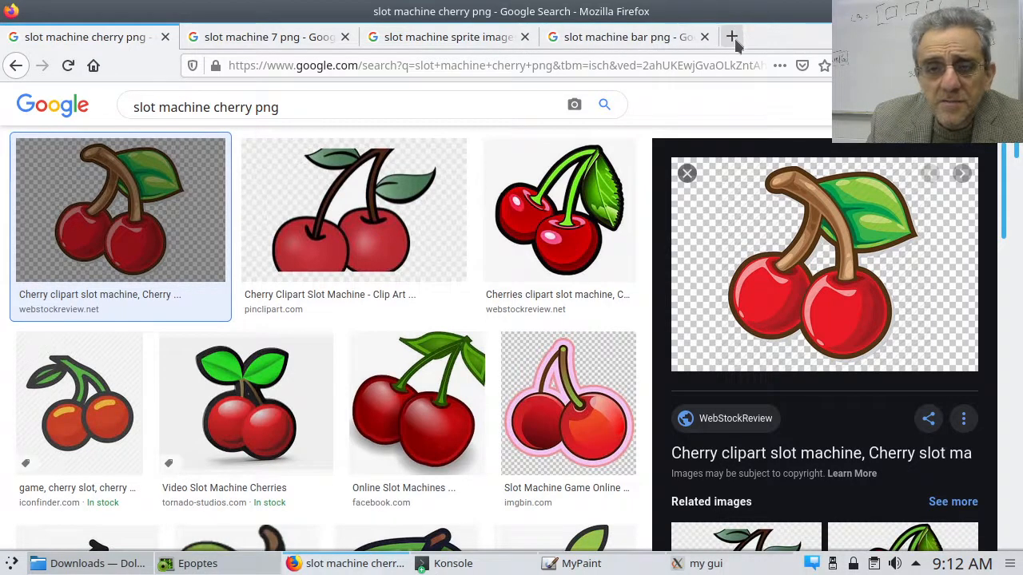
- Reach the Common Dialogs classes and functions page through the FLTK Modules list
click(198, 563)
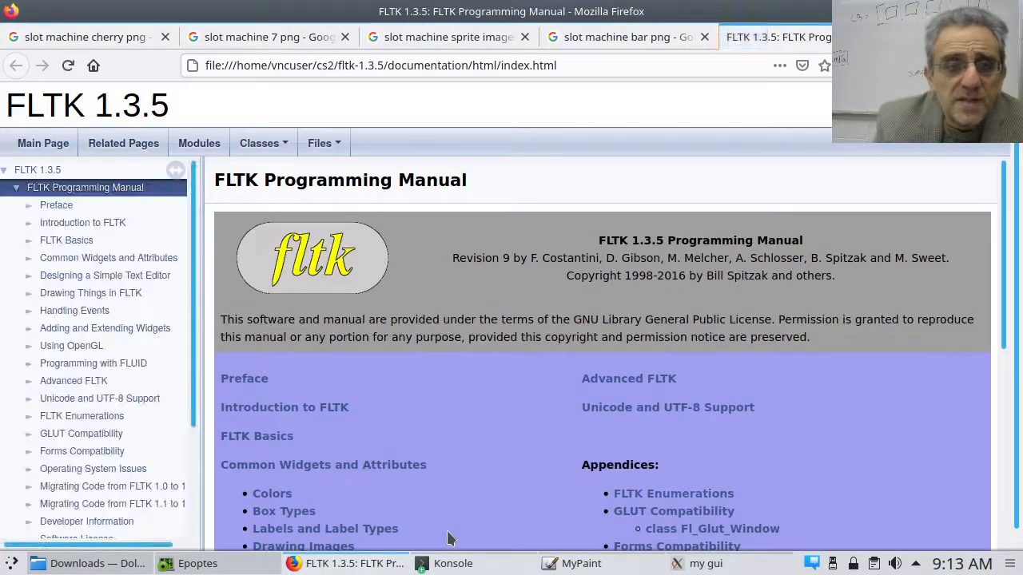
click(199, 143)
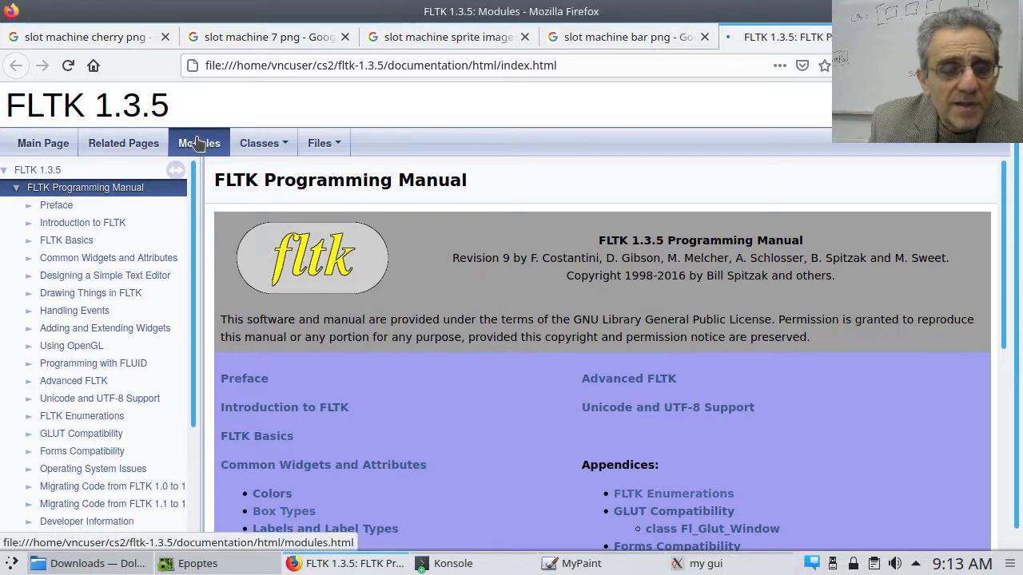
click(199, 143)
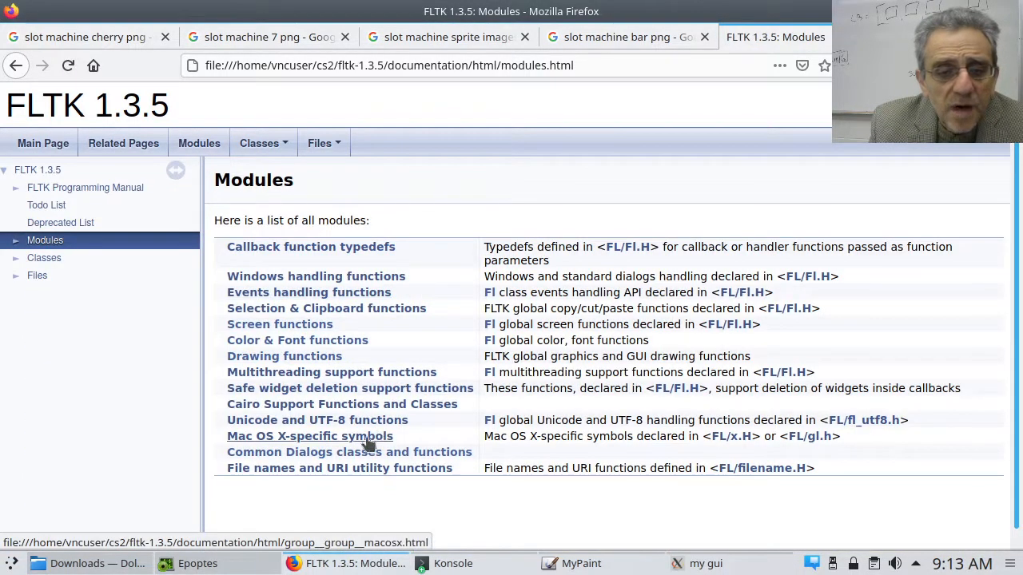
click(350, 452)
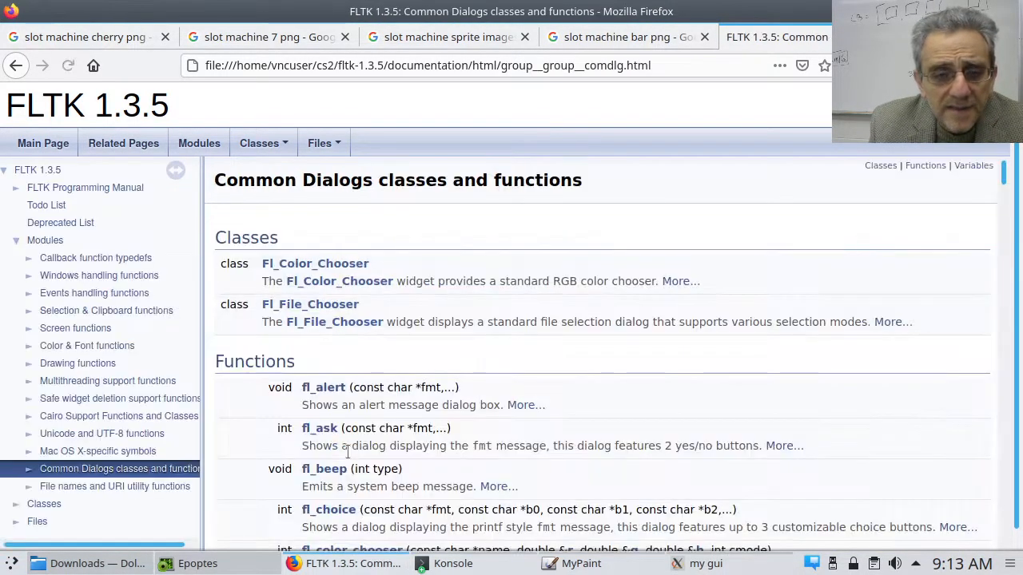
- Locate fl_message further down the page and bring up its full reference entry
scroll(down, 3)
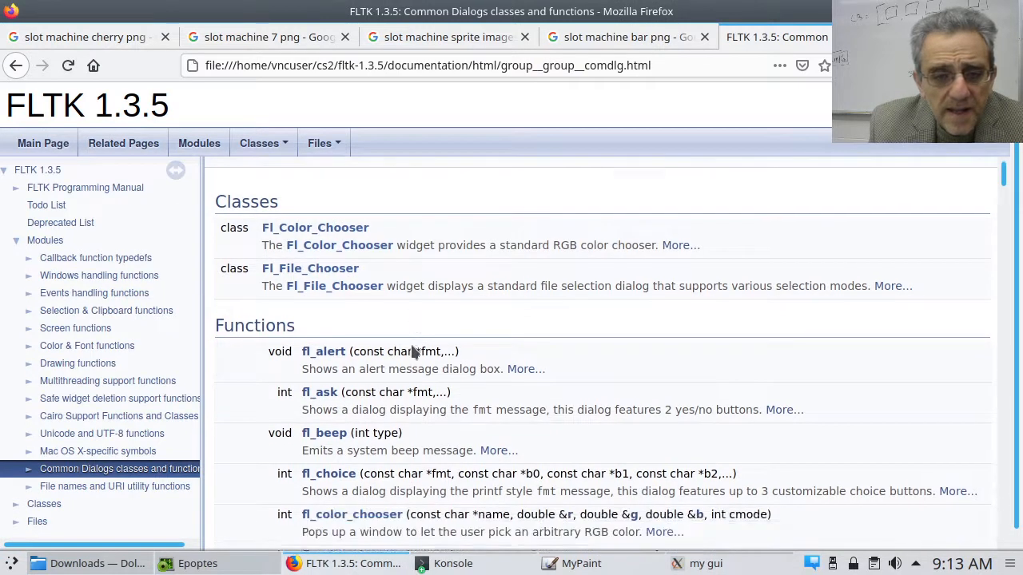
scroll(down, 3)
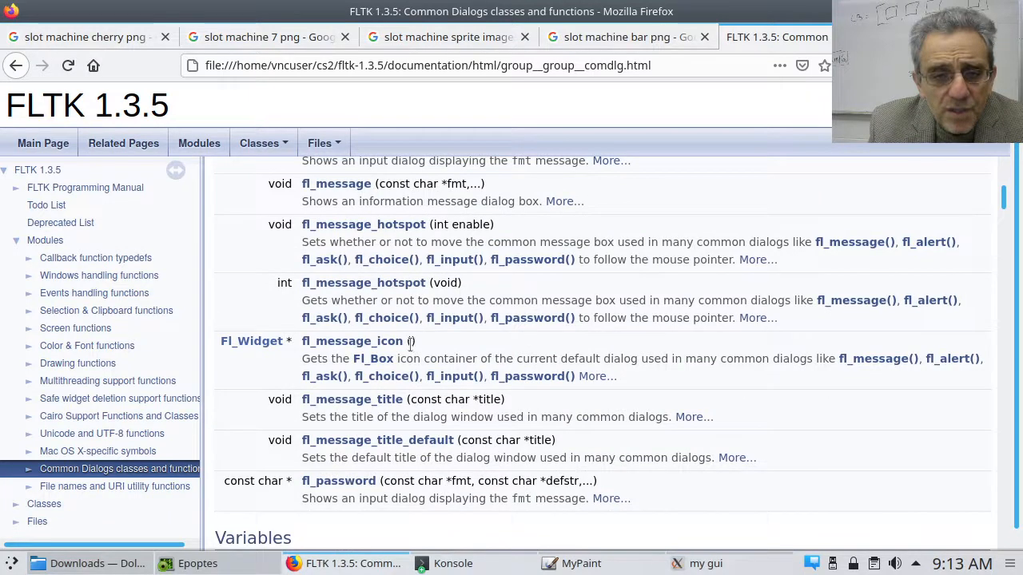
mouse_move(349, 183)
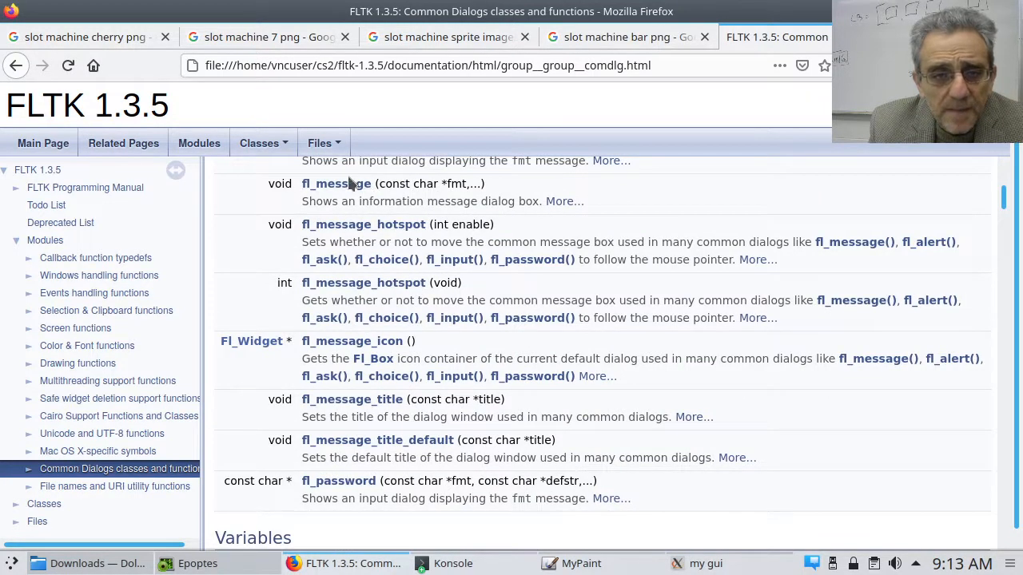
click(336, 183)
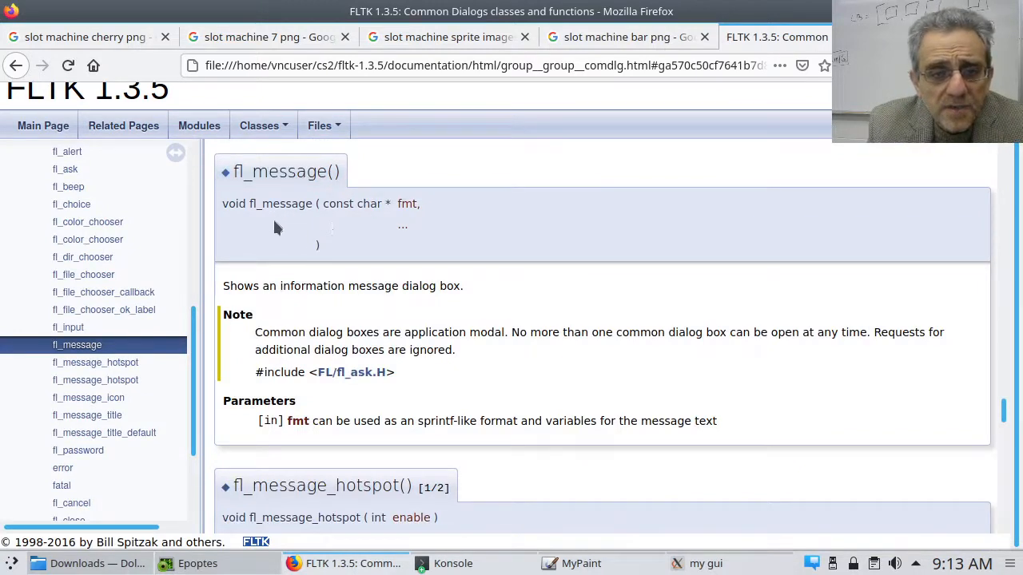
mouse_move(256, 220)
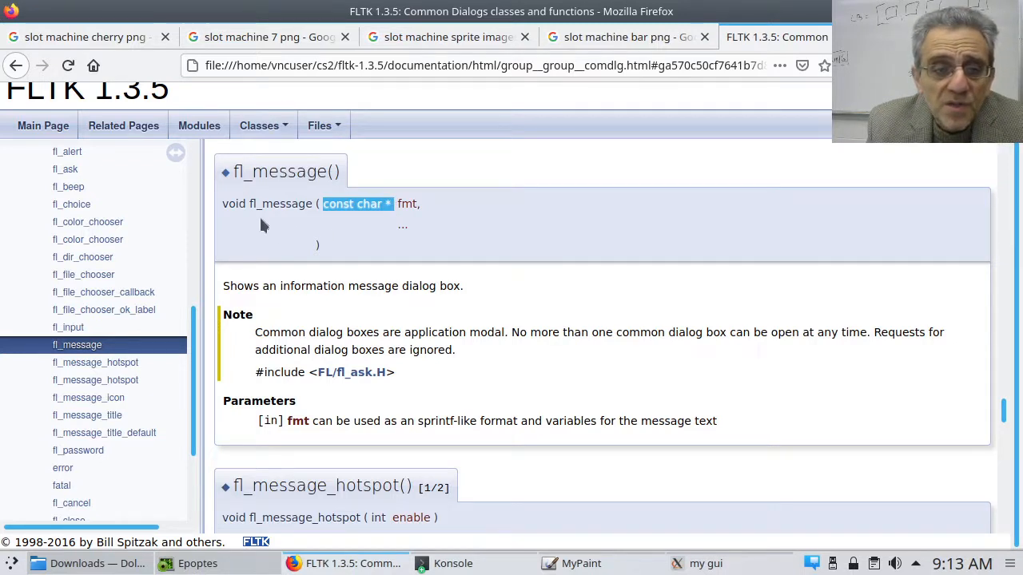
mouse_move(440, 550)
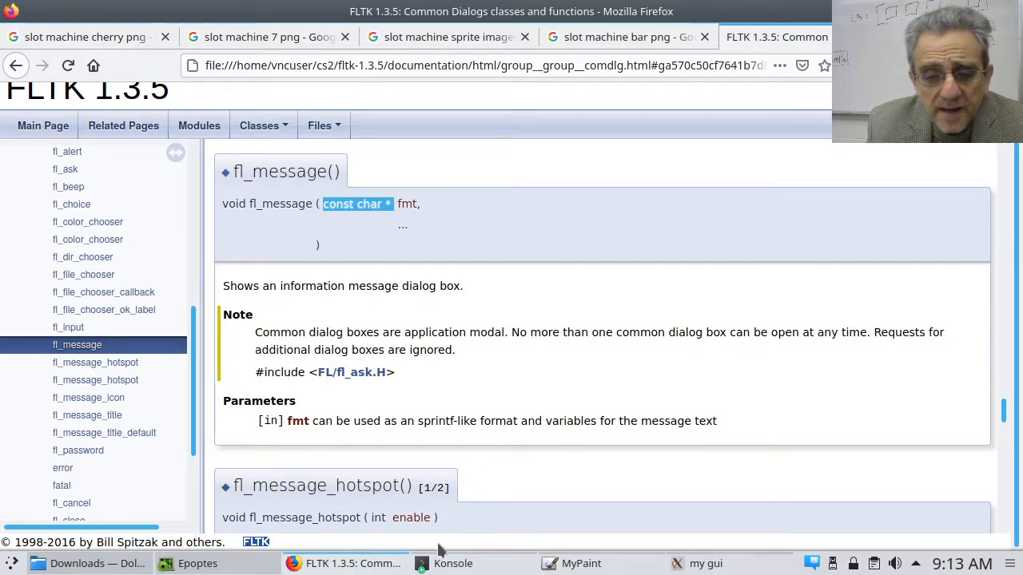
- Start an IPython shell in the terminal and import everything from fltk
click(453, 563)
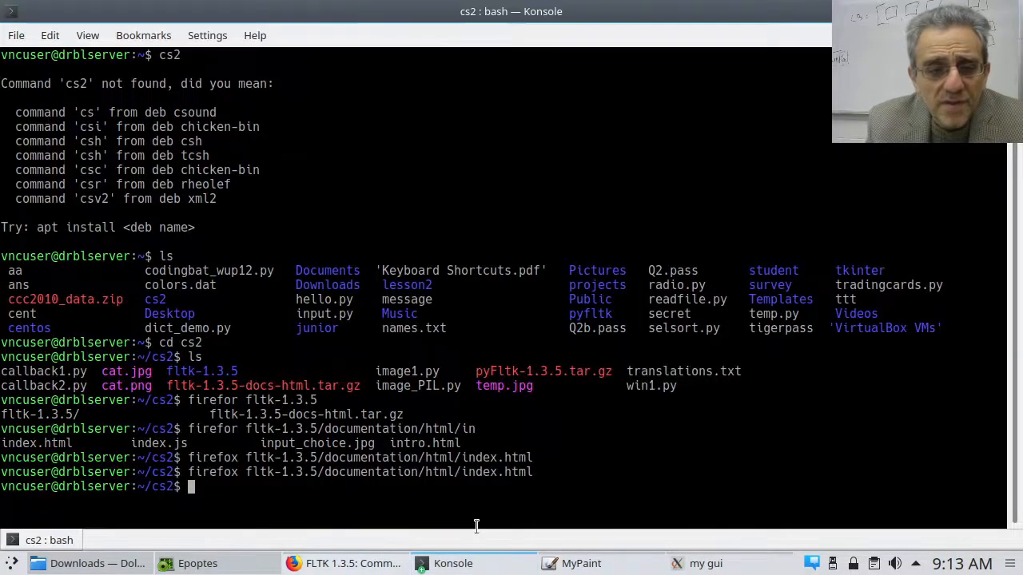
text(py)
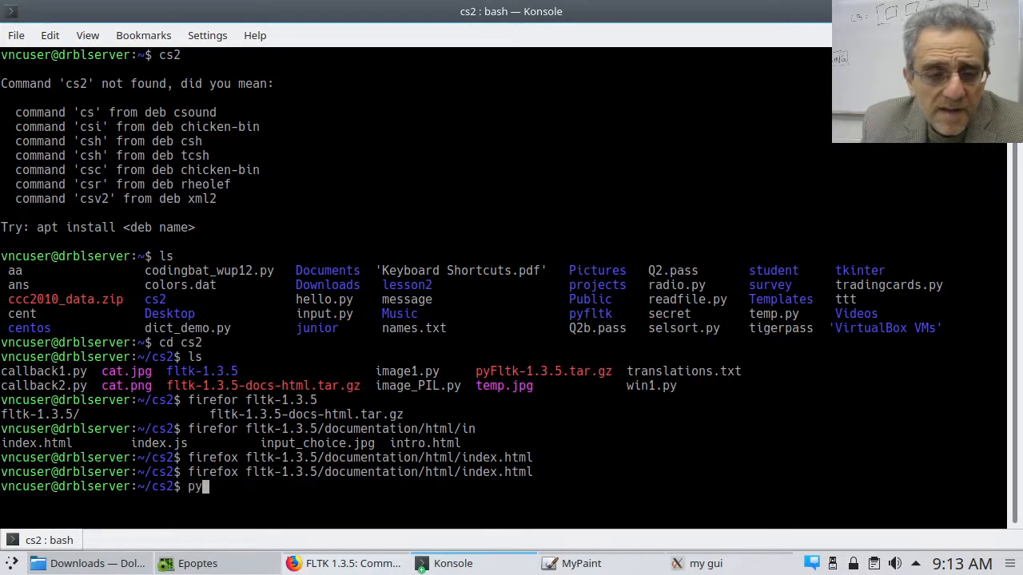
text(thon3)
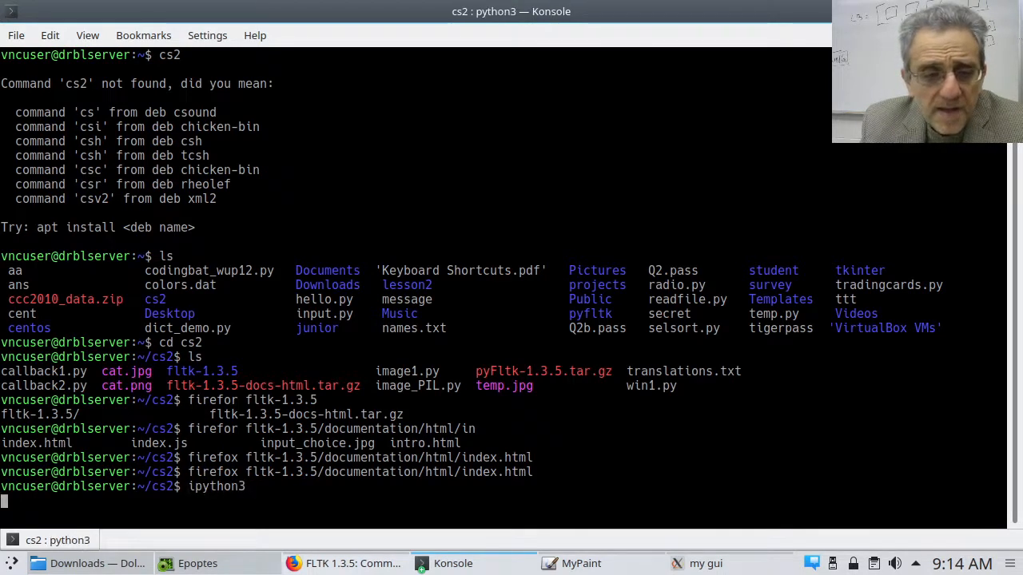
key(Return)
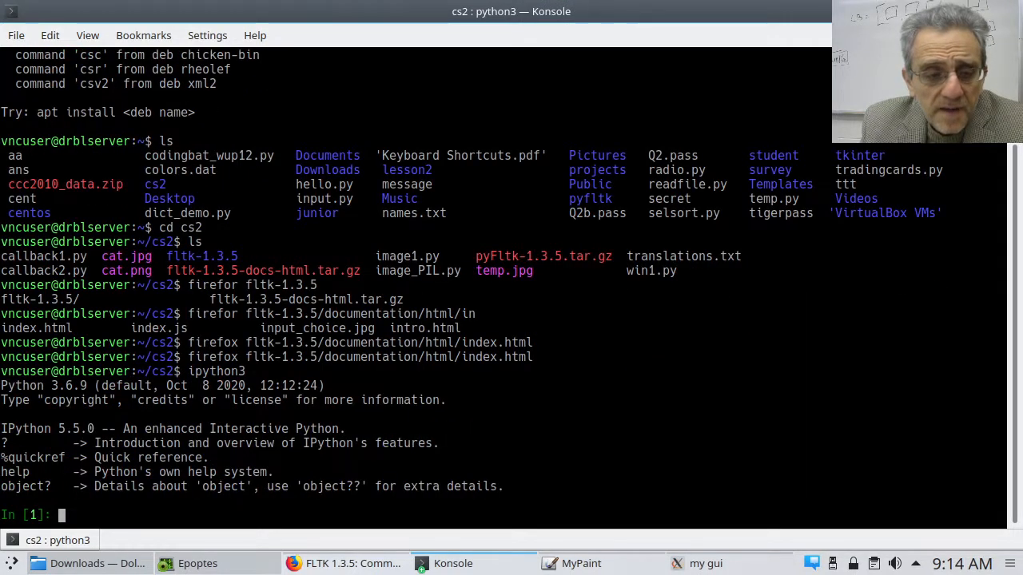
text(from fltk im)
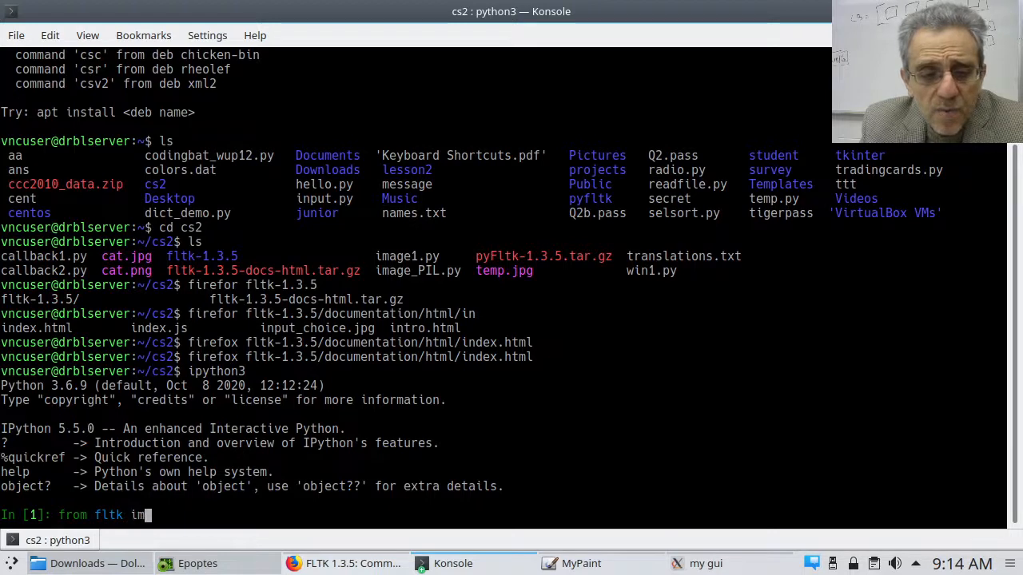
text(port *)
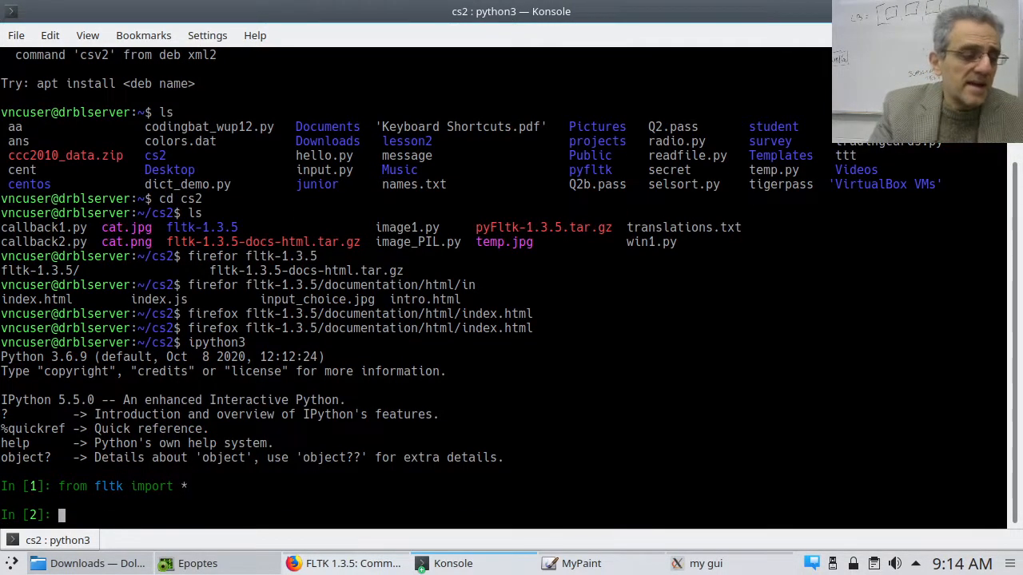
- Begin an fl_message call with the text 'You win!!!'
text(fl)
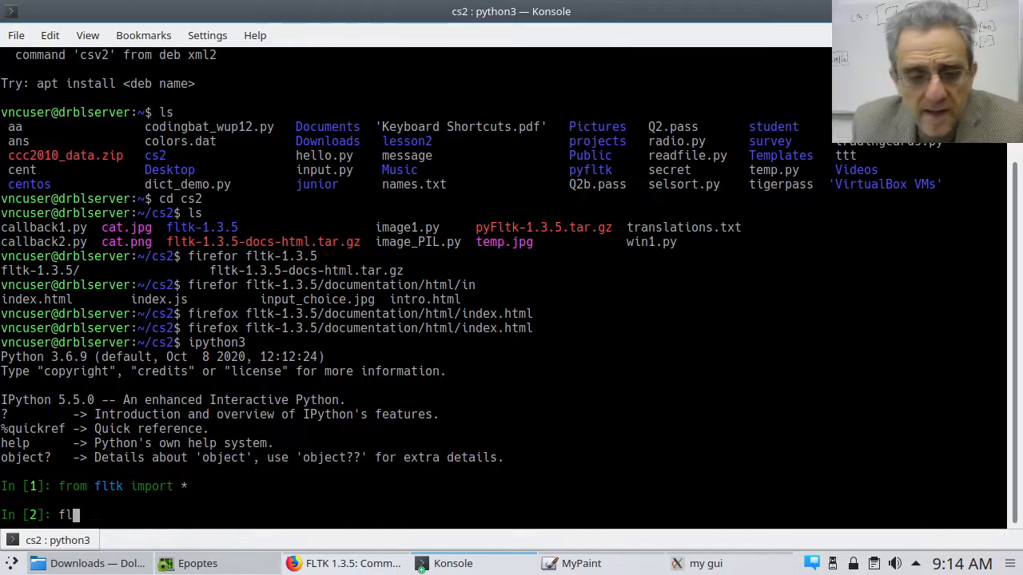
text(_mef)
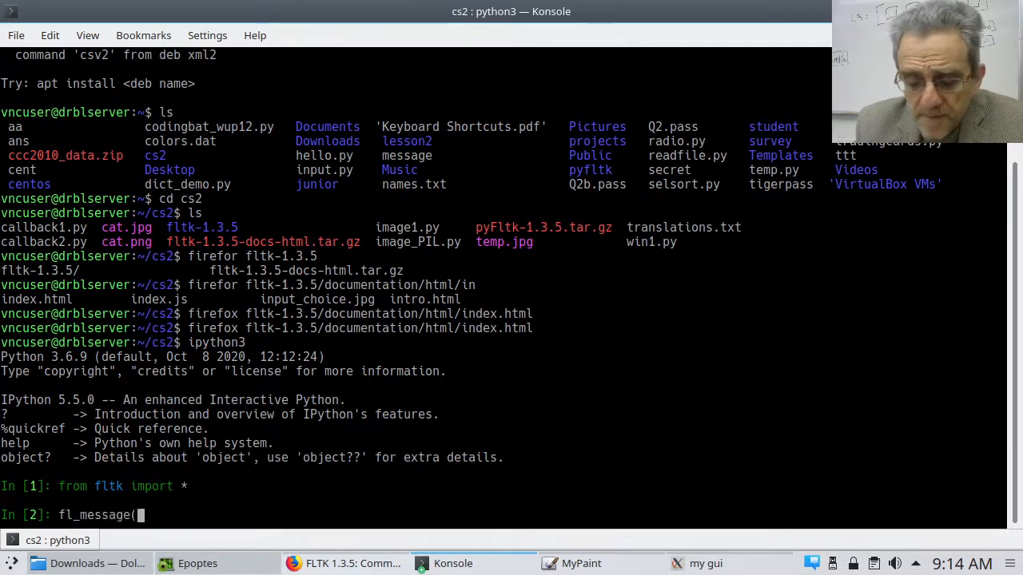
text(')
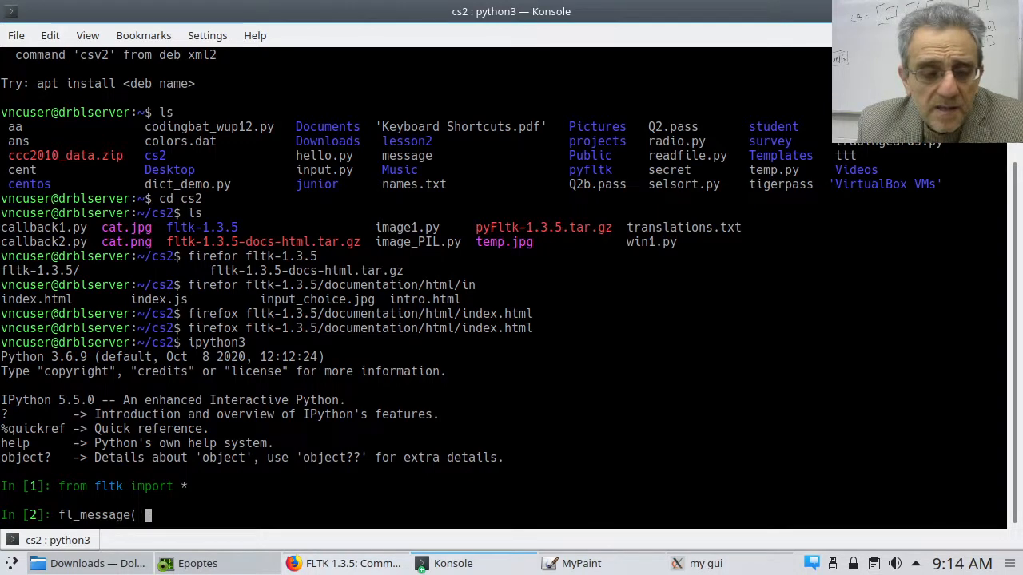
text(You win)
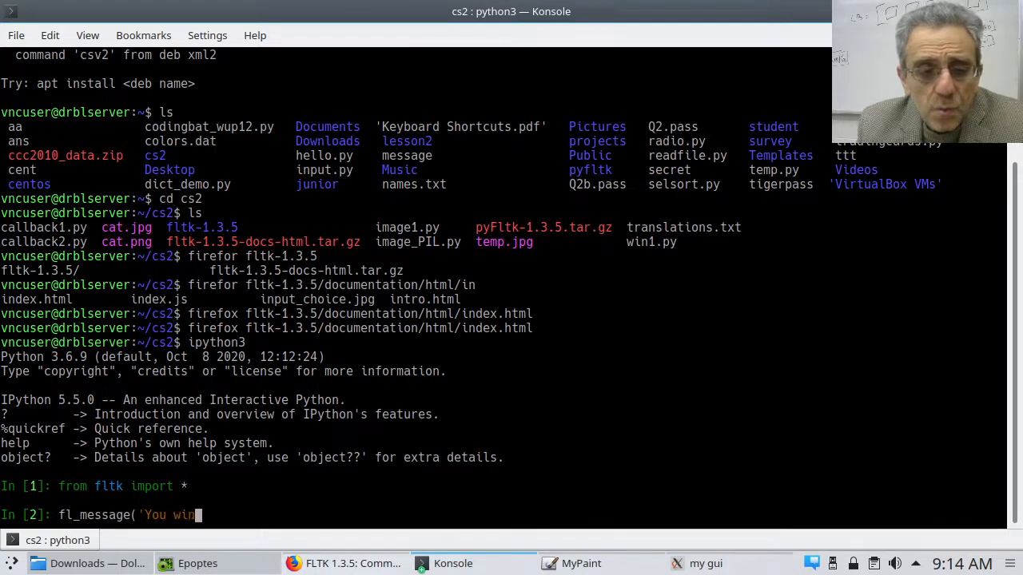
text(!!!!)
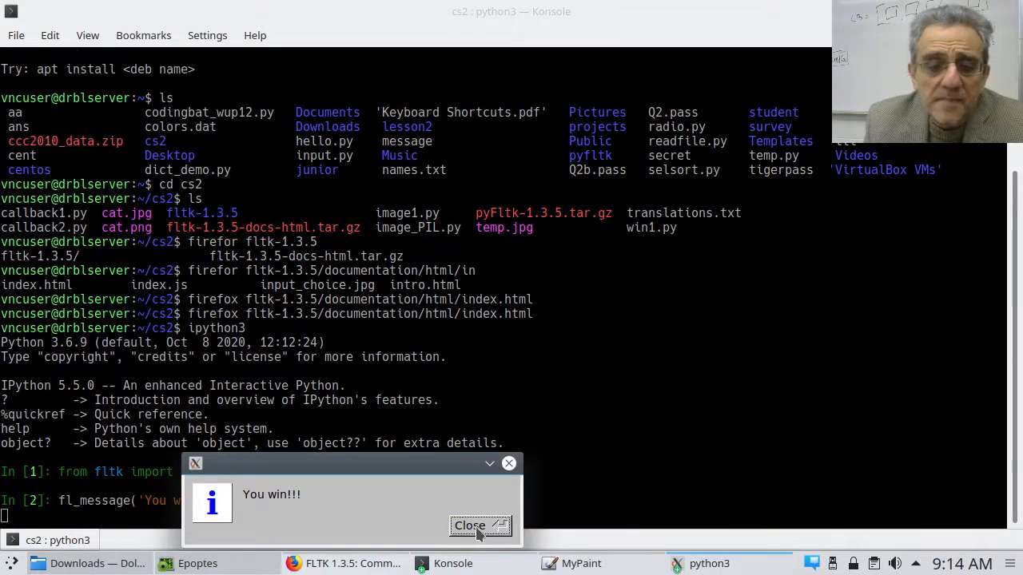
- Move the 'You win!!!' message box toward the middle of the screen
drag(352, 463, 518, 275)
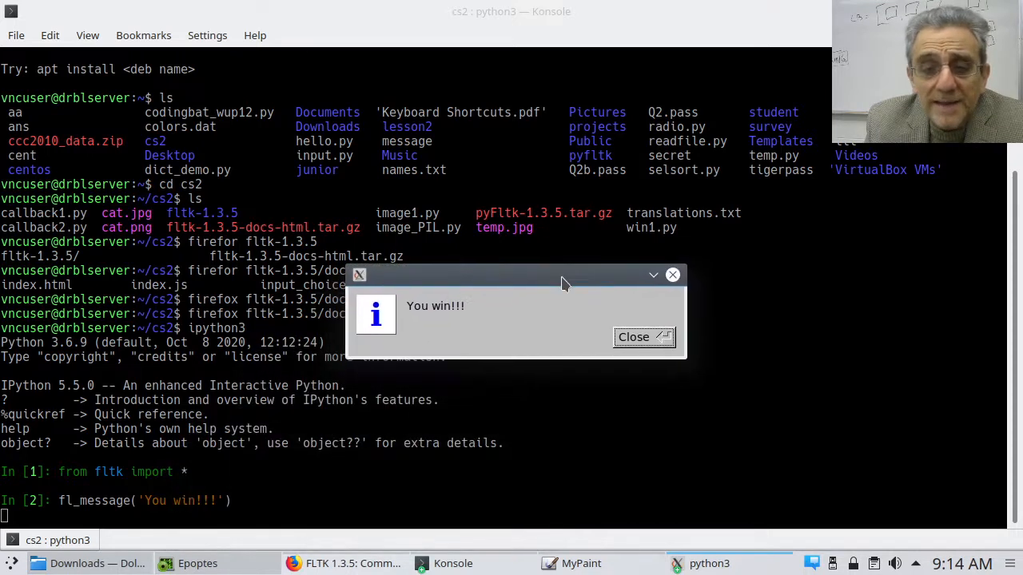
mouse_move(427, 324)
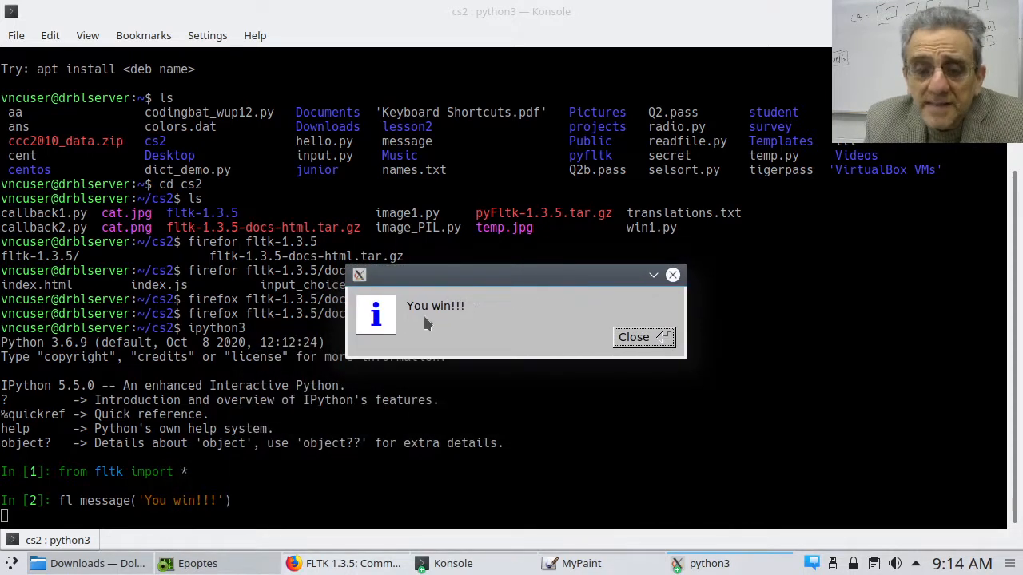
mouse_move(689, 362)
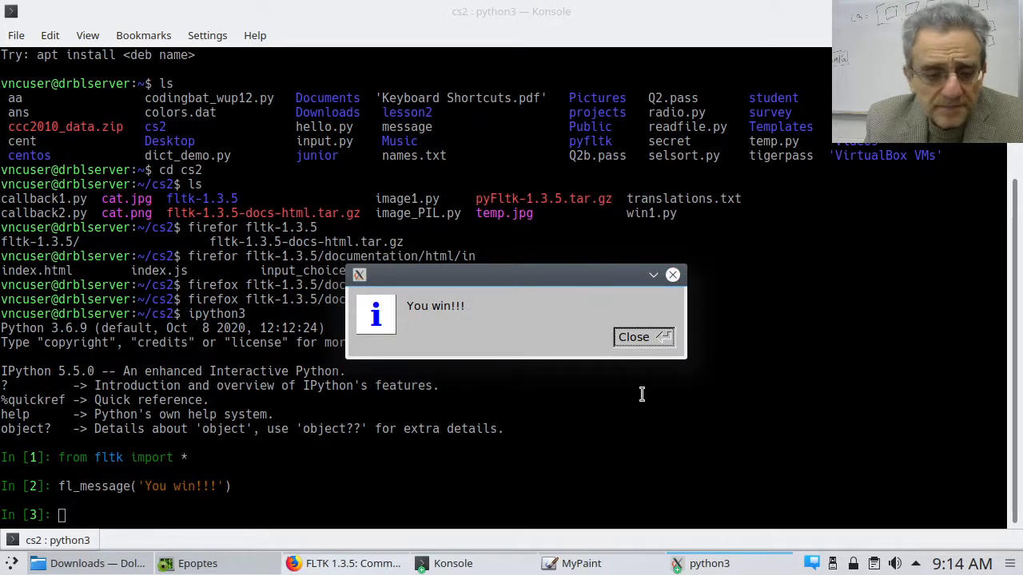
mouse_move(399, 518)
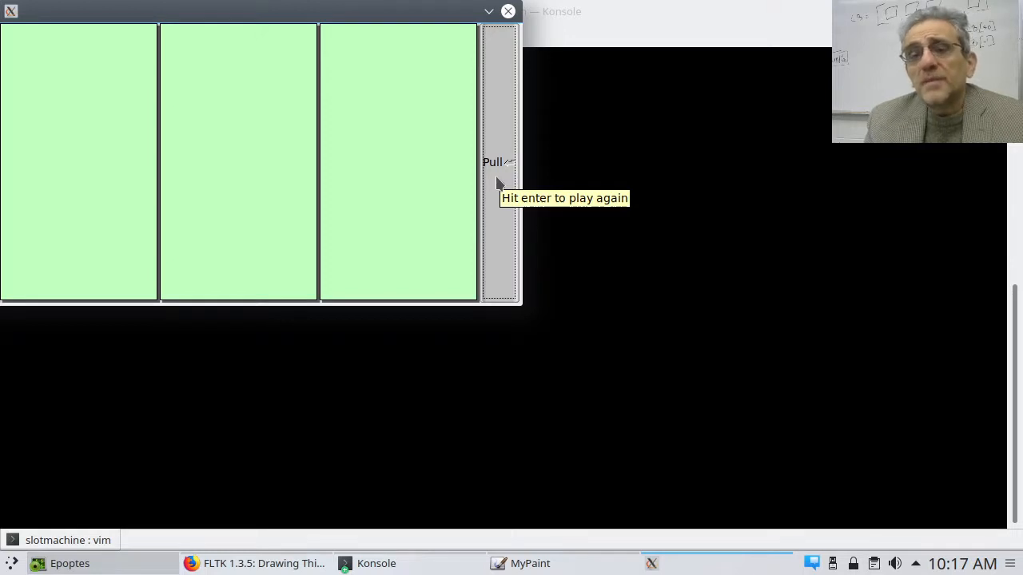
mouse_move(460, 181)
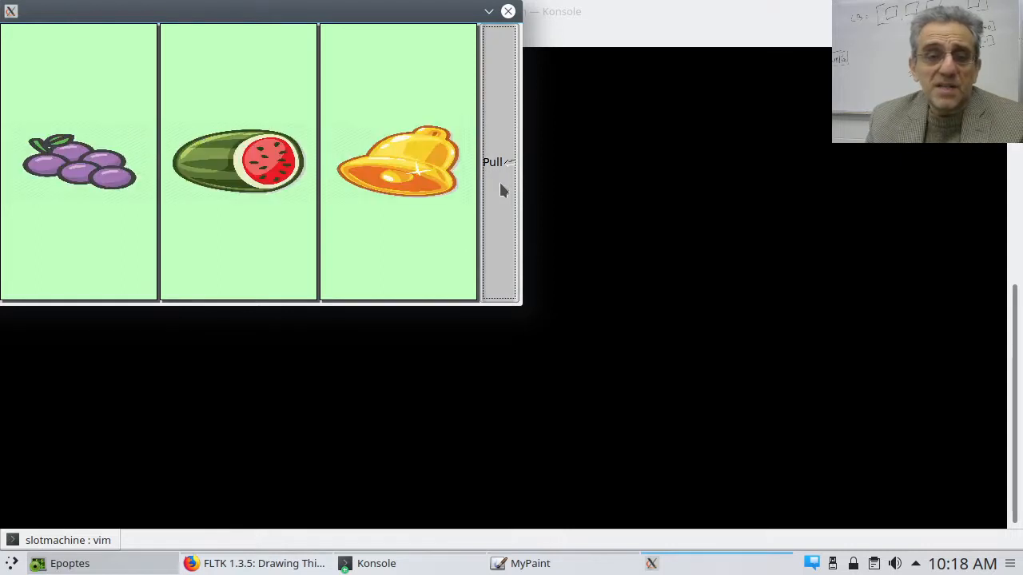
- Pull the slot machine reels until three lemons land and 'You win!' appears
click(496, 163)
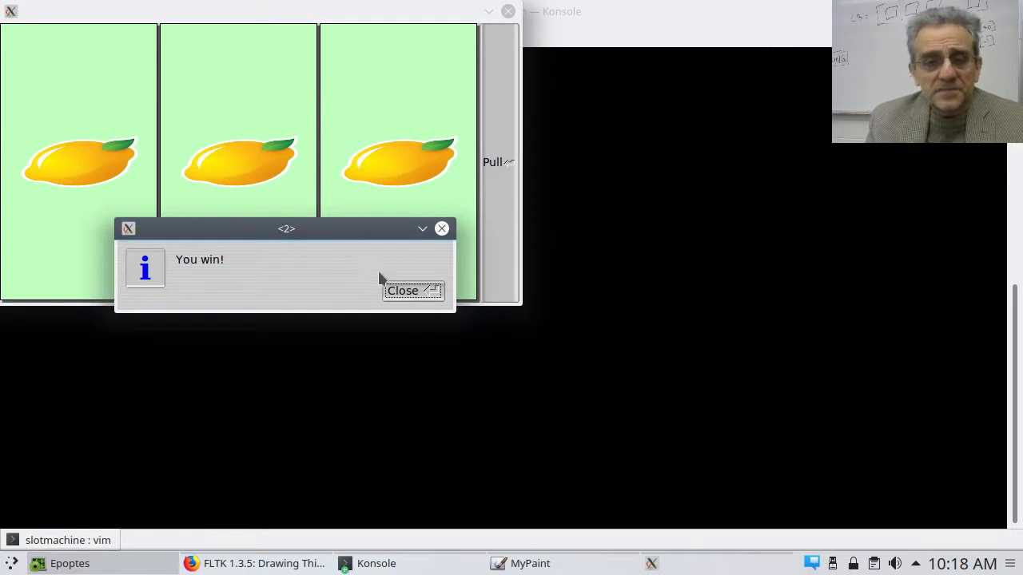
mouse_move(413, 296)
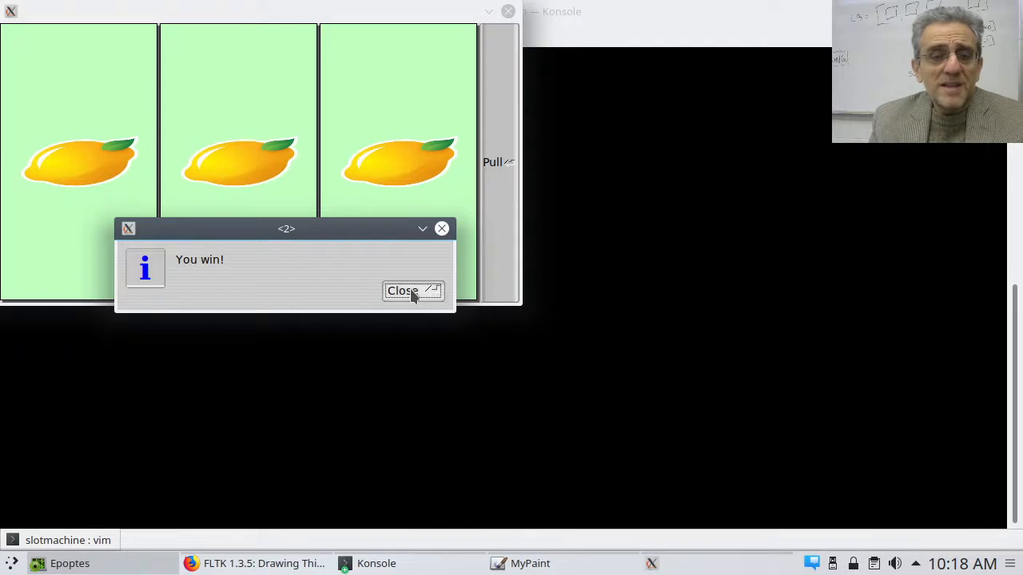
- Keep pulling the reels, dismissing each 'You win!' message for the cherry and seven triples
click(401, 290)
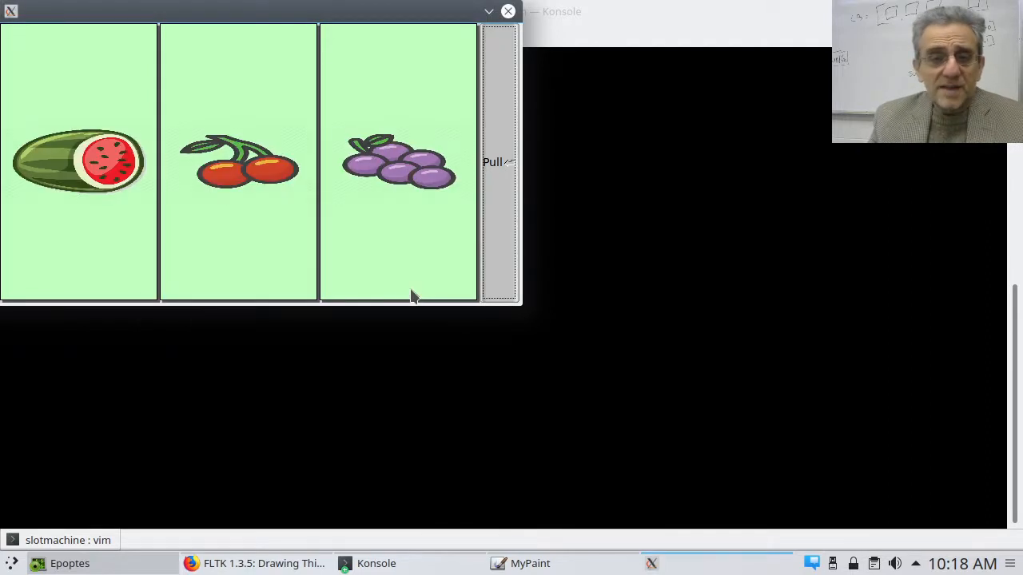
click(494, 161)
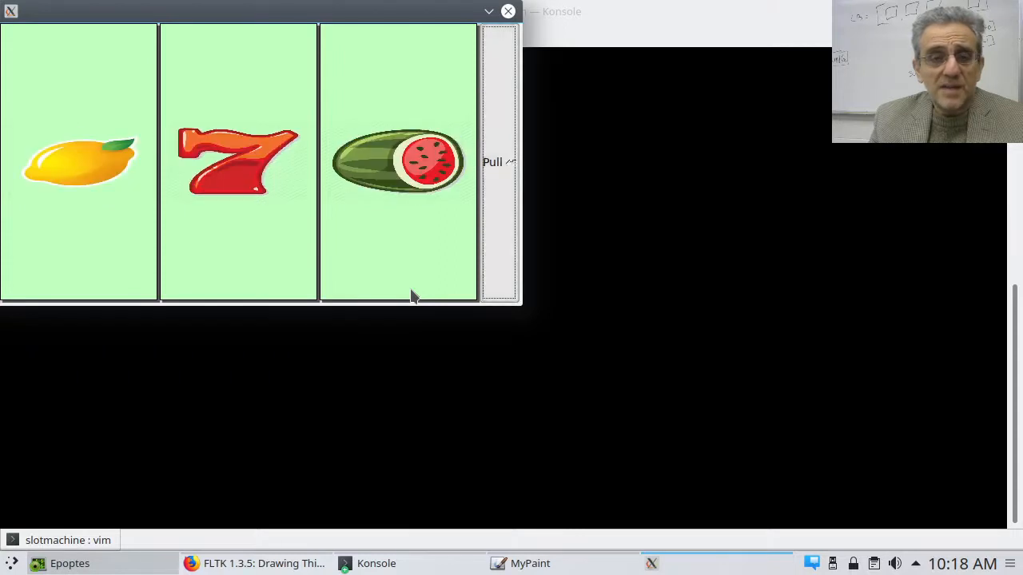
click(496, 161)
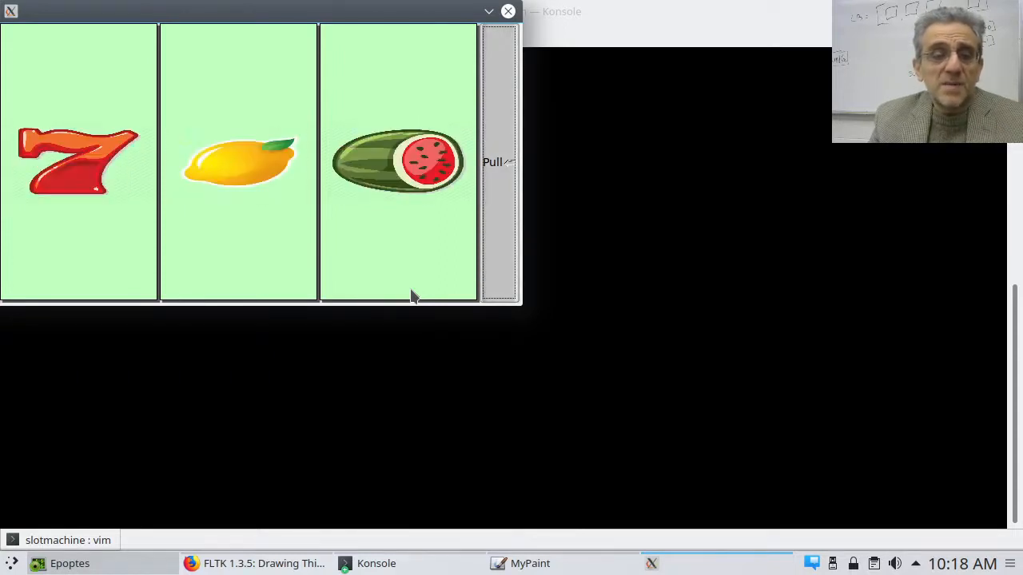
click(498, 161)
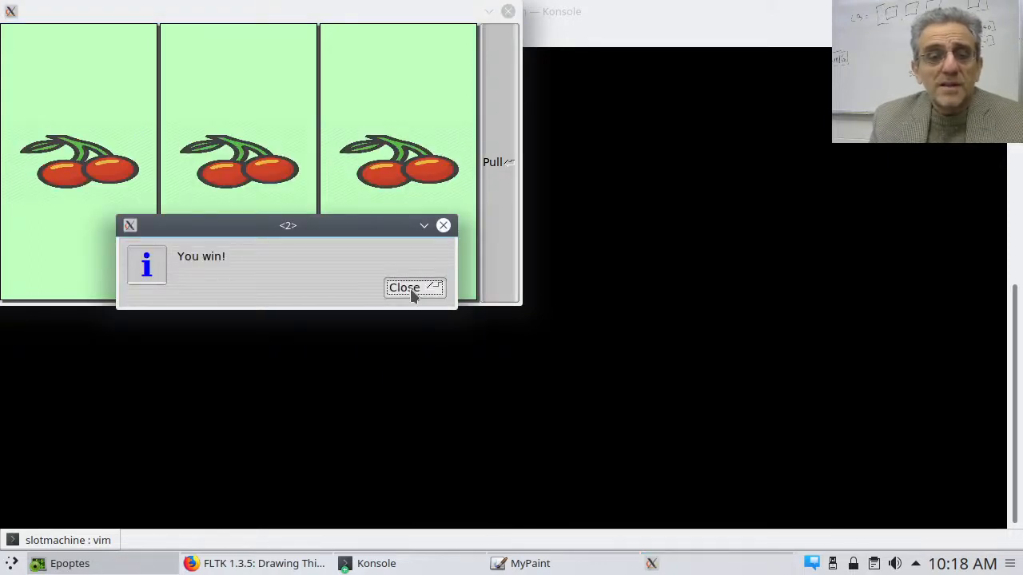
click(403, 288)
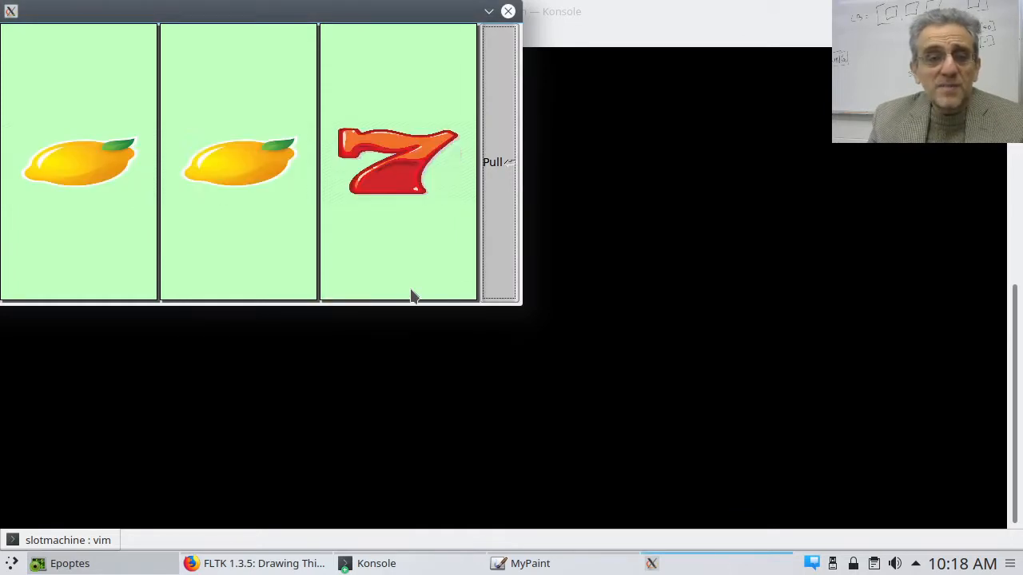
click(497, 162)
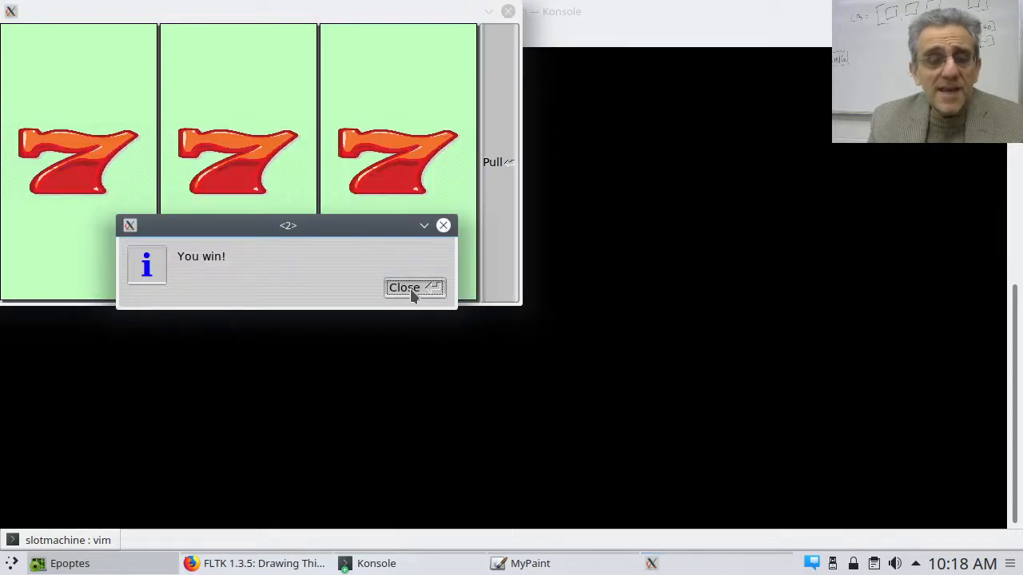
click(415, 288)
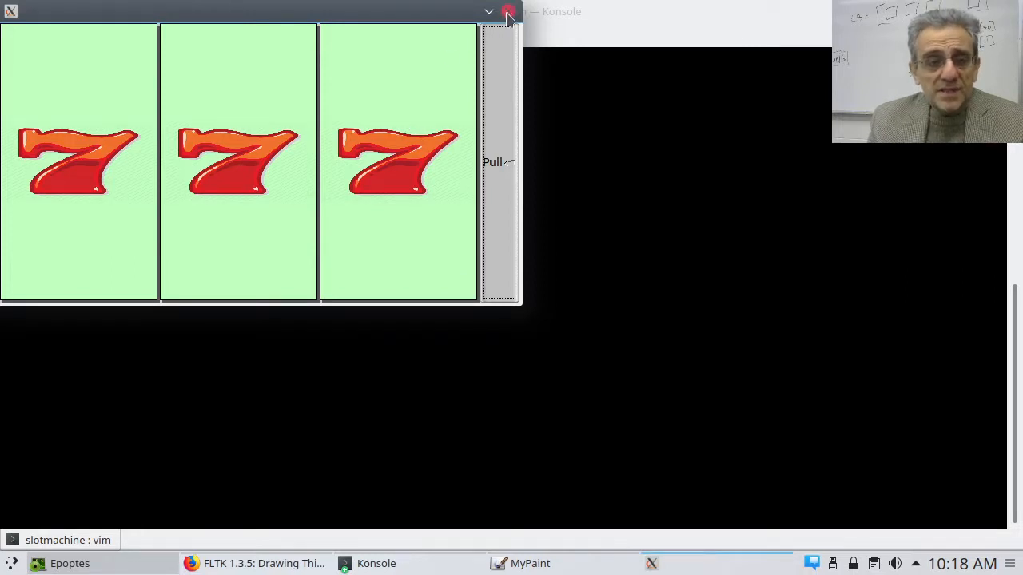
- Close the slot machine game window
click(509, 11)
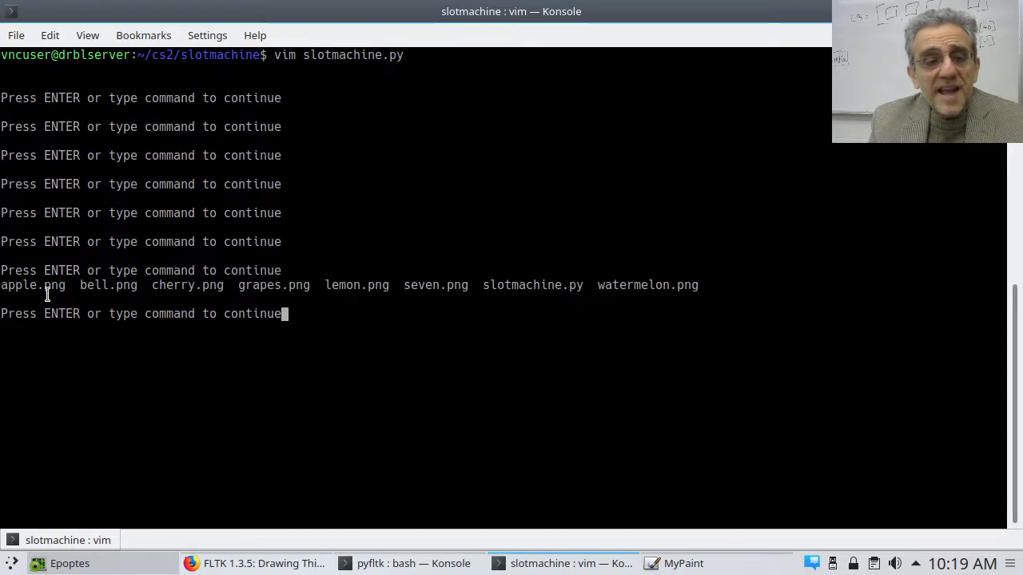
mouse_move(260, 296)
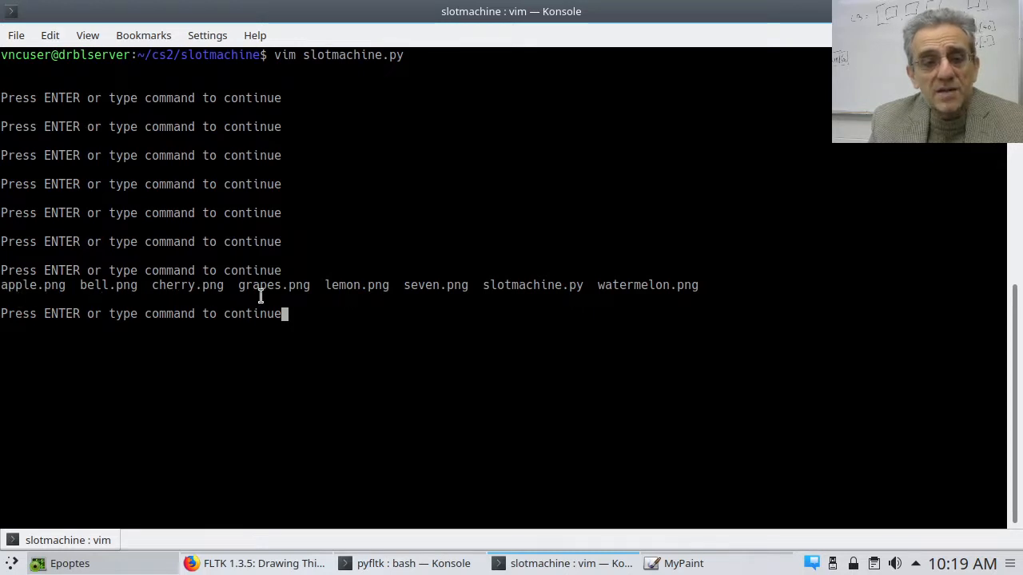
mouse_move(532, 304)
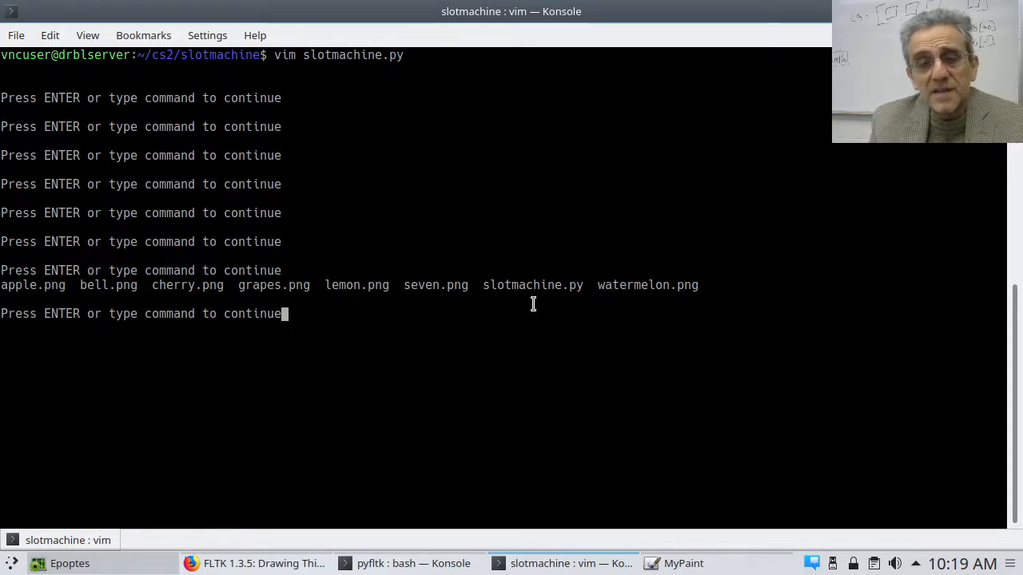
mouse_move(579, 305)
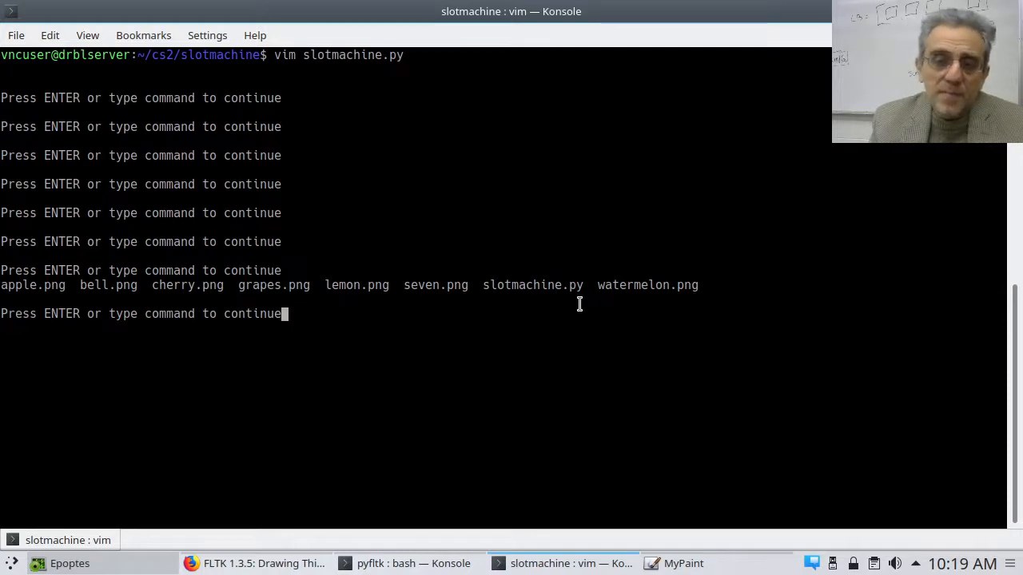
mouse_move(621, 309)
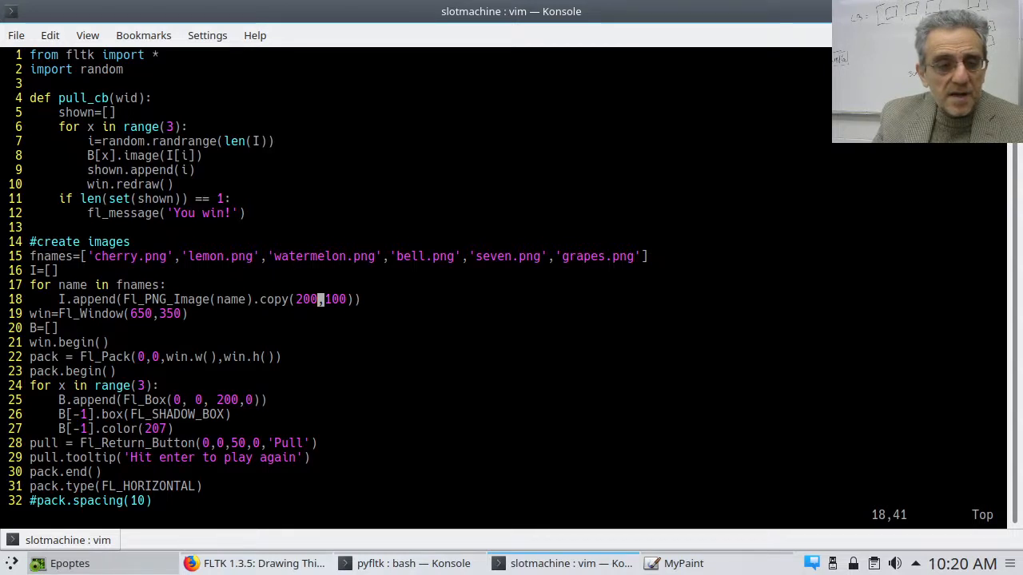
- Move the cursor onto the Fl_Window creation line of slotmachine.py
key(Right)
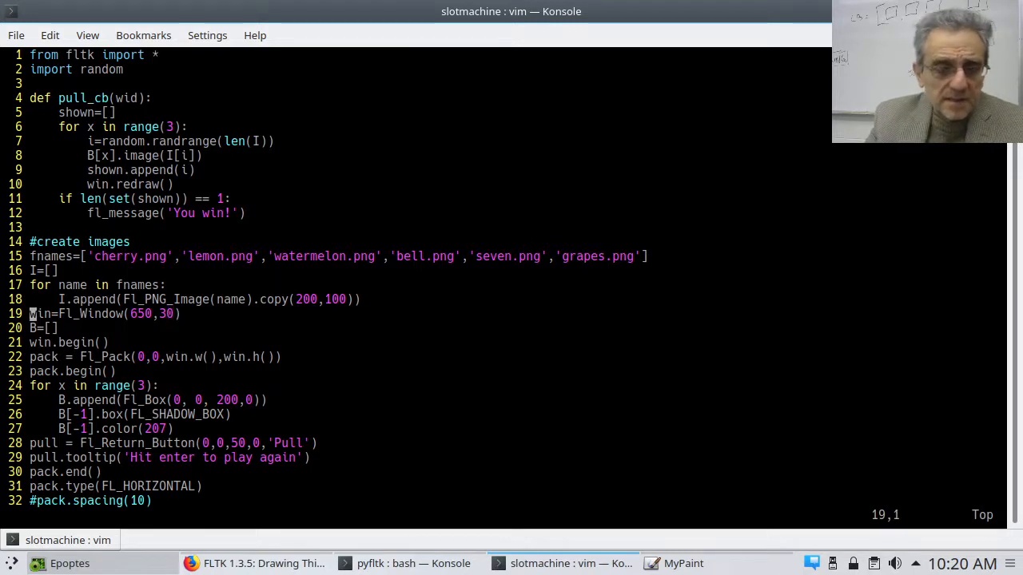
- Edit the Fl_Window height so the line reads Fl_Window(650,300)
key(i)
text(0)
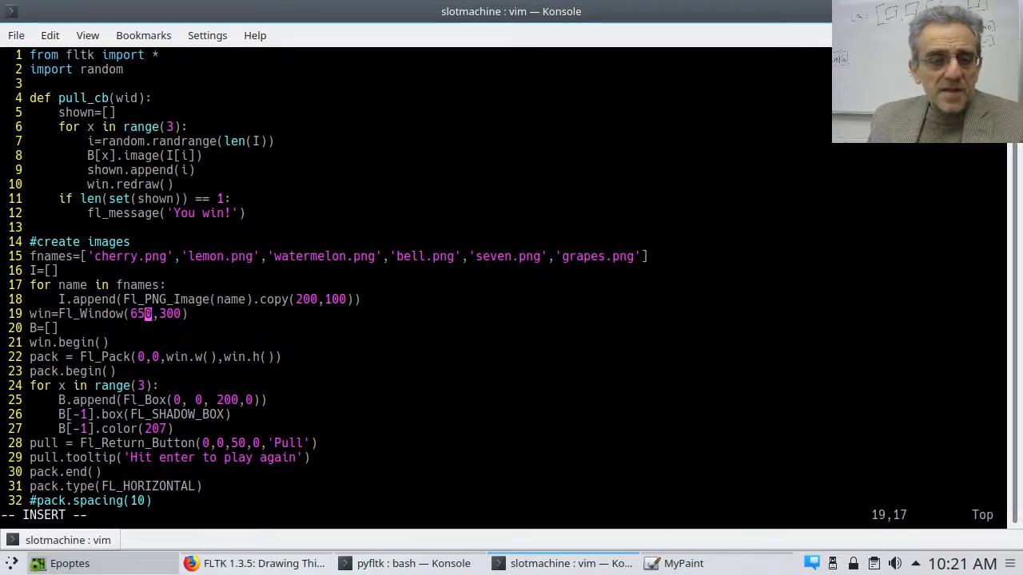
mouse_move(230, 299)
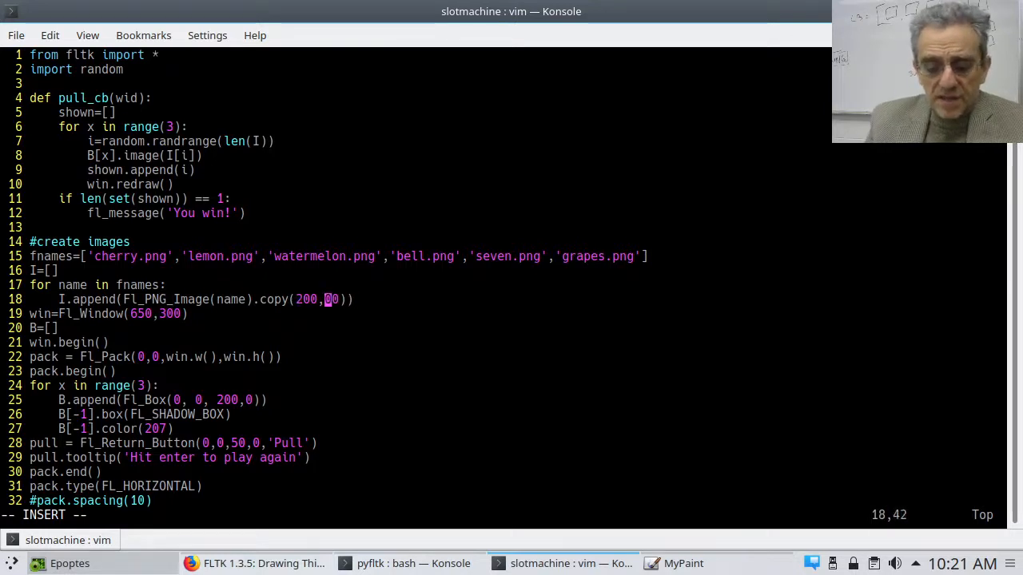
- Change the reel image copies from .copy(200,100) to .copy(200,300)
text(3)
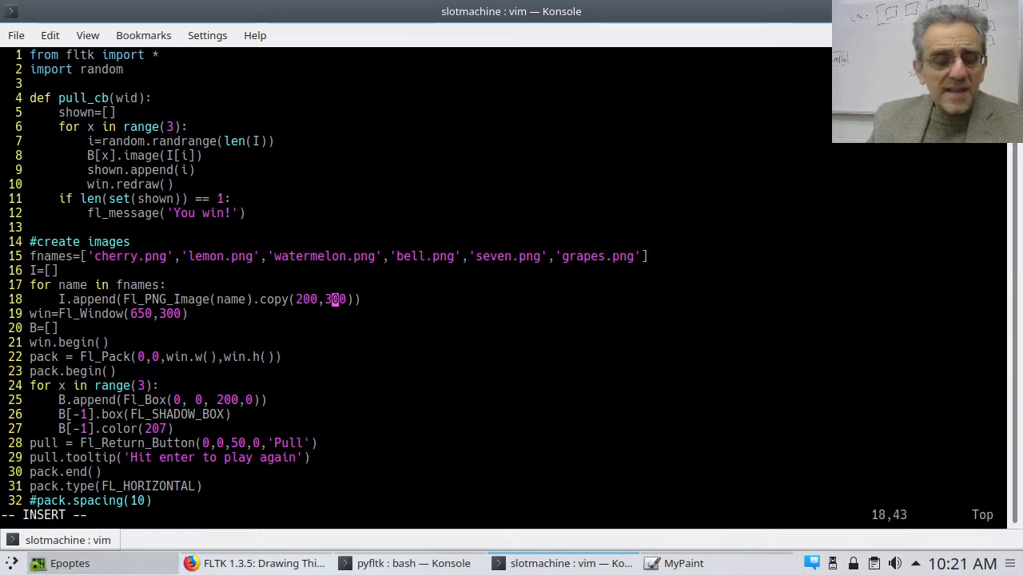
key(Left)
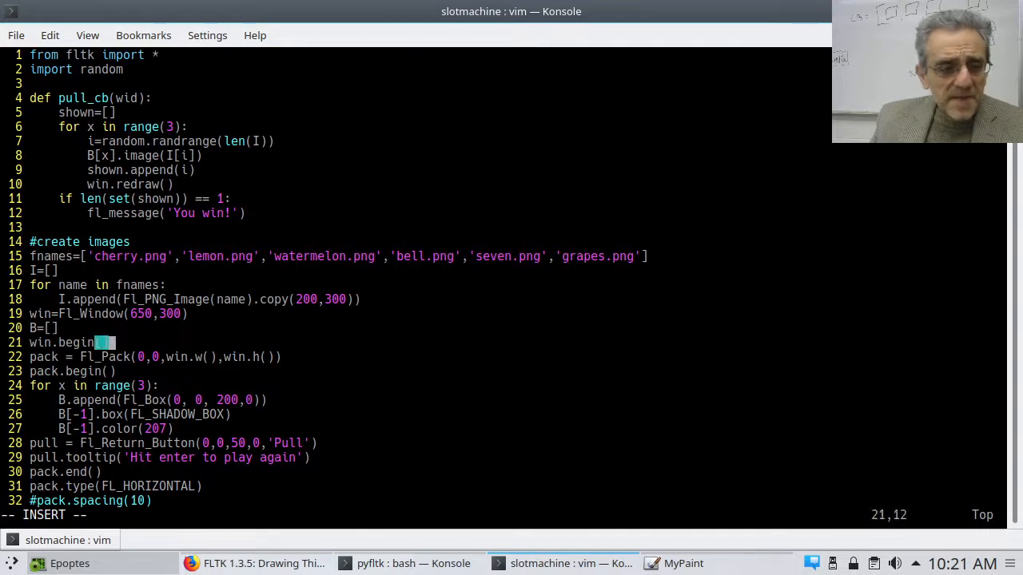
key(Up)
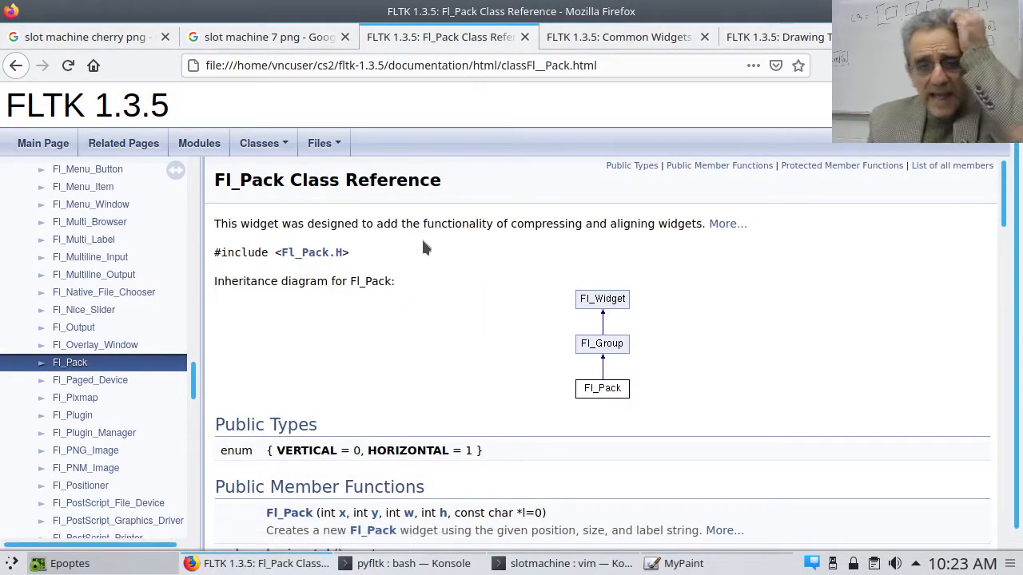
mouse_move(515, 264)
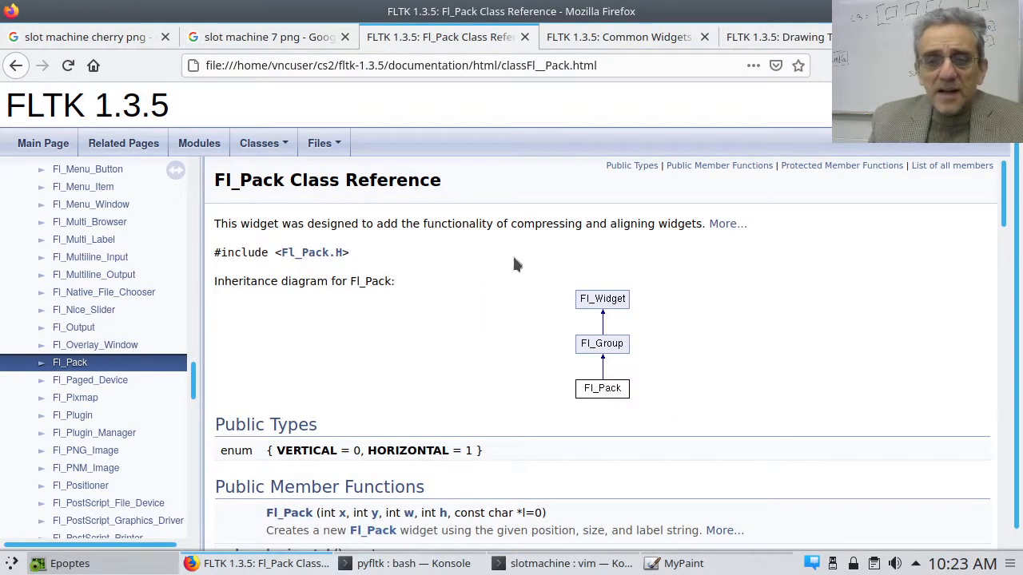
mouse_move(635, 246)
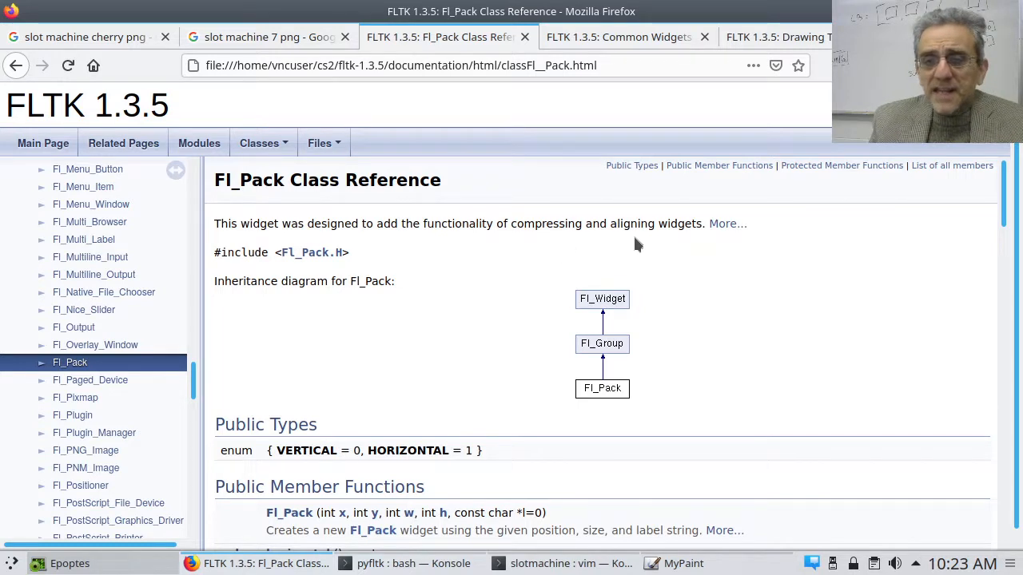
mouse_move(490, 358)
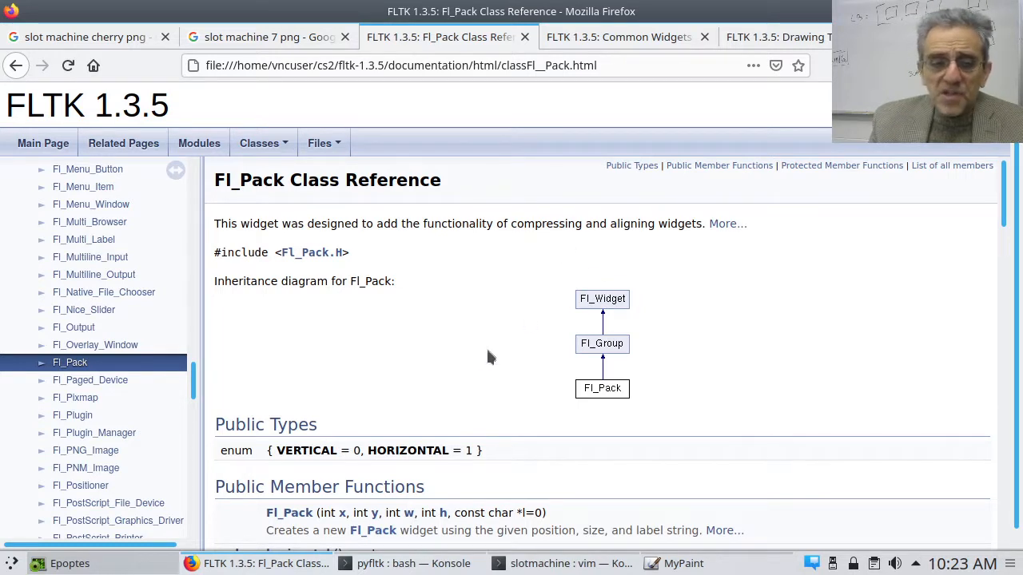
mouse_move(461, 372)
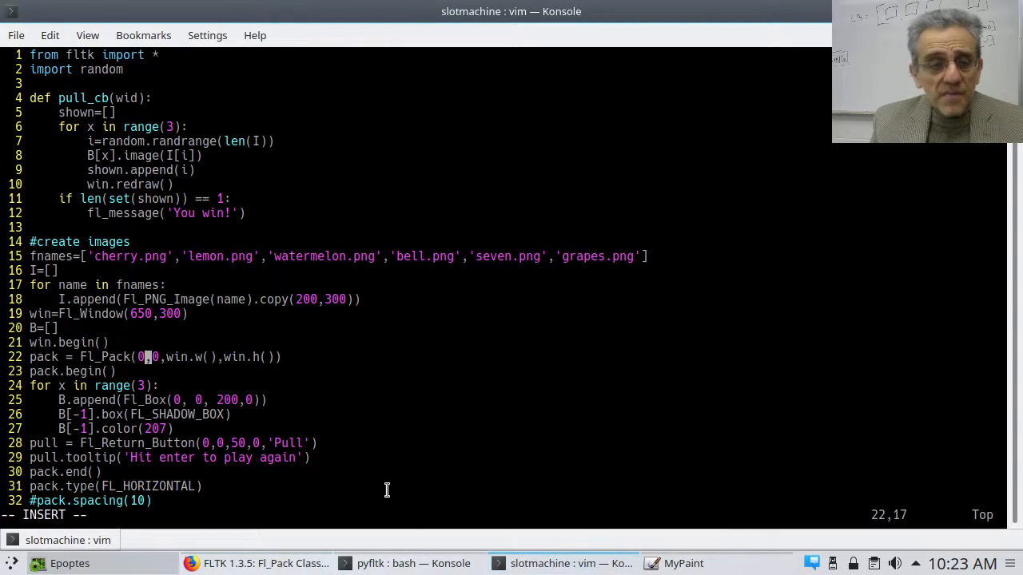
mouse_move(142, 364)
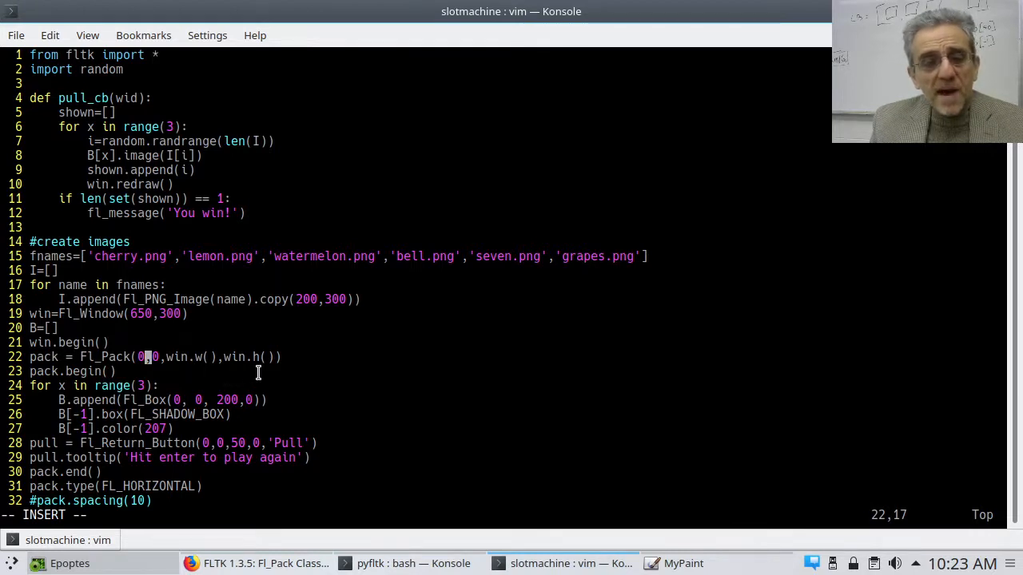
mouse_move(140, 367)
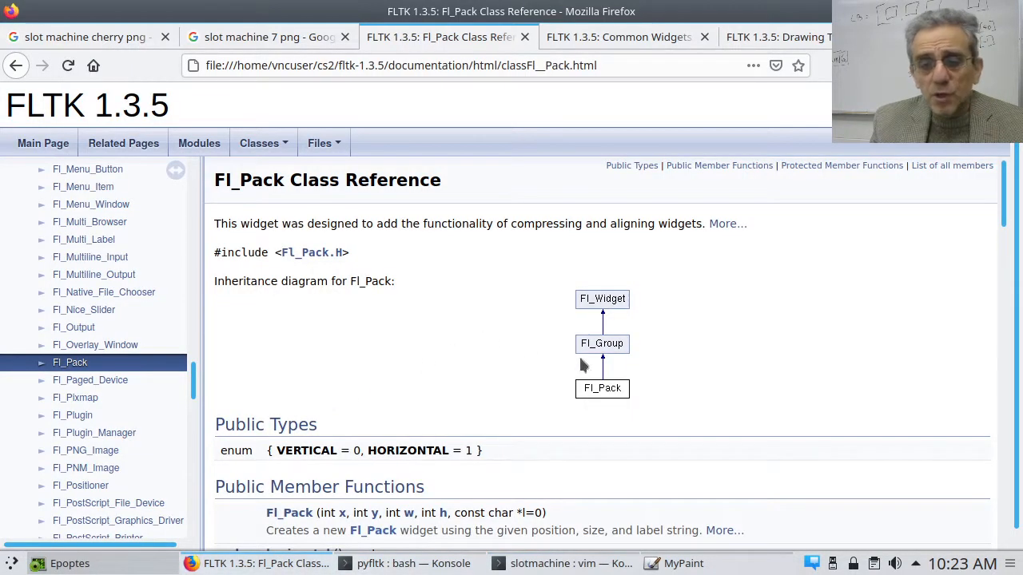
mouse_move(601, 344)
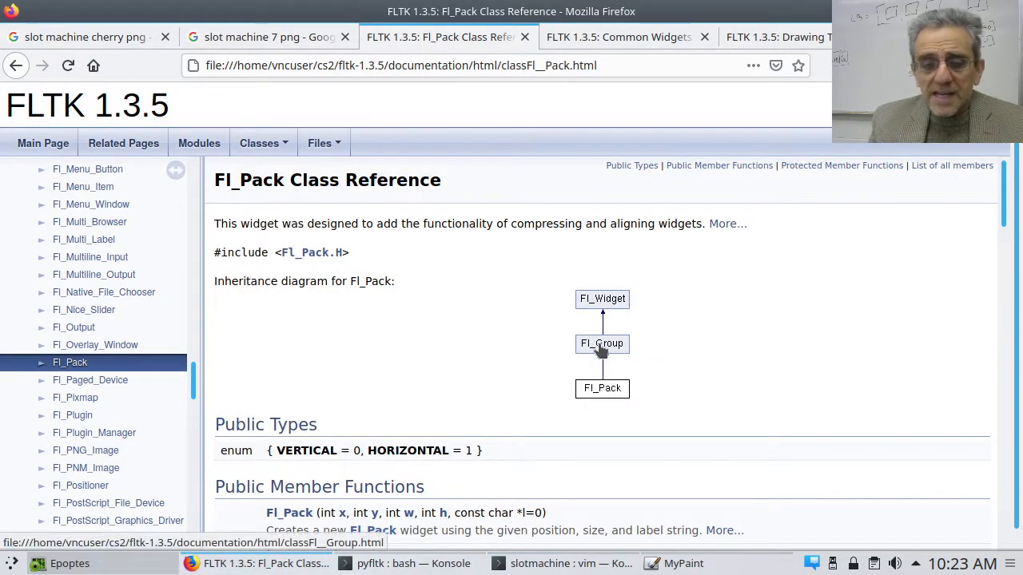
- Bring up the Fl_Group class reference and look over its inheritance diagram
click(601, 344)
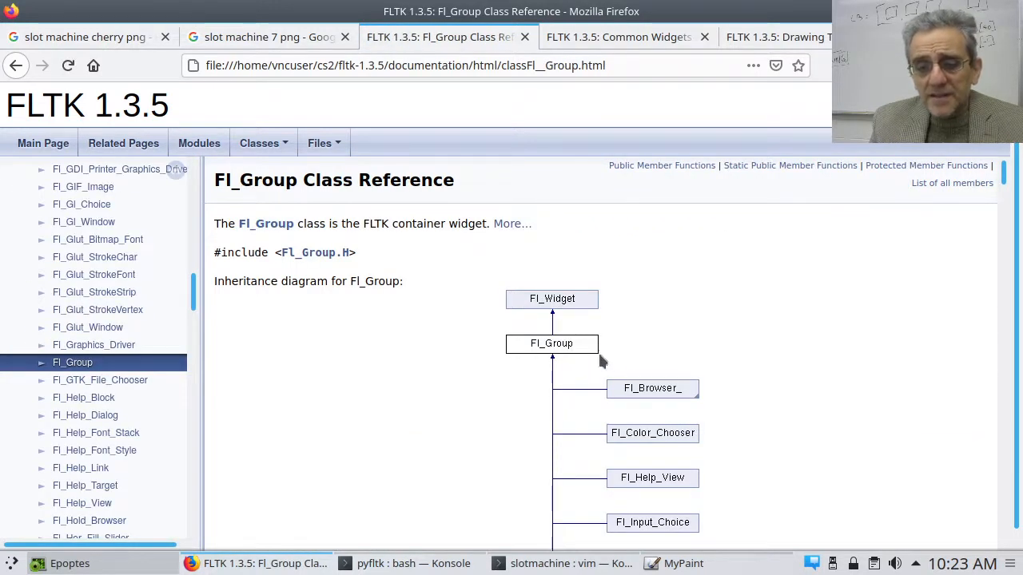
scroll(down, 3)
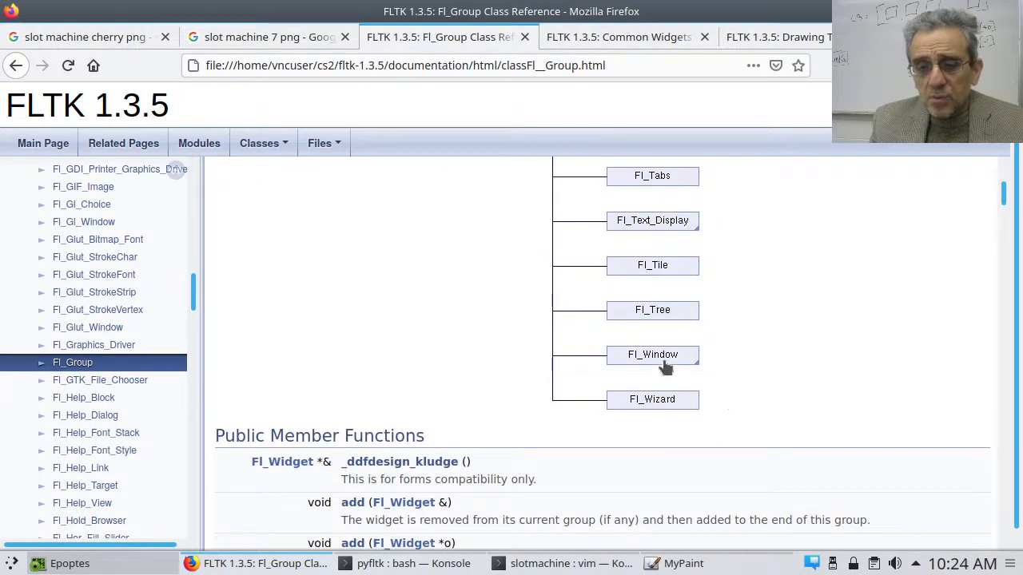
mouse_move(537, 359)
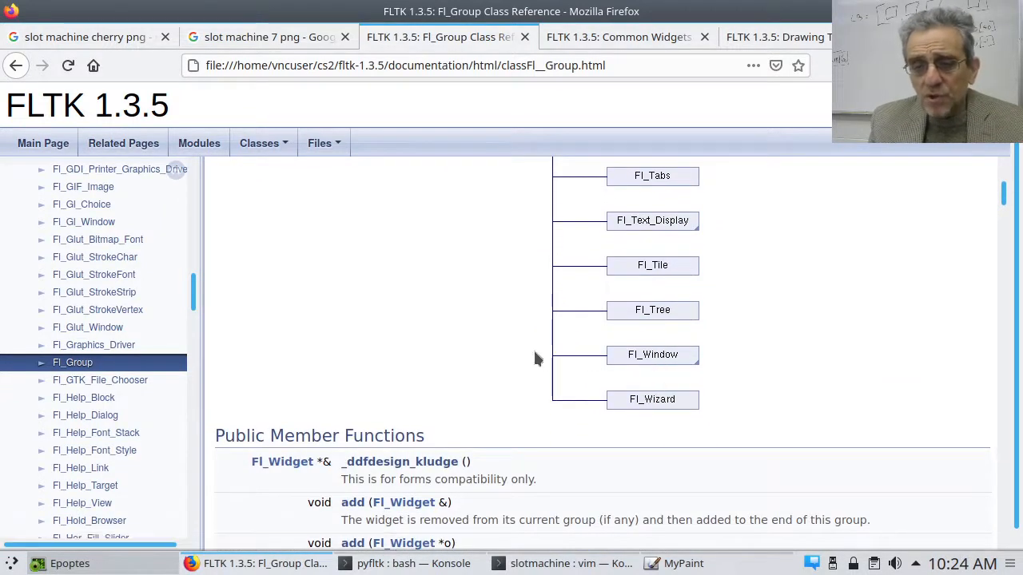
scroll(up, 3)
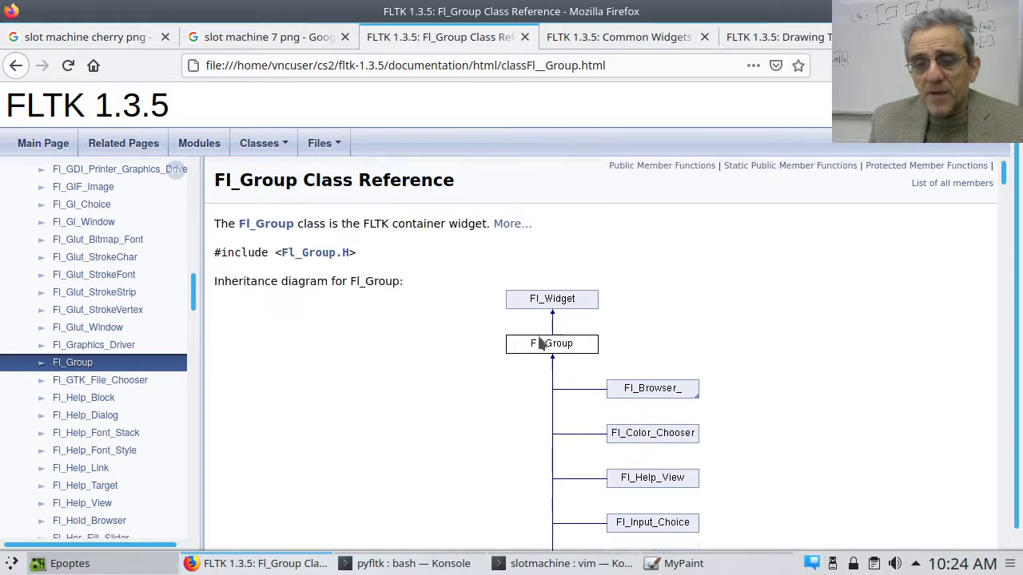
mouse_move(671, 391)
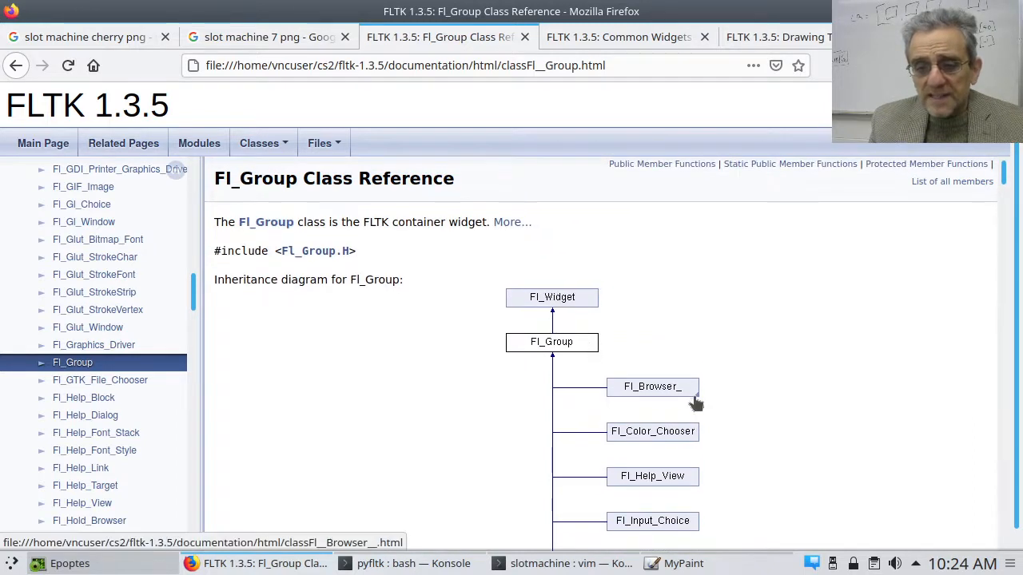
scroll(down, 3)
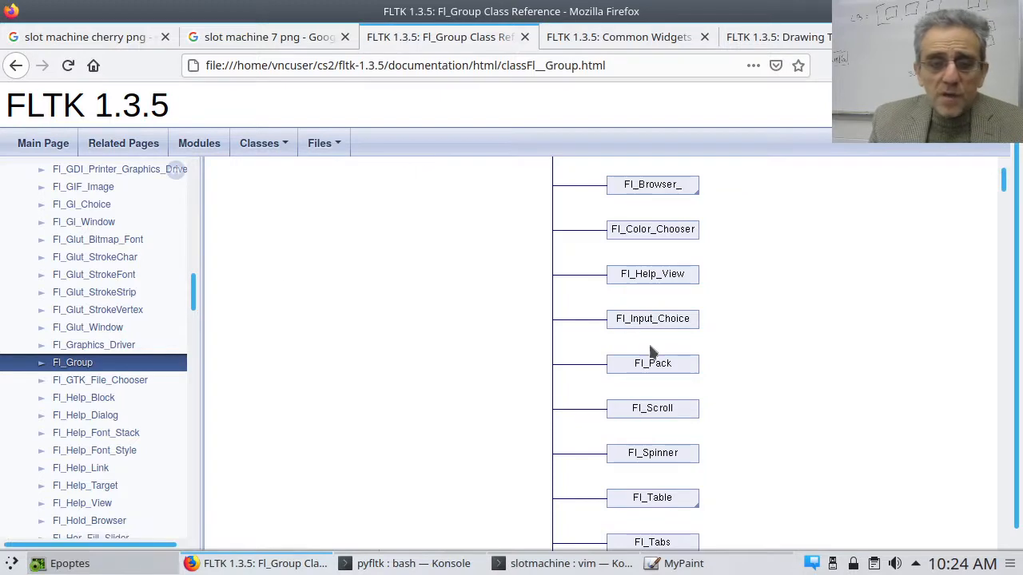
- Follow the Fl_Pack box to its class reference, then return to the vim source
click(652, 362)
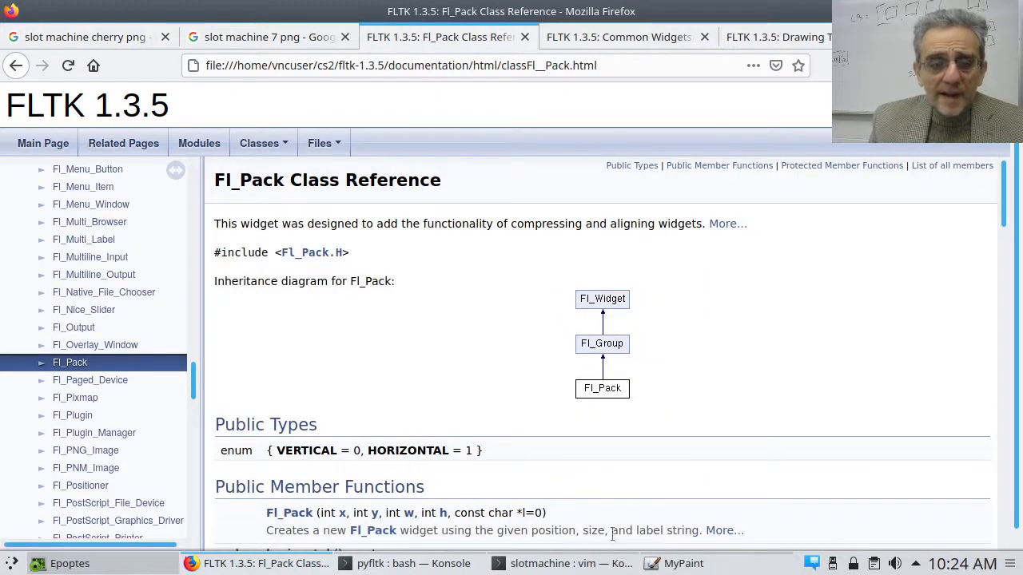
click(570, 563)
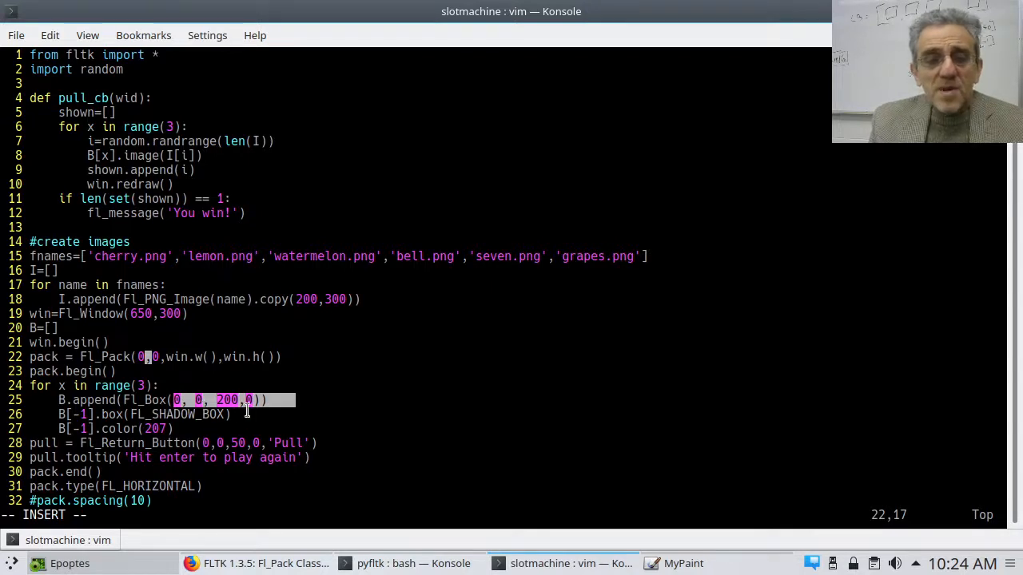
mouse_move(245, 409)
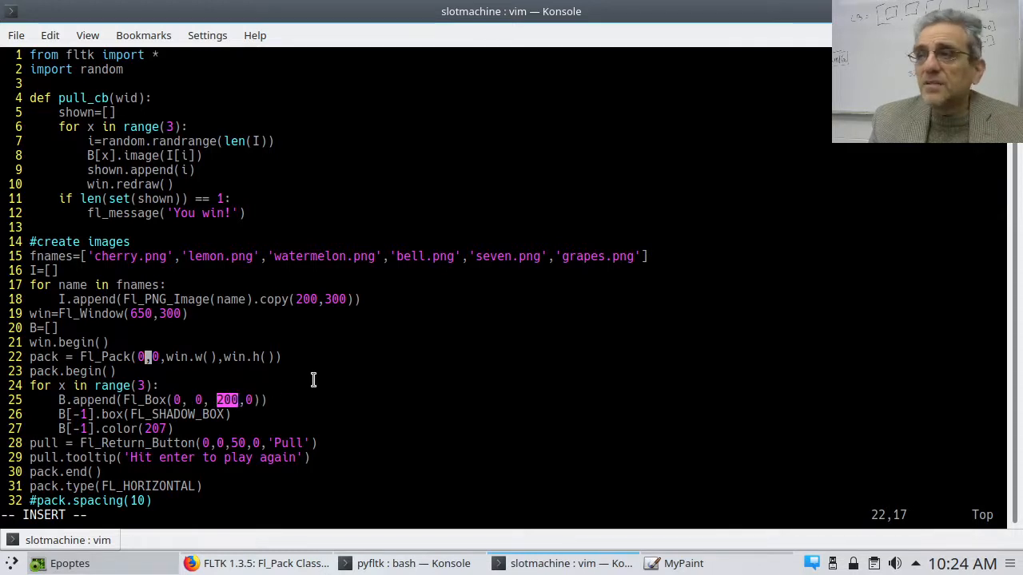
mouse_move(280, 380)
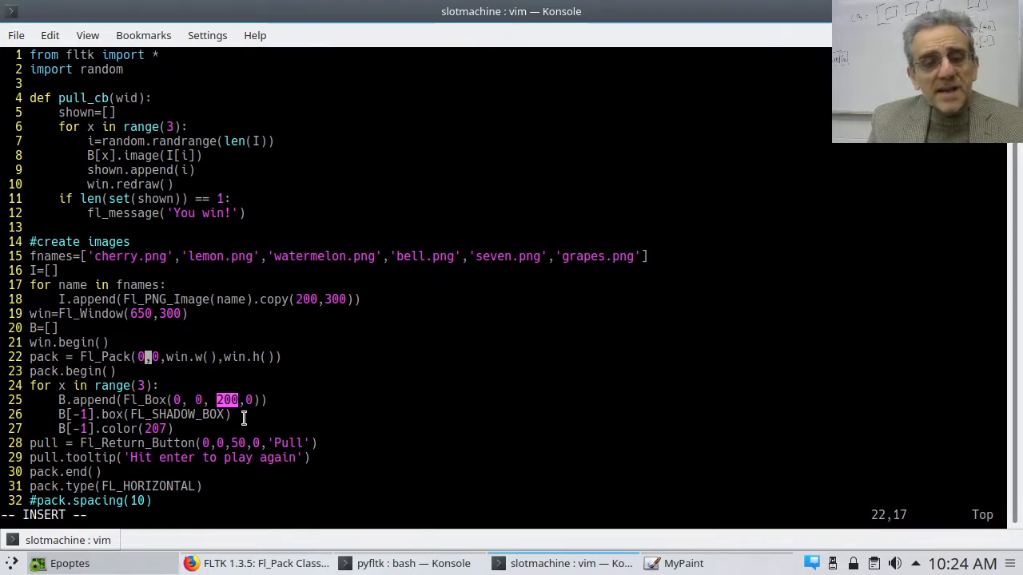
mouse_move(288, 549)
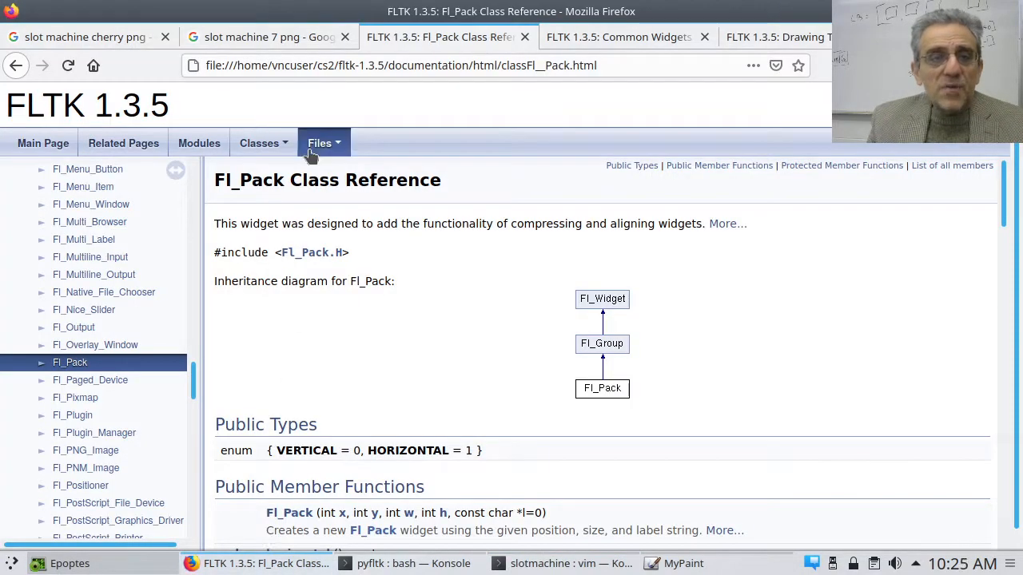
- Switch the documentation to the Common Widgets page with the standard box types chart
click(319, 143)
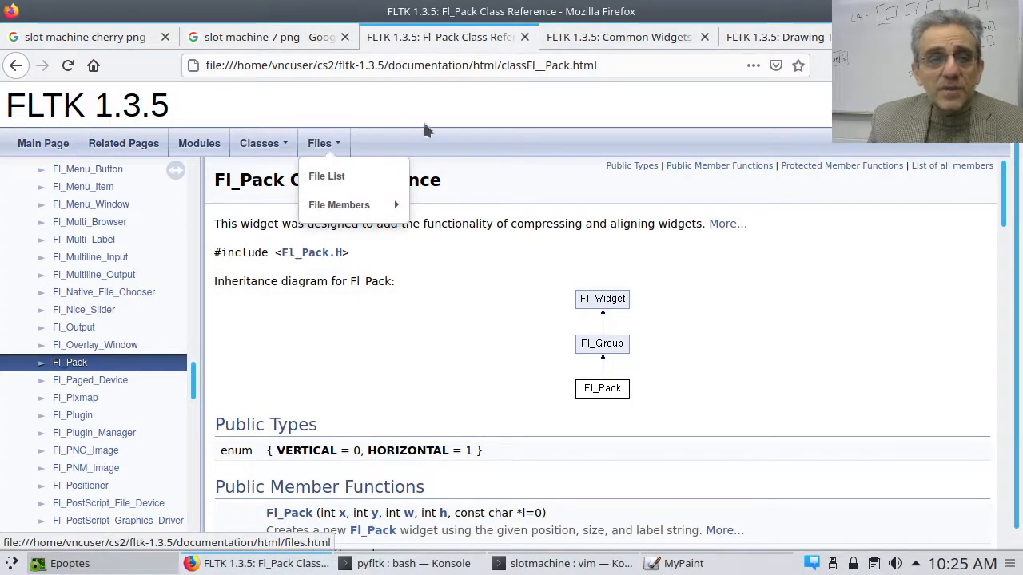
click(619, 37)
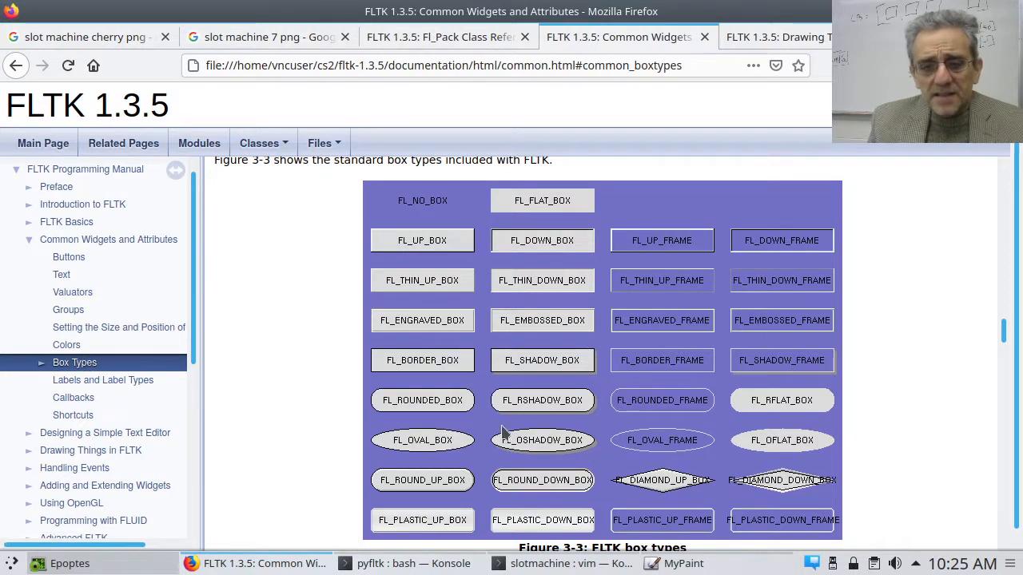
mouse_move(511, 372)
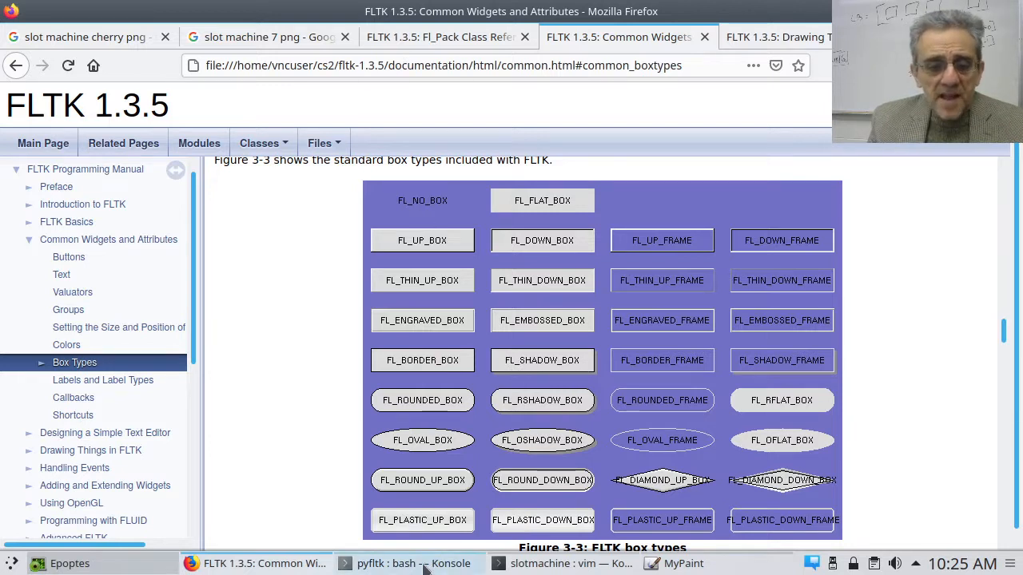
- Check the bash and vim windows, then return to the box types chart showing FL_SHADOW_BOX
click(413, 563)
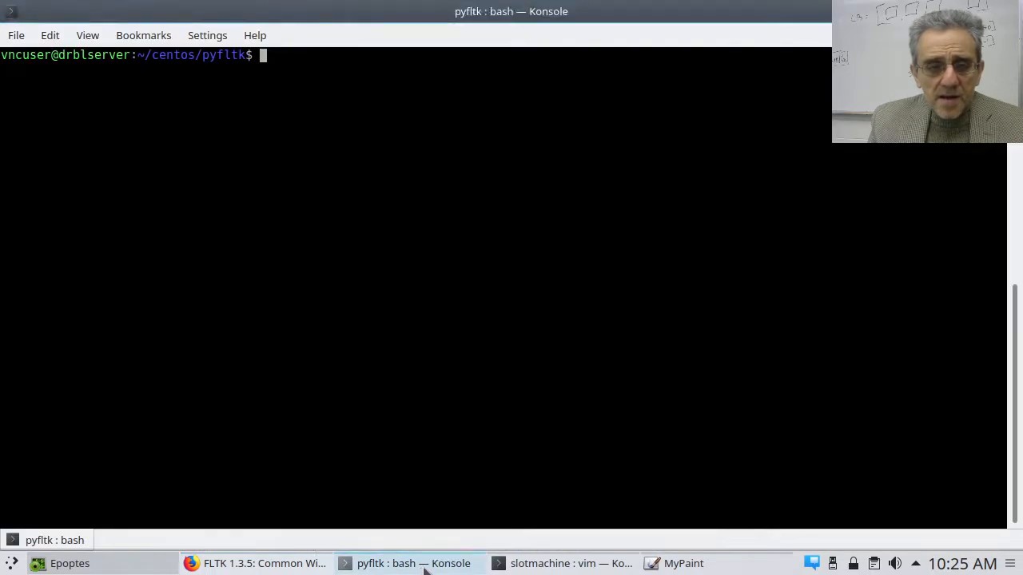
click(568, 563)
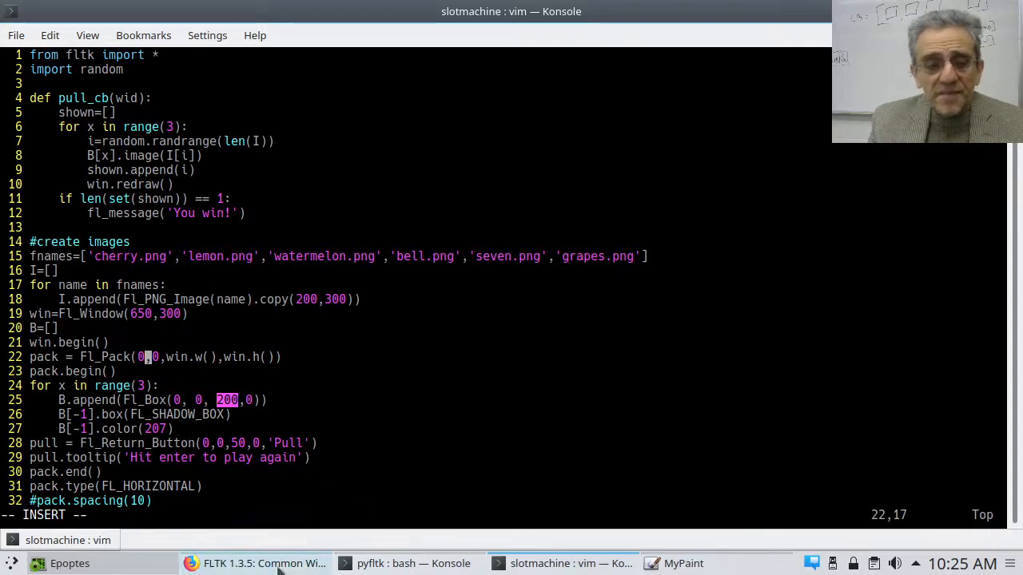
click(264, 563)
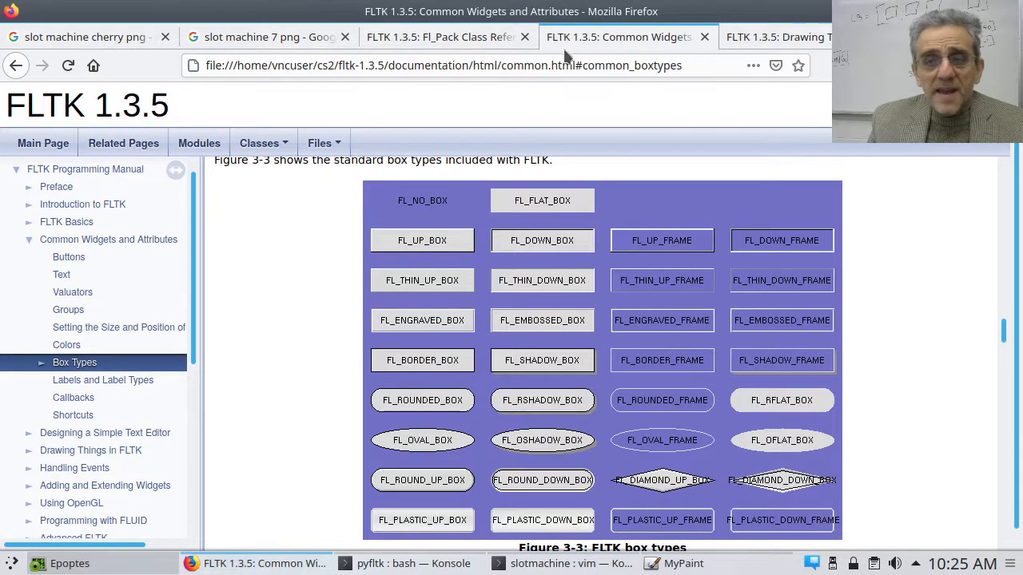
- Show the FLTK standard colormap chart in the Colors section of the Drawing Things page
click(775, 37)
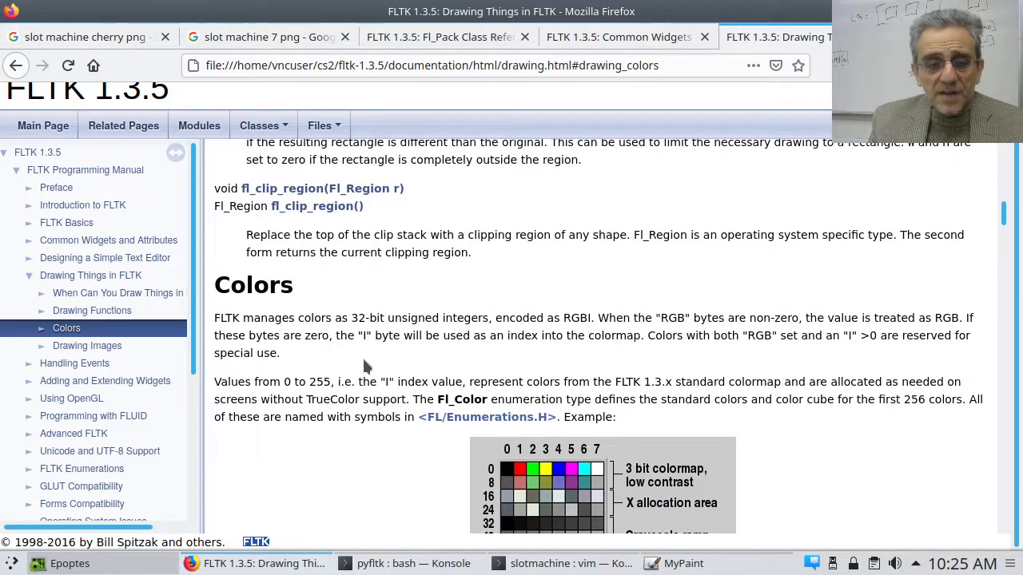
scroll(down, 3)
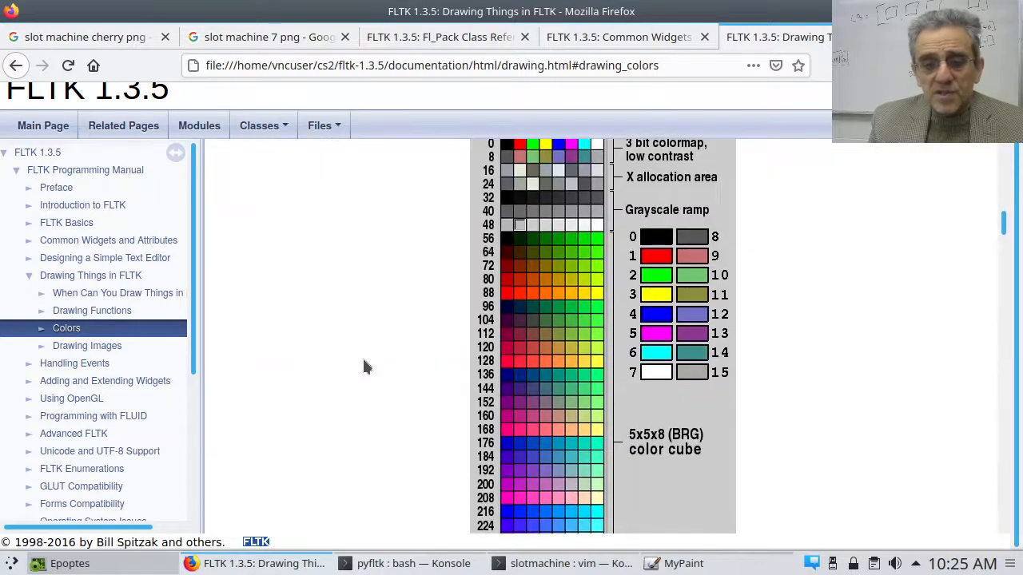
mouse_move(527, 407)
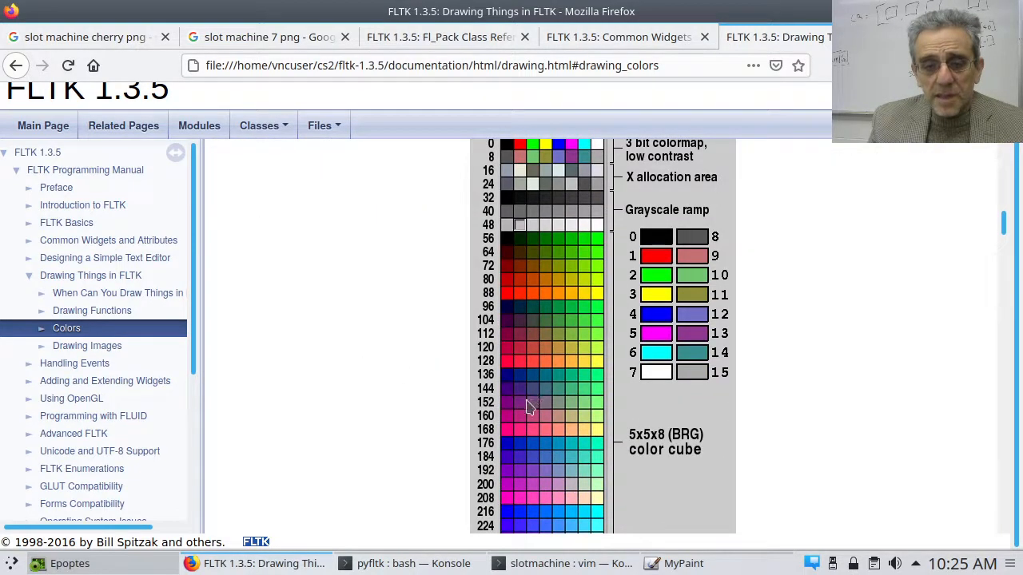
mouse_move(488, 495)
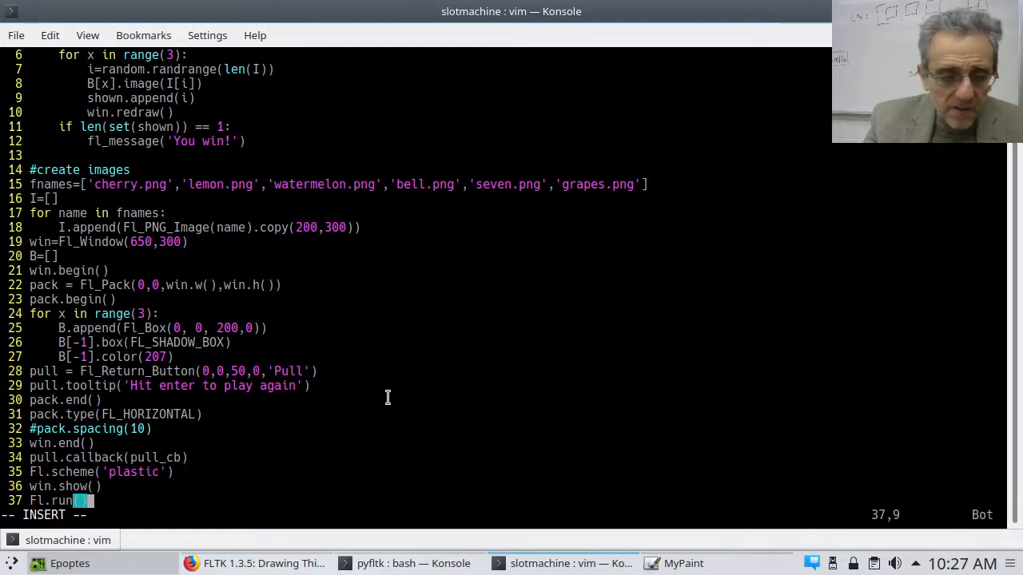
mouse_move(157, 500)
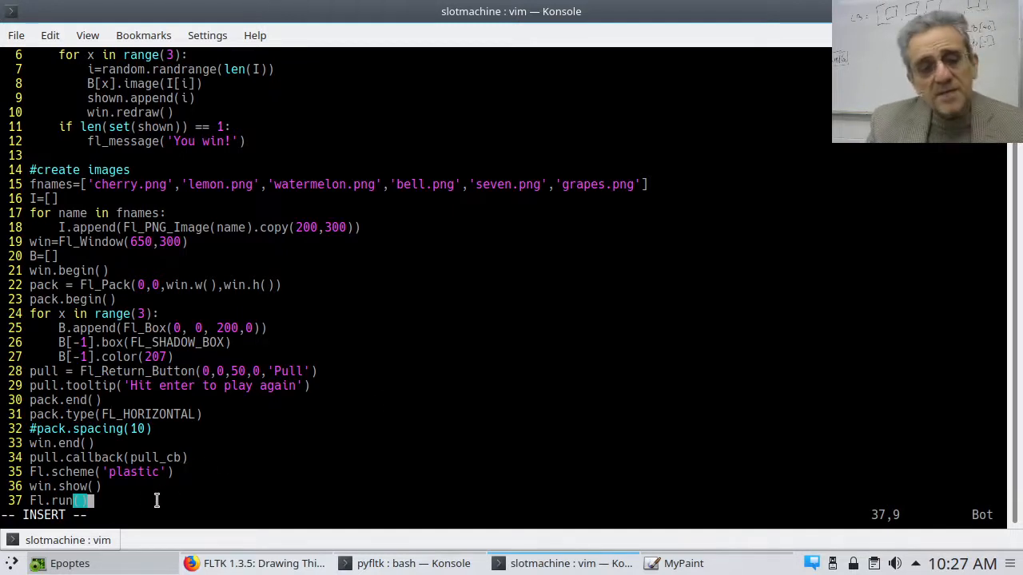
mouse_move(273, 492)
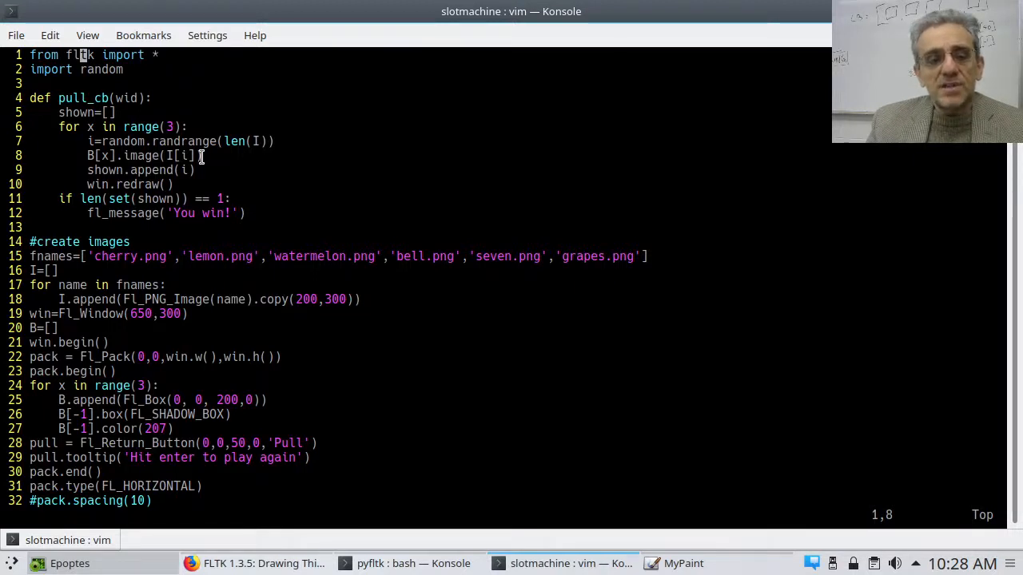
mouse_move(200, 156)
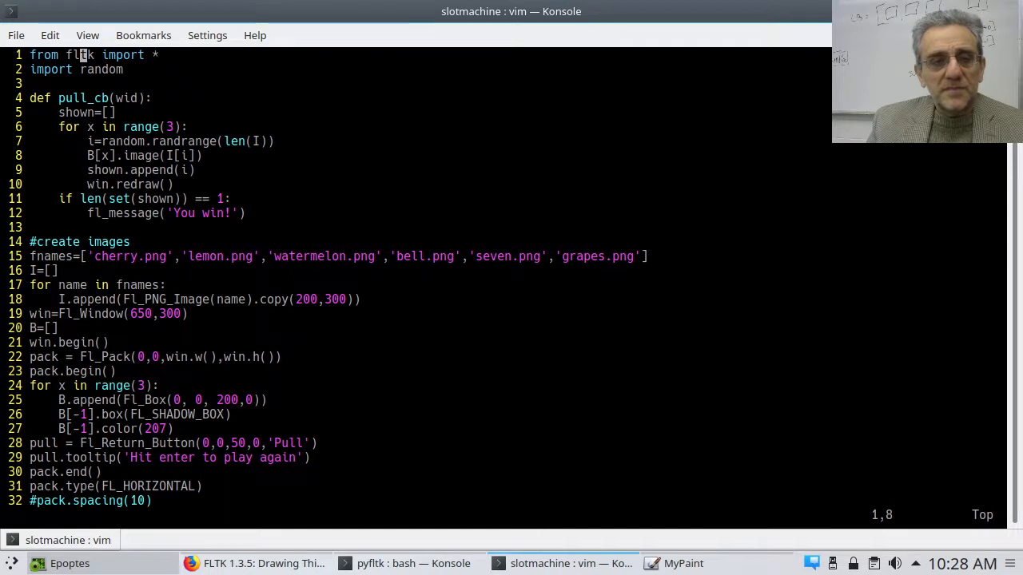
mouse_move(74, 199)
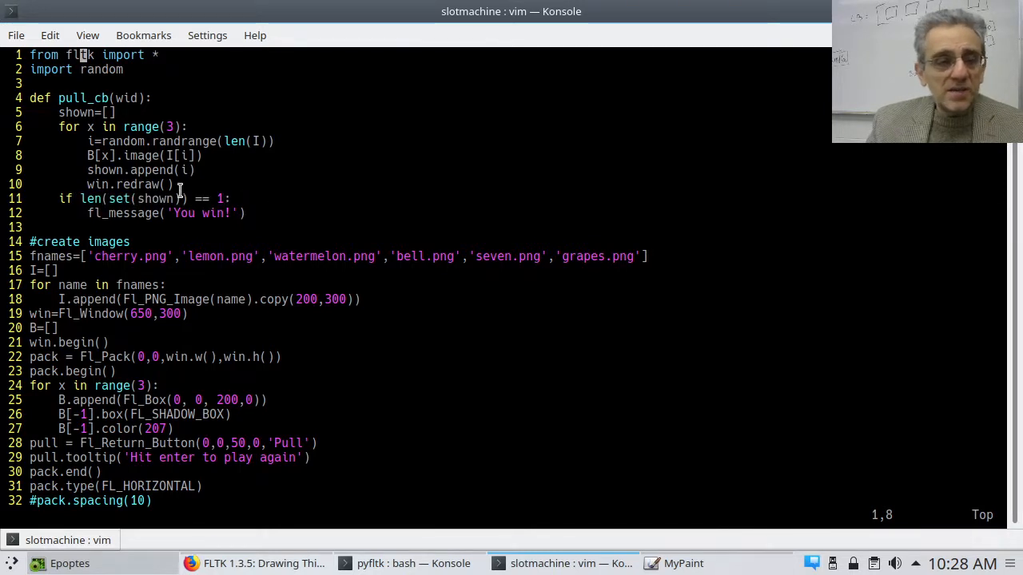
mouse_move(178, 198)
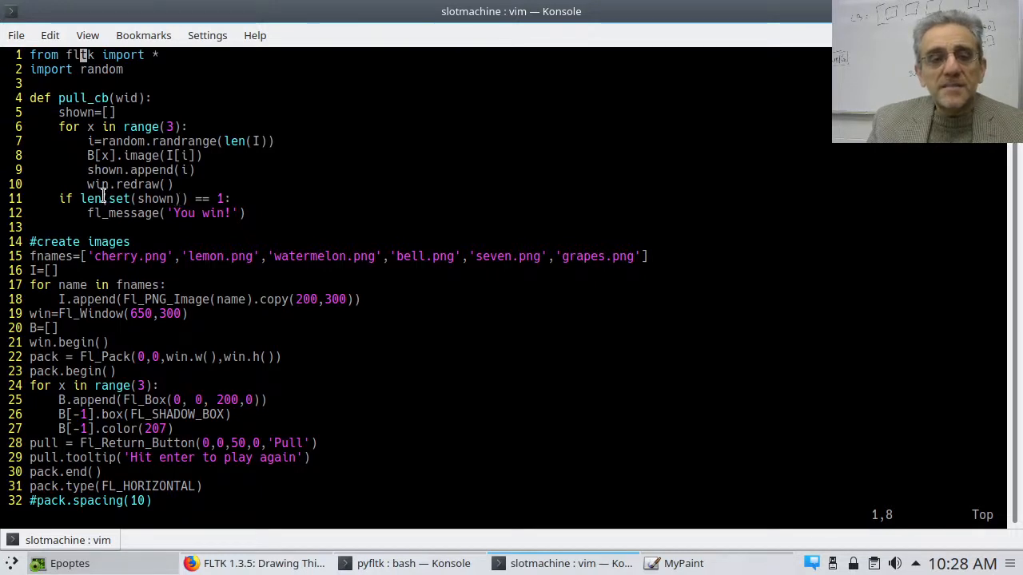
mouse_move(240, 194)
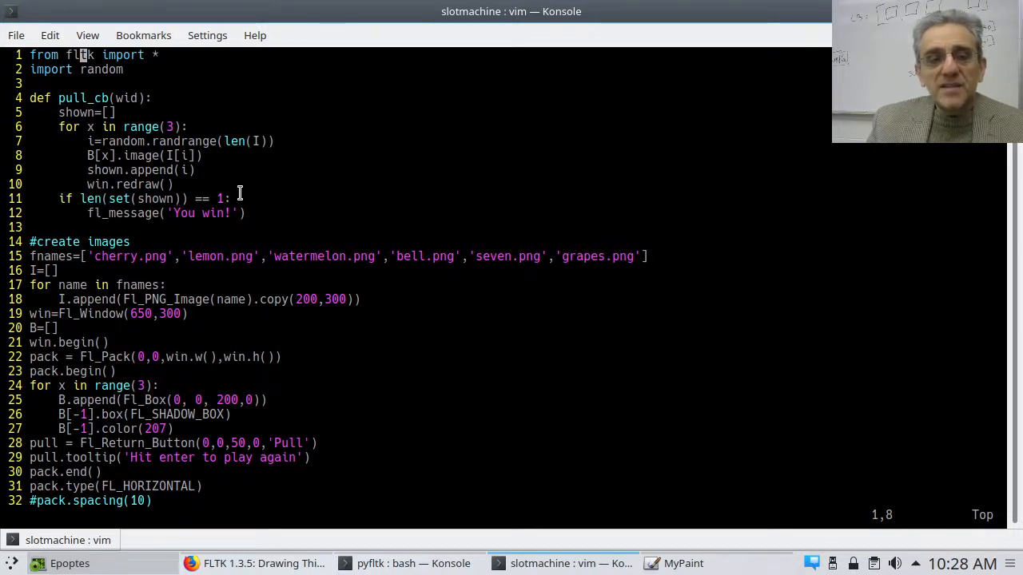
mouse_move(278, 198)
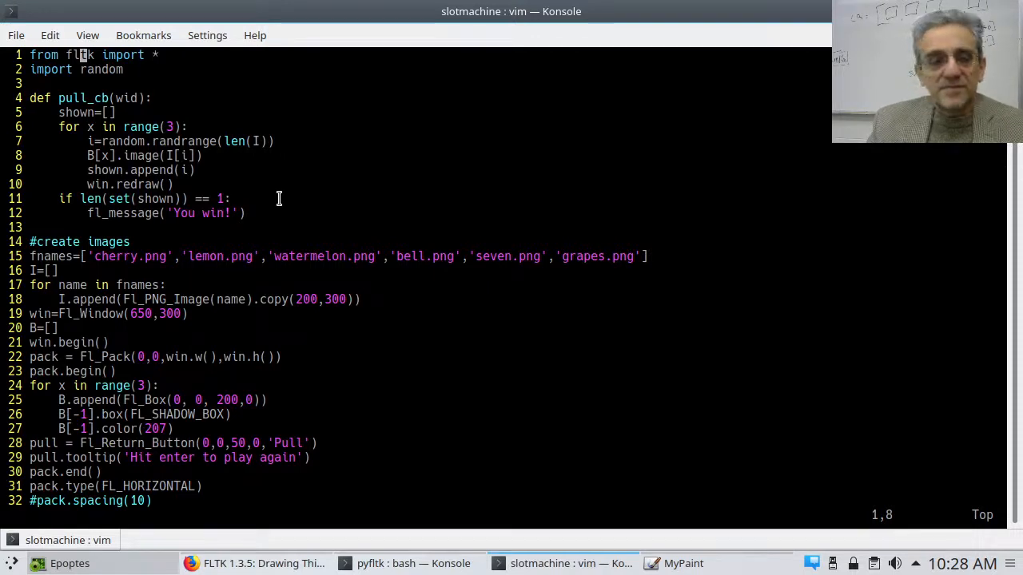
mouse_move(113, 202)
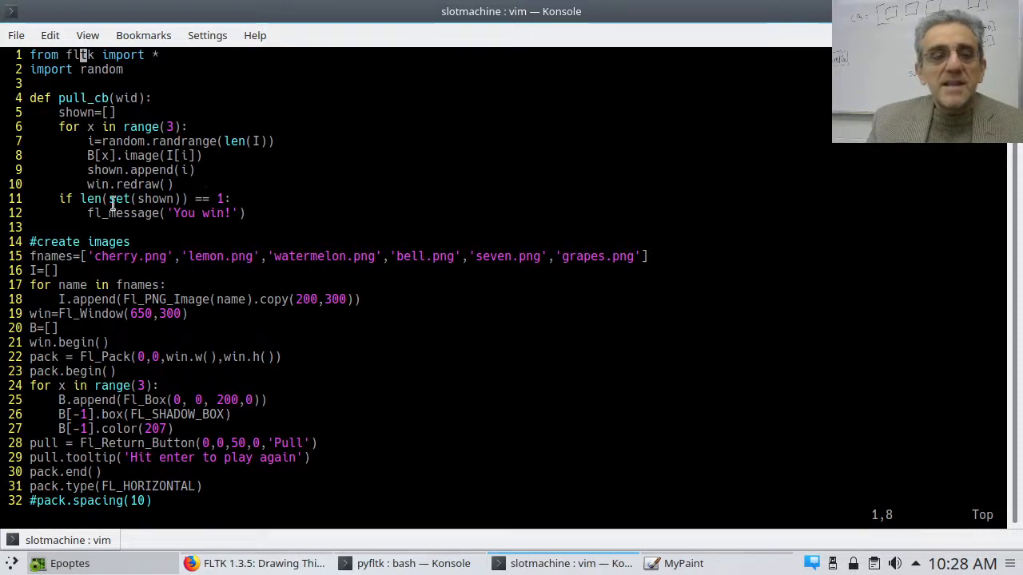